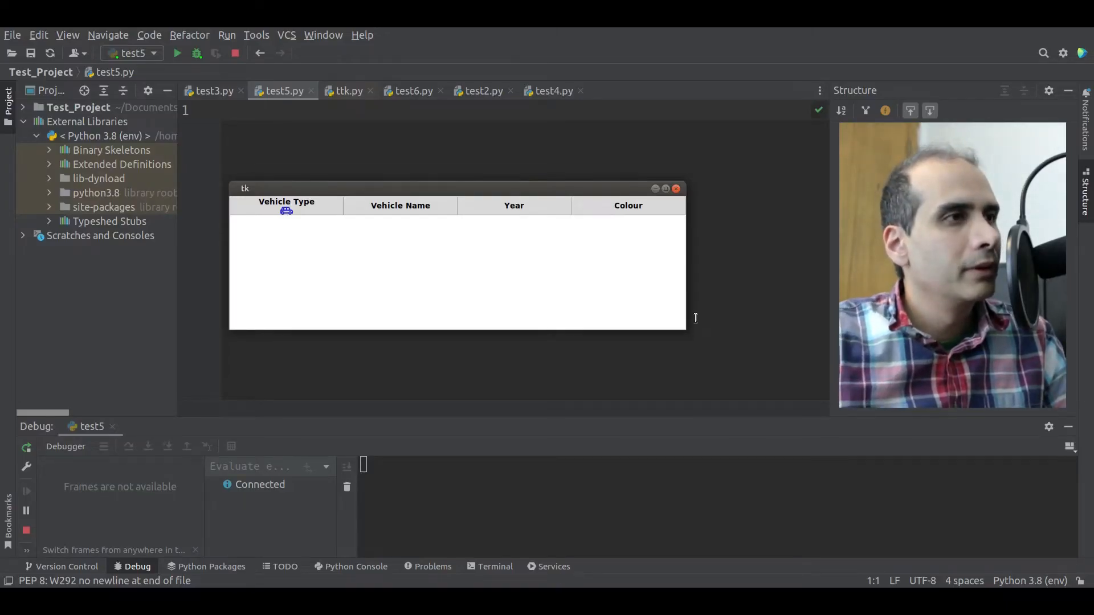
mouse_move(415, 279)
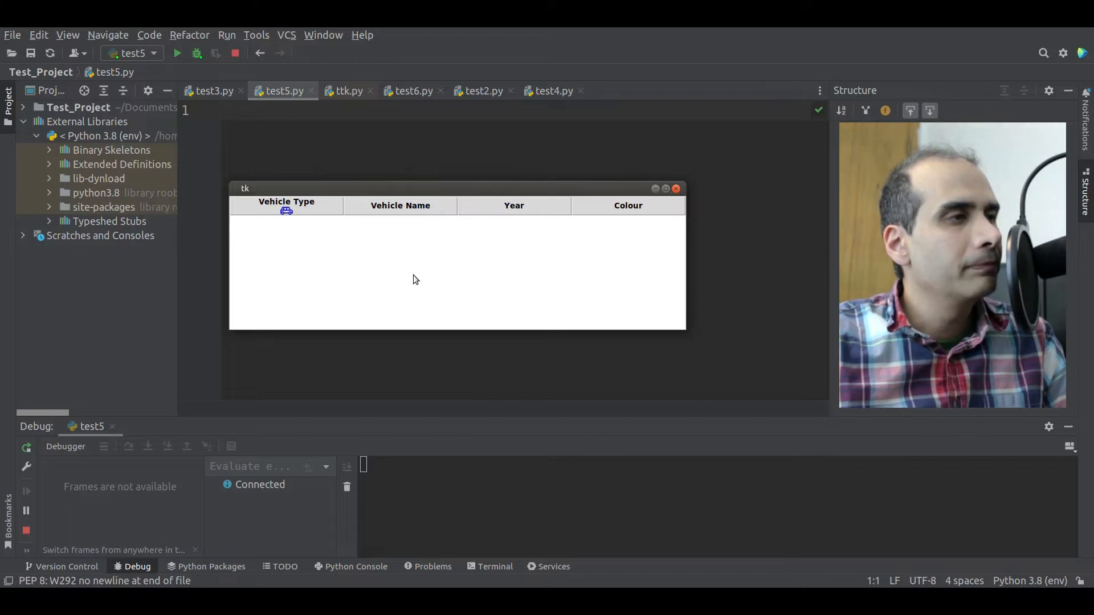
mouse_move(382, 270)
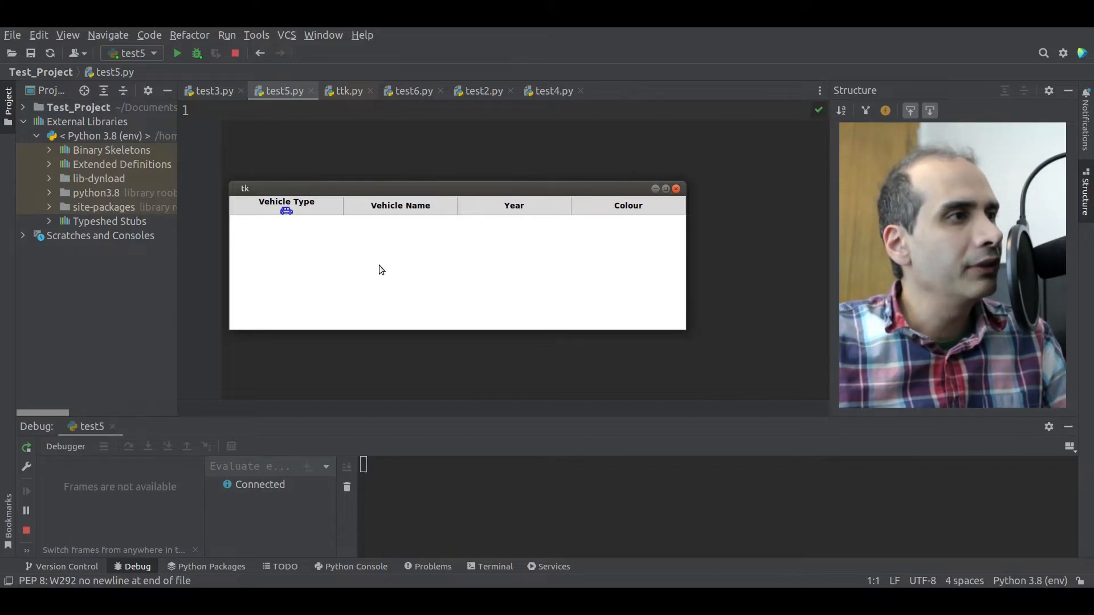
mouse_move(308, 217)
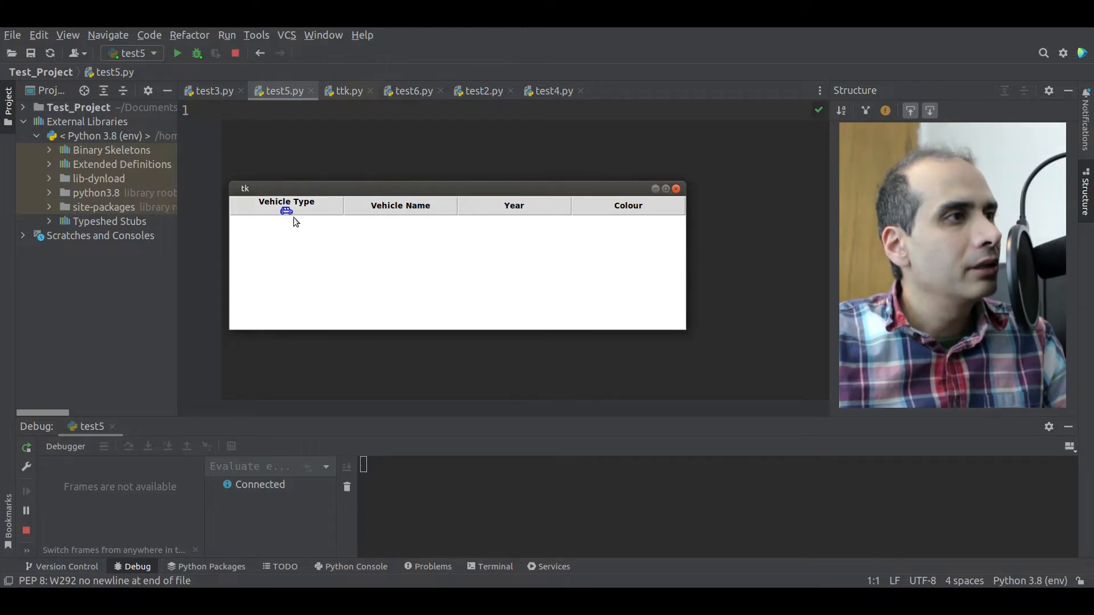
mouse_move(289, 218)
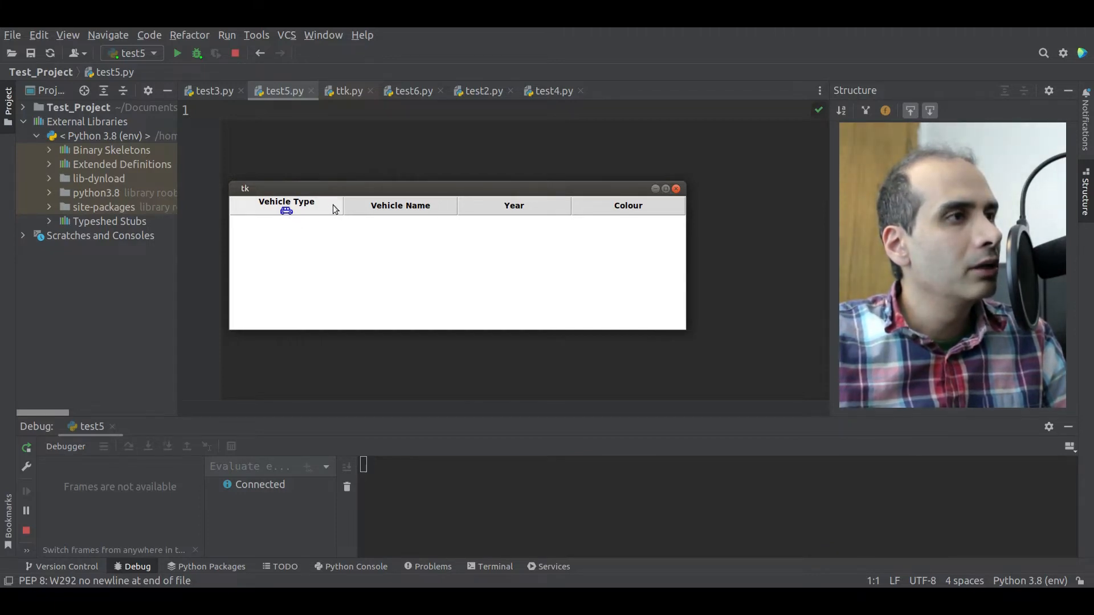
mouse_move(609, 309)
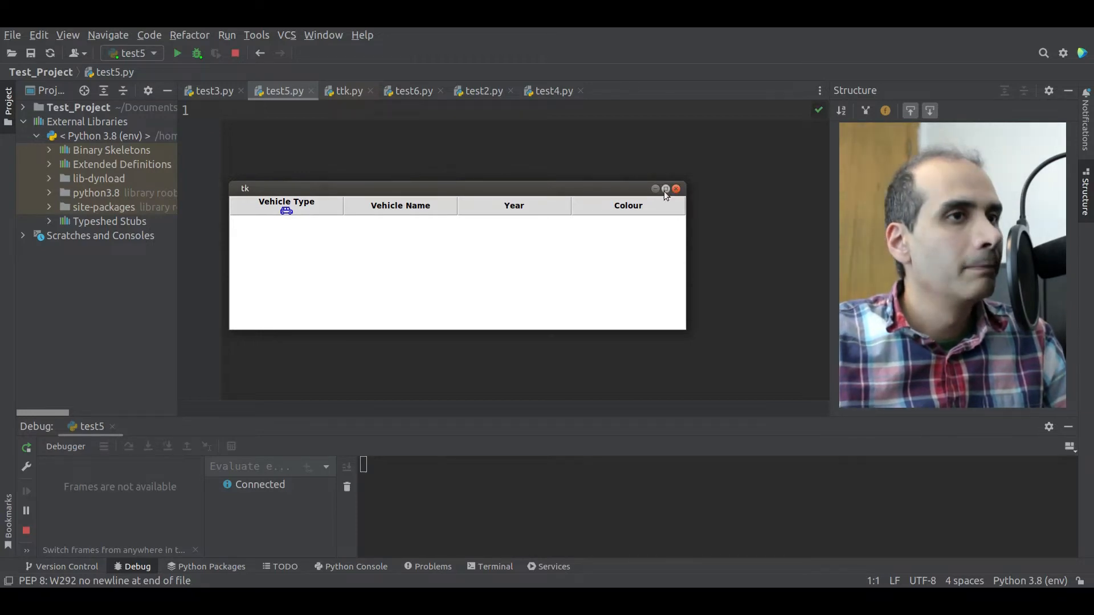
Close the demo window and write the tkinter/ttk imports, root = tk.Tk() and root.mainloop()
left_click(675, 189)
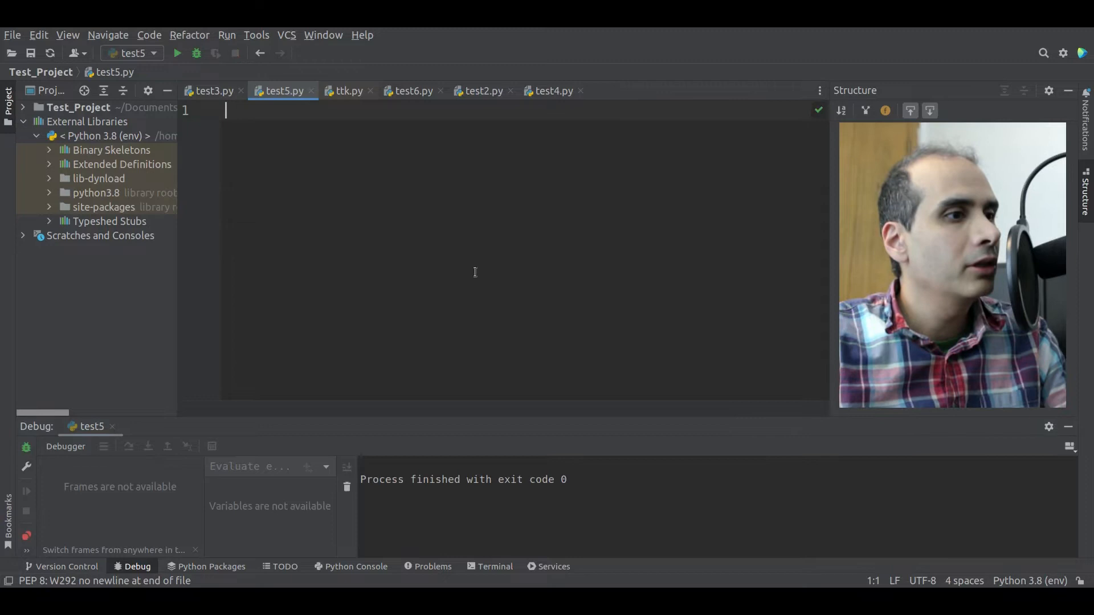
type("import tkinter as tk")
type("from tkinter")
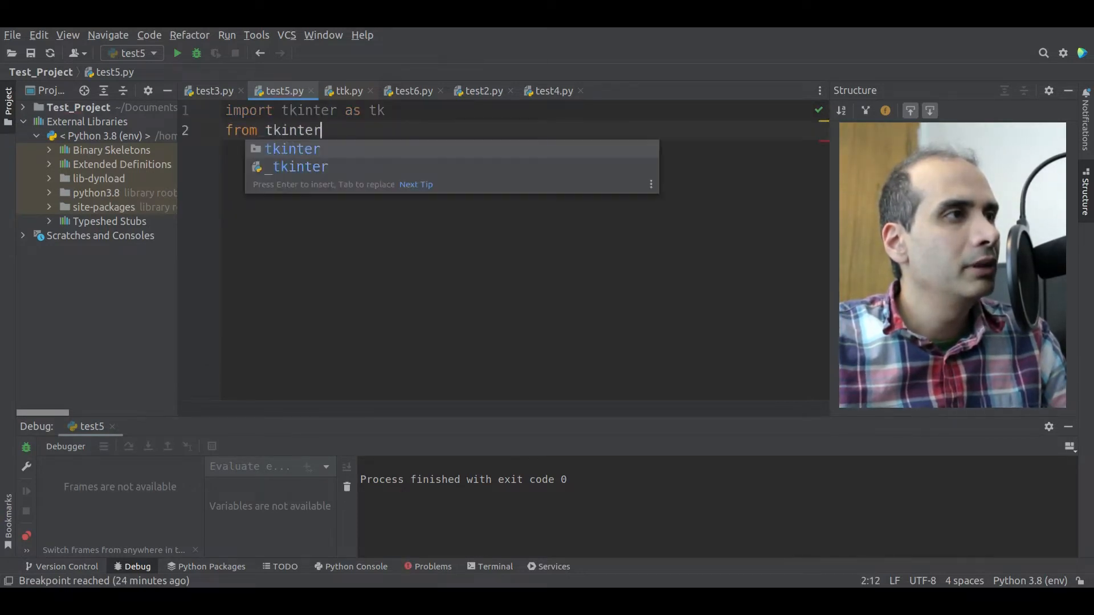
type("import ttk")
type("root")
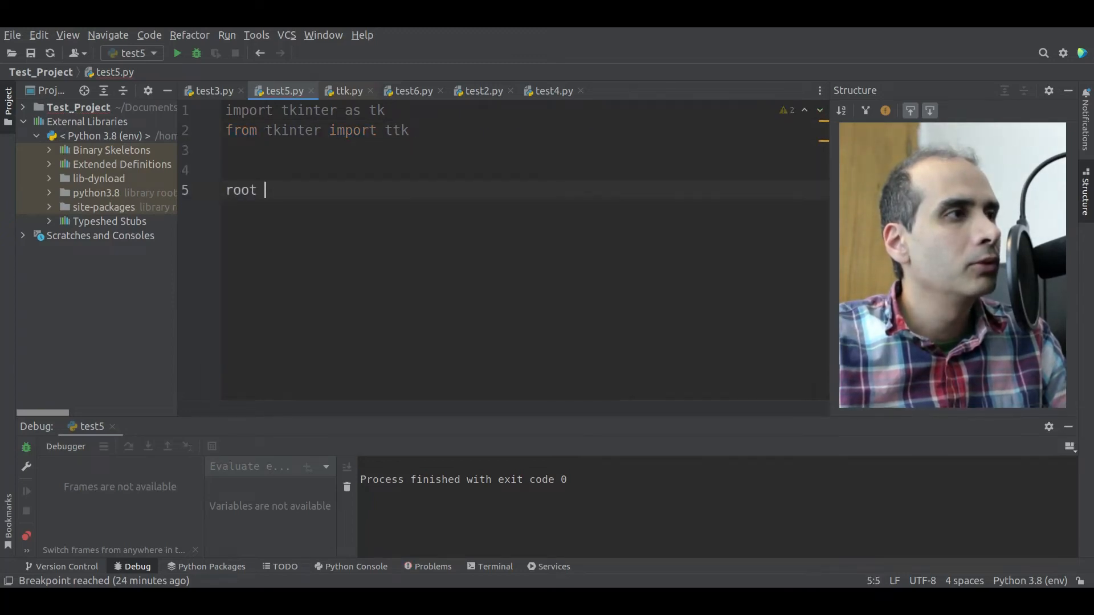
type("= tk.Tk()")
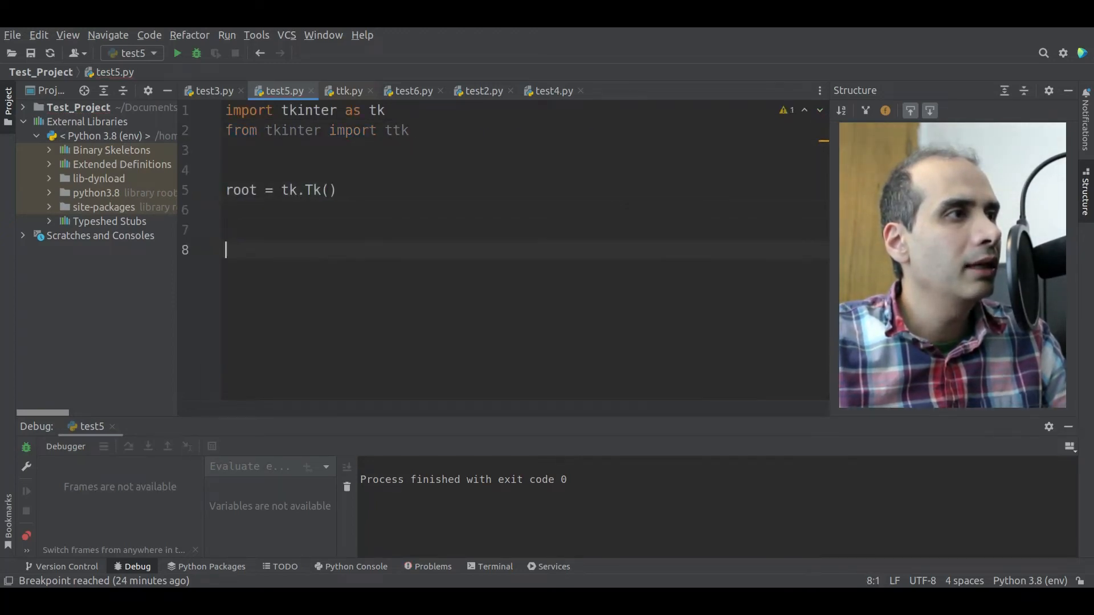
type("root.mainloop()")
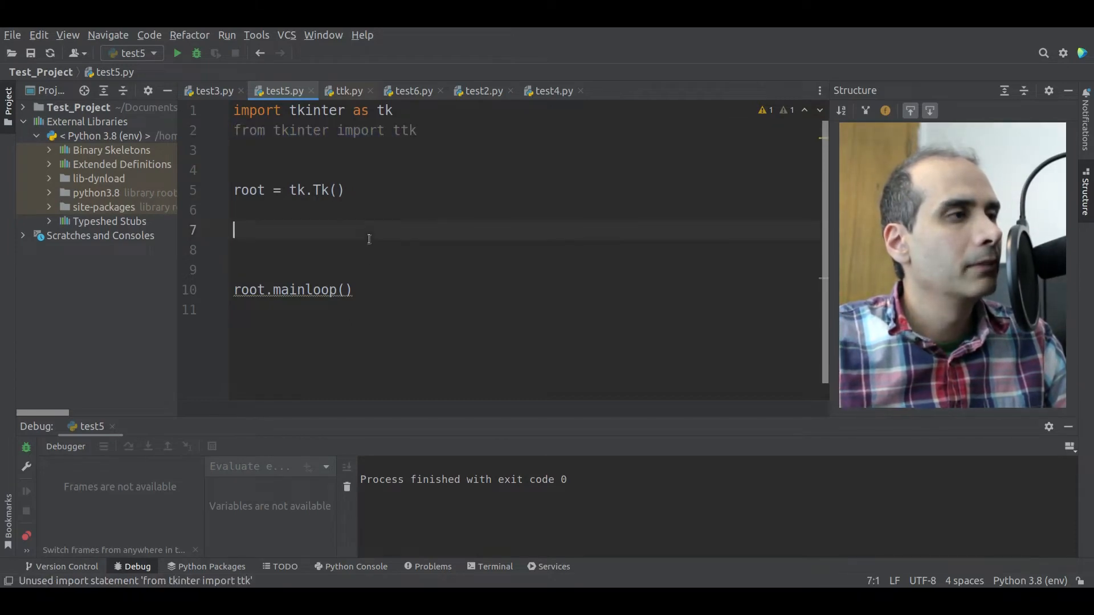
Create treeview_vehicles = ttk.Treeview(root) and pack it with fill=tk.BOTH, expand=True
type("treeview_vehicles =")
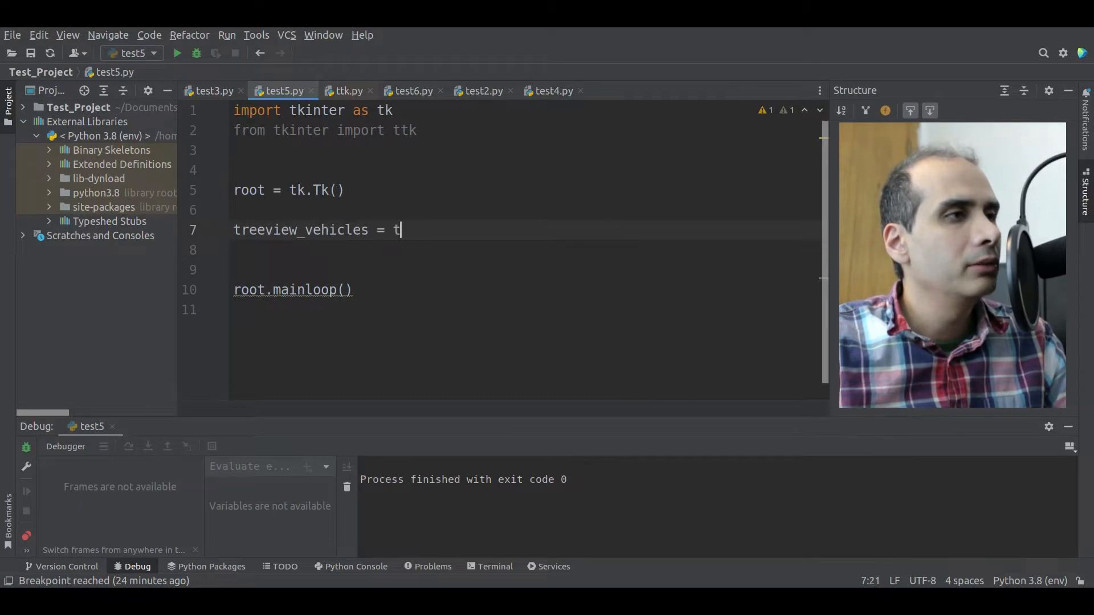
type("tk.Tree")
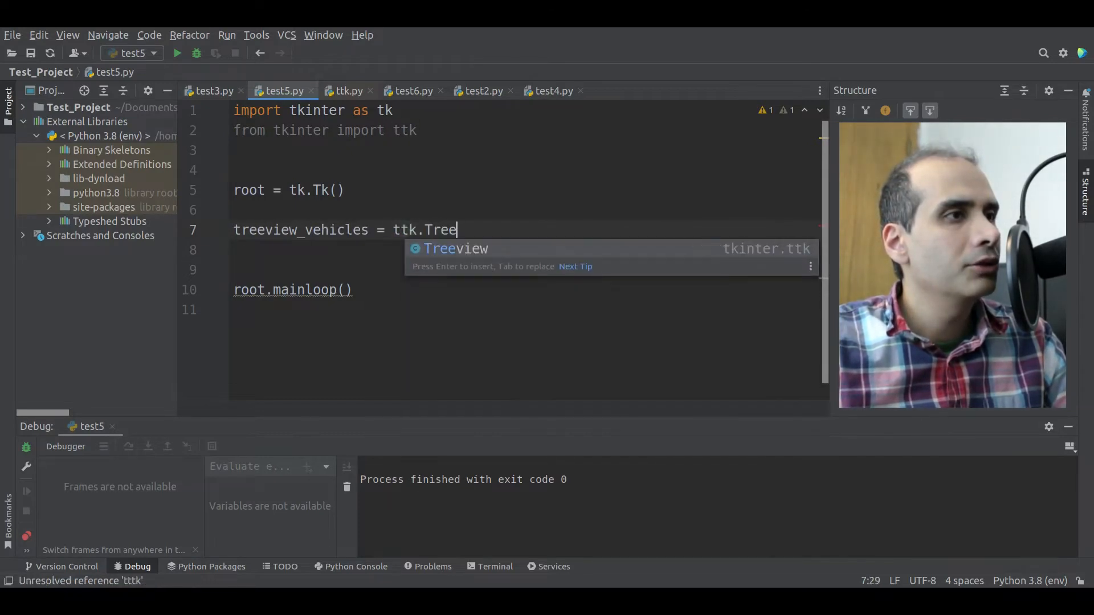
key("Enter")
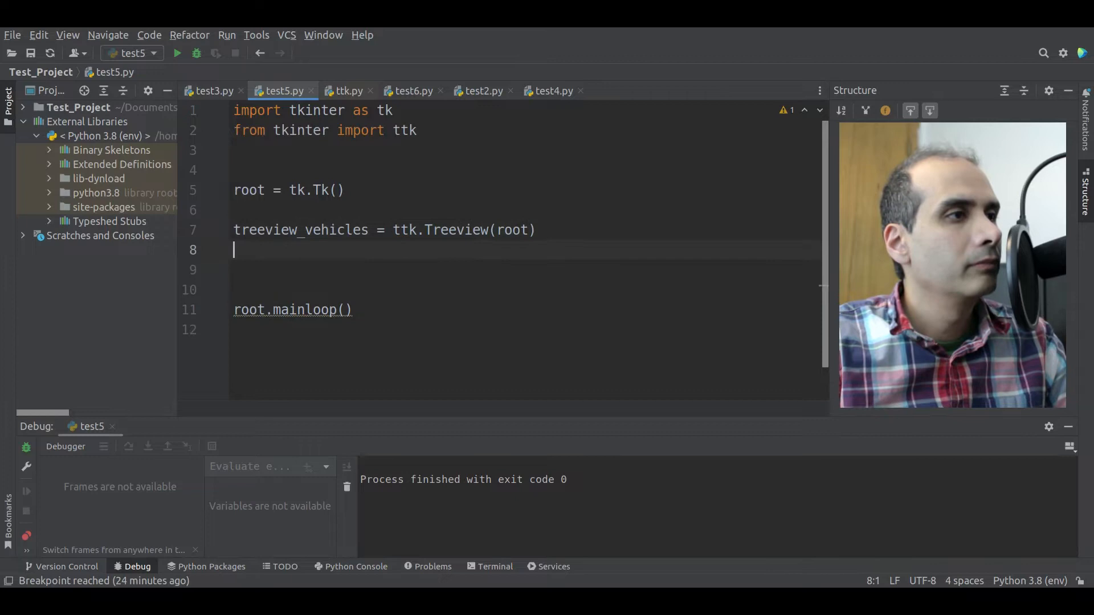
type("treeview")
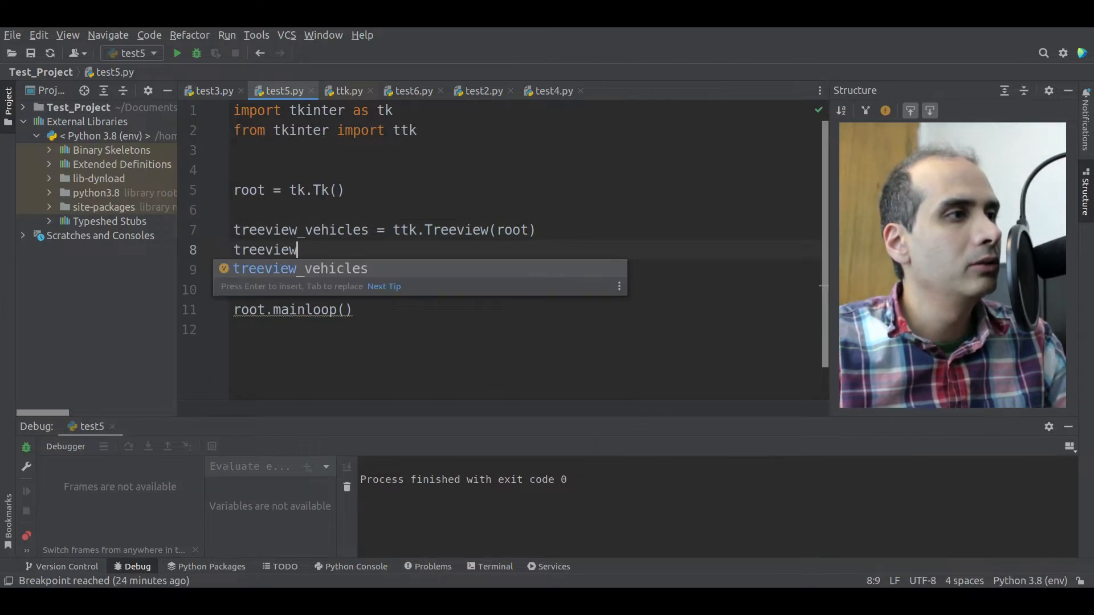
type("_vehicles.pad")
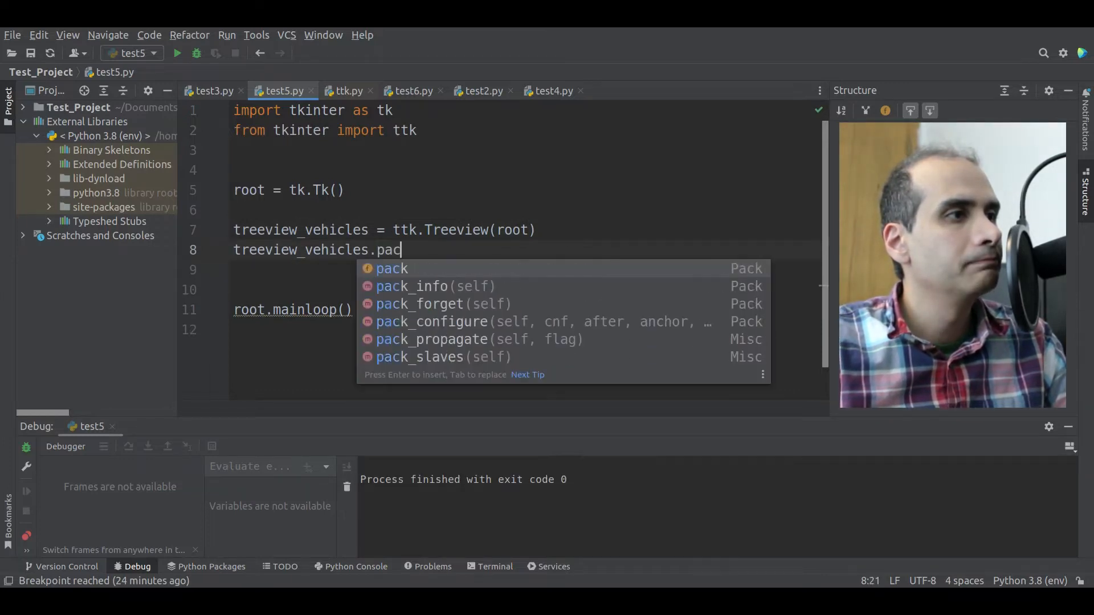
type("k(fill=tk.BOTH")
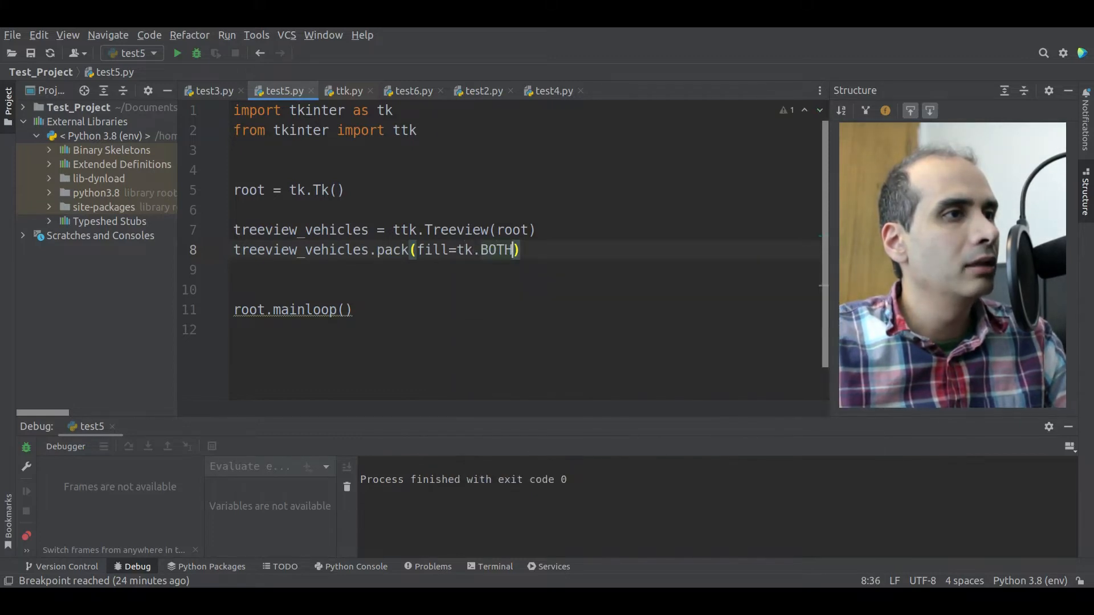
type(", expand=True")
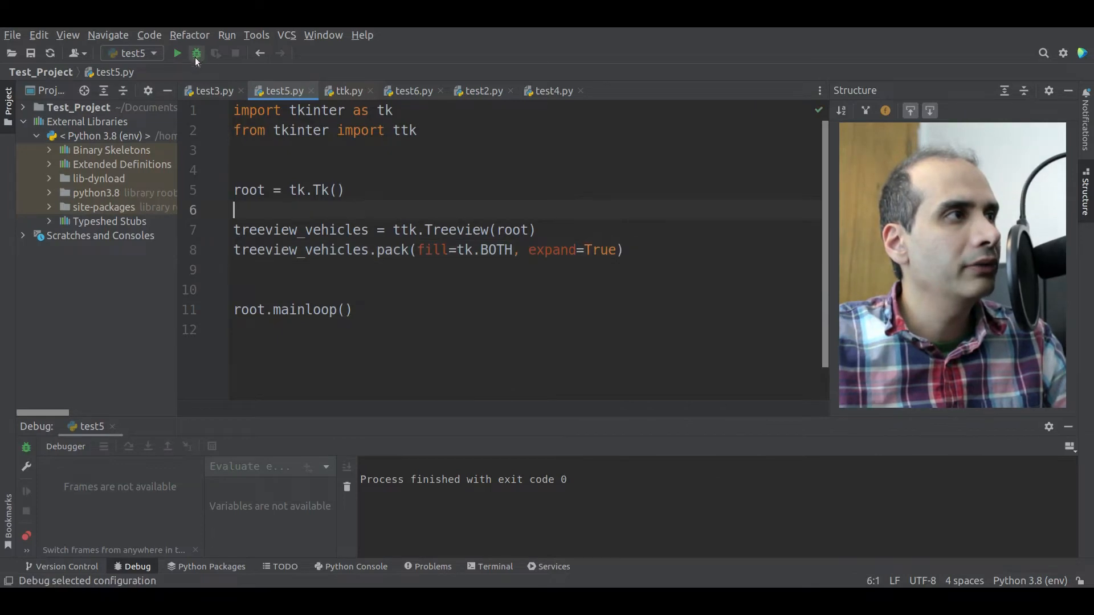
Debug-run test5.py, check the empty tk window, and close it
left_click(197, 53)
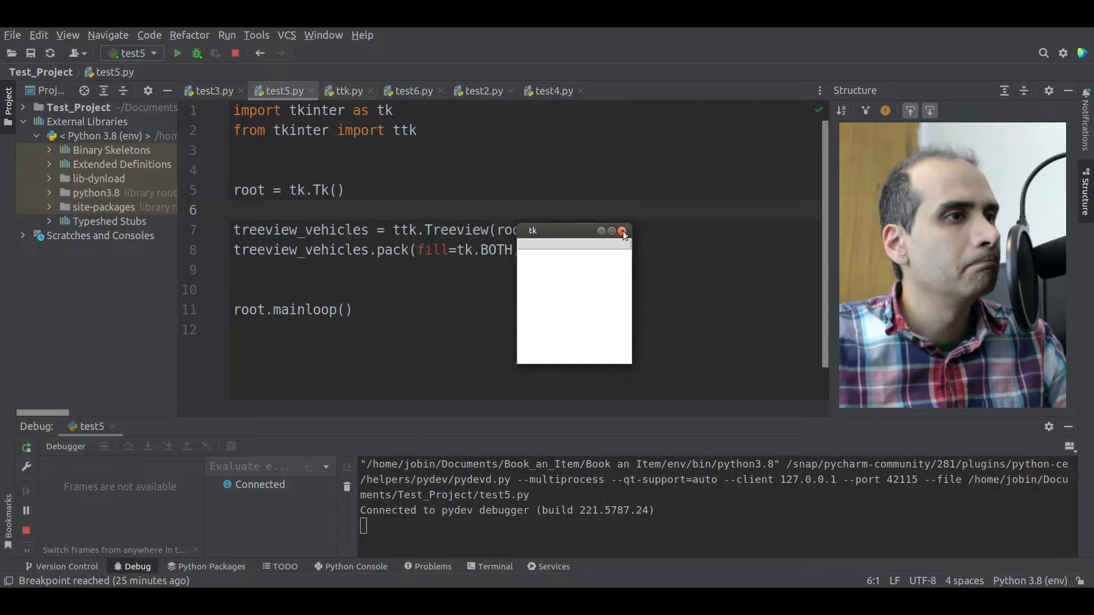
left_click(622, 231)
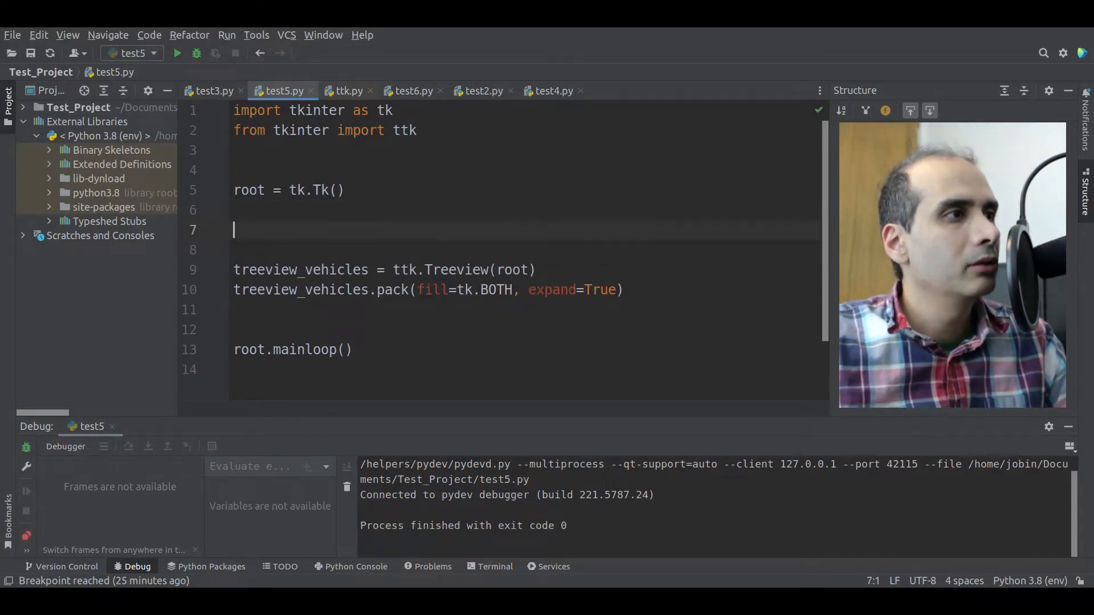
Define column_names as the tuple ("vehicle_name", "year", "colour")
type("colum")
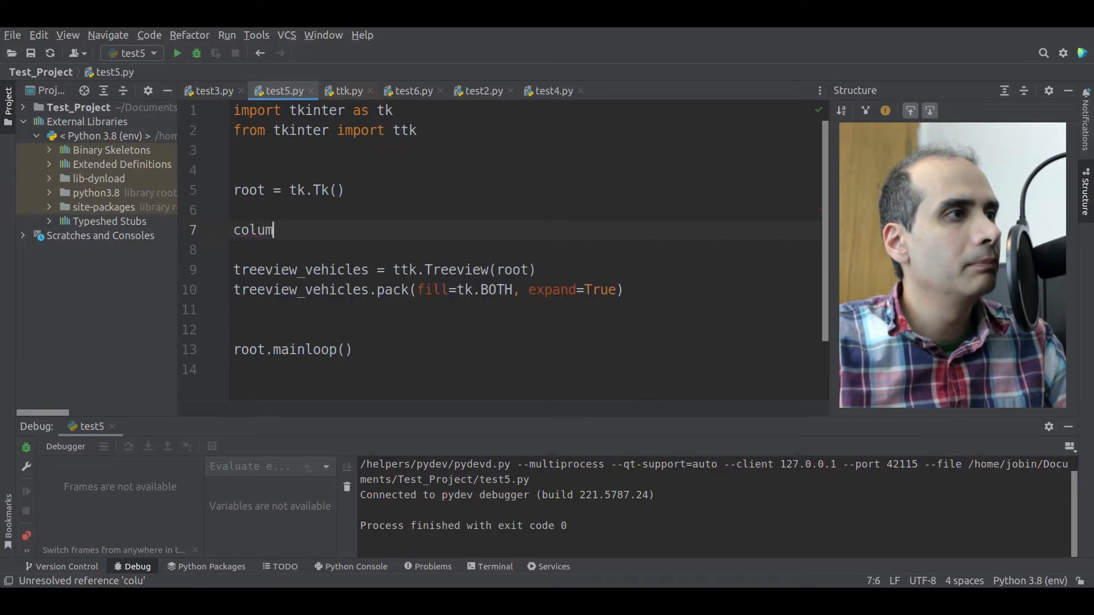
type("n_names")
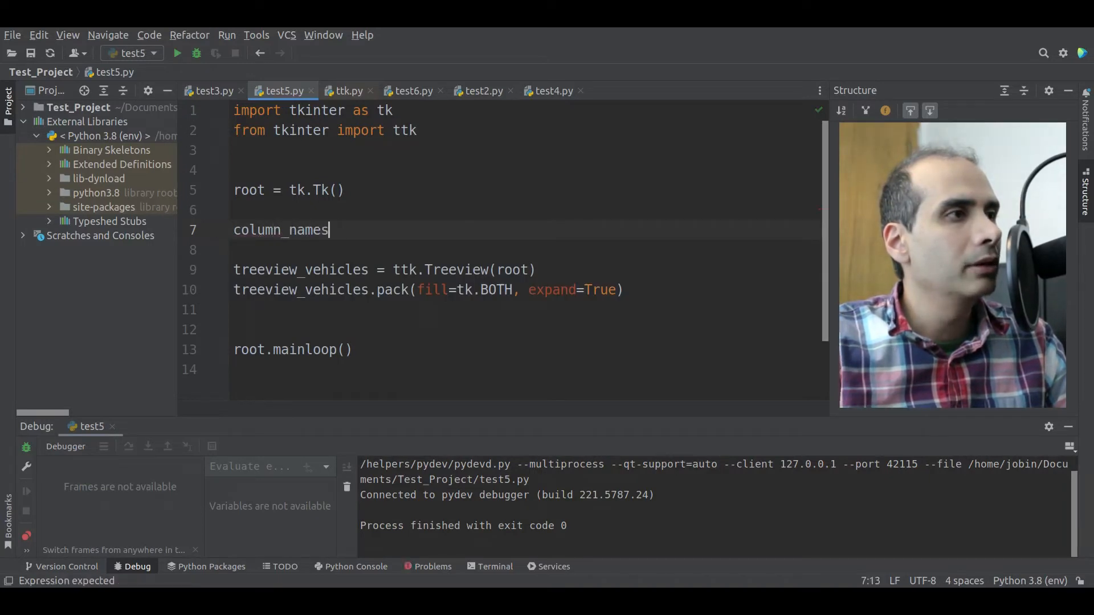
type("= (\"\")")
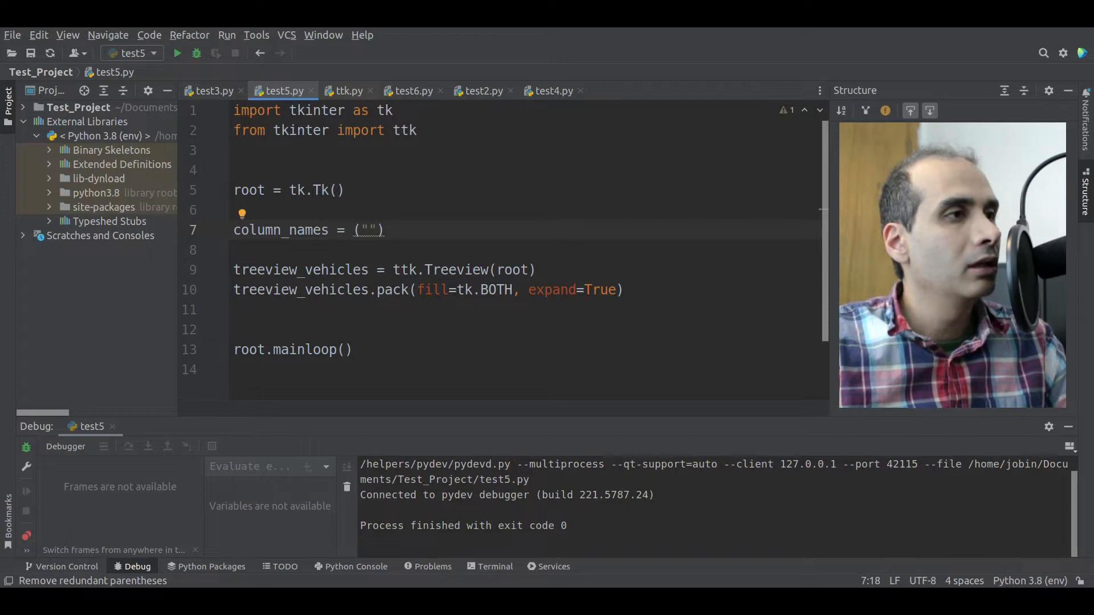
type("vehicle")
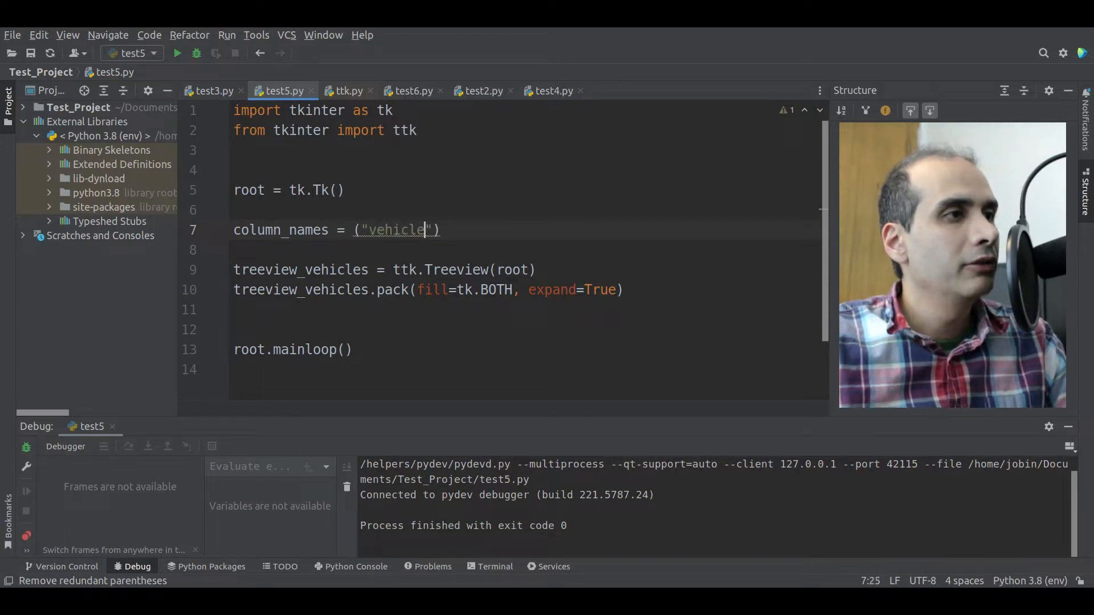
type("_name\",")
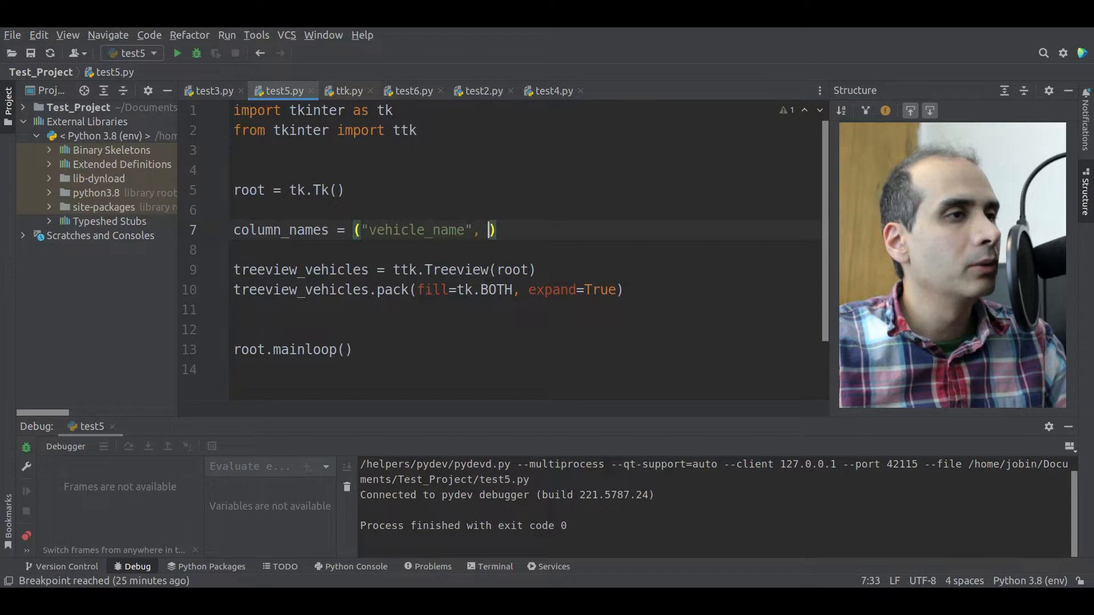
type("\"year\", \"\"")
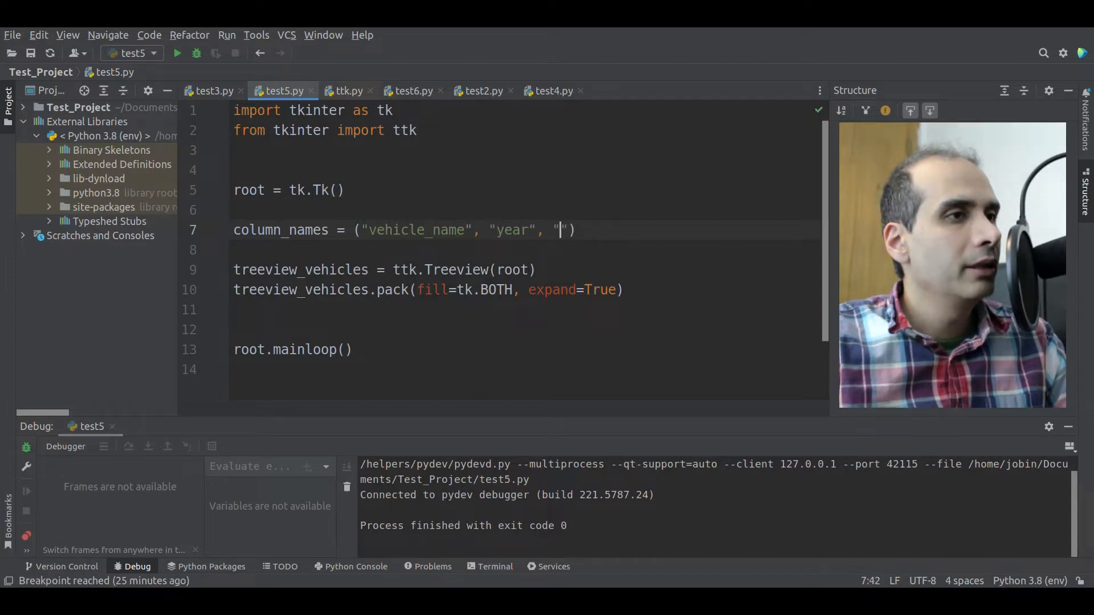
type("colour")
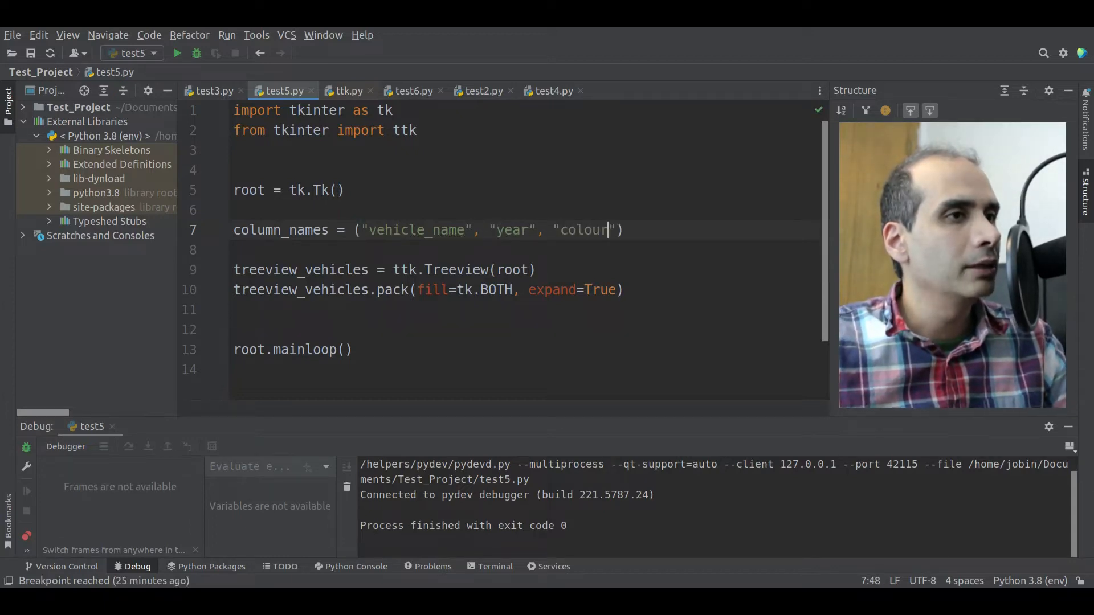
Pass columns=column_names to the ttk.Treeview(root) call
left_click(437, 230)
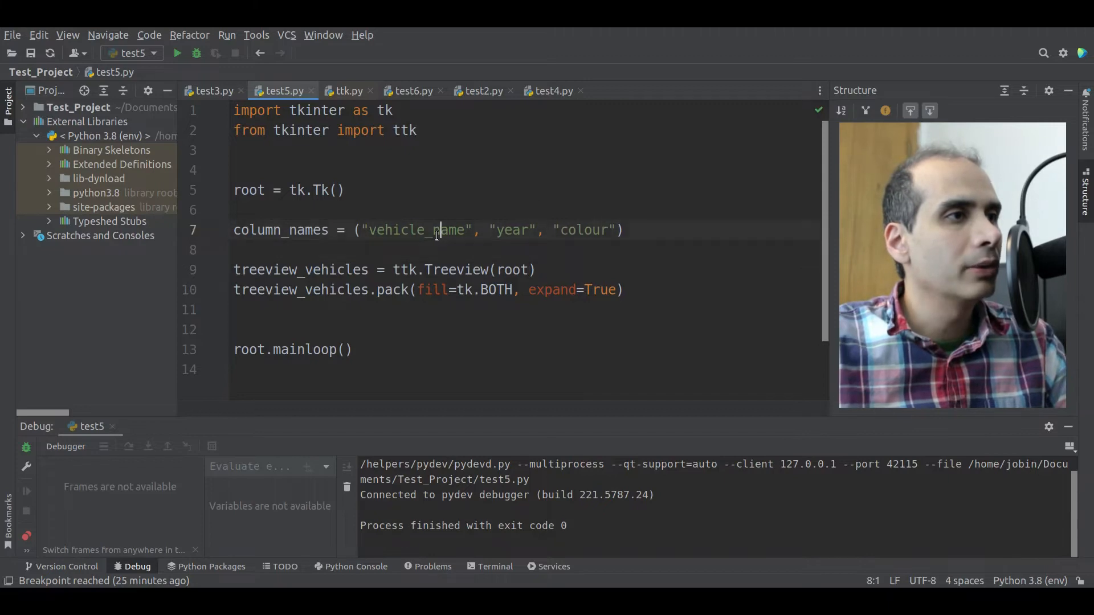
left_click(520, 230)
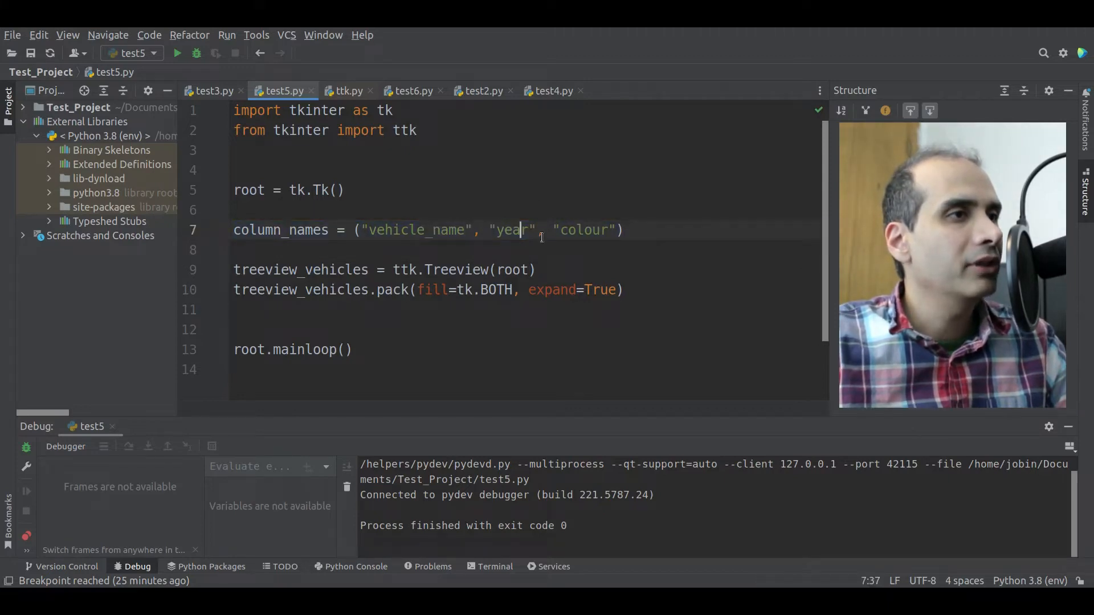
left_click_drag(363, 230, 616, 230)
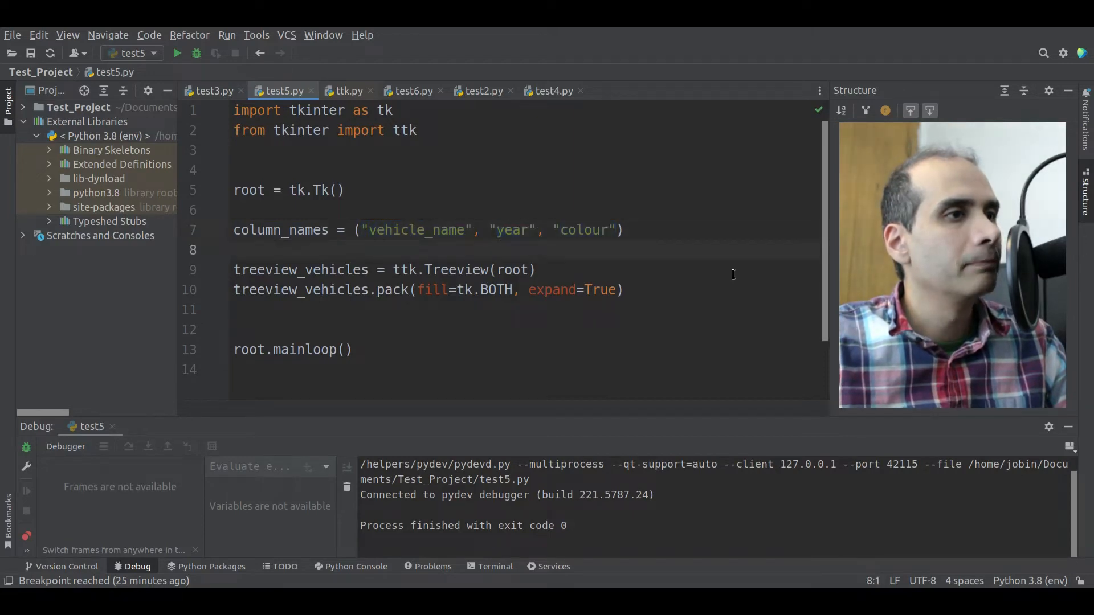
mouse_move(256, 235)
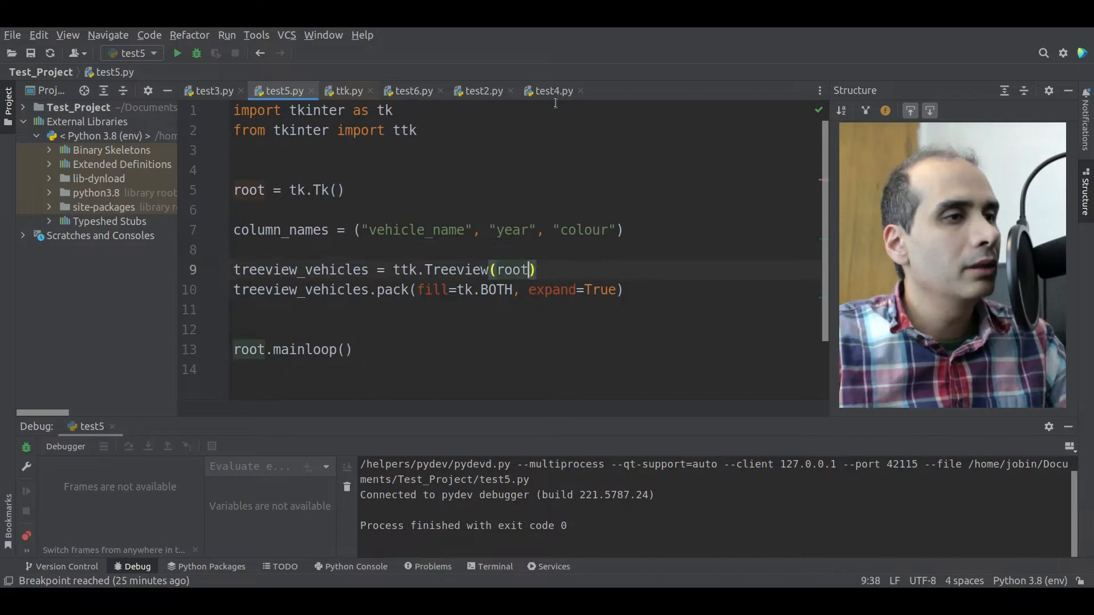
type(", columns")
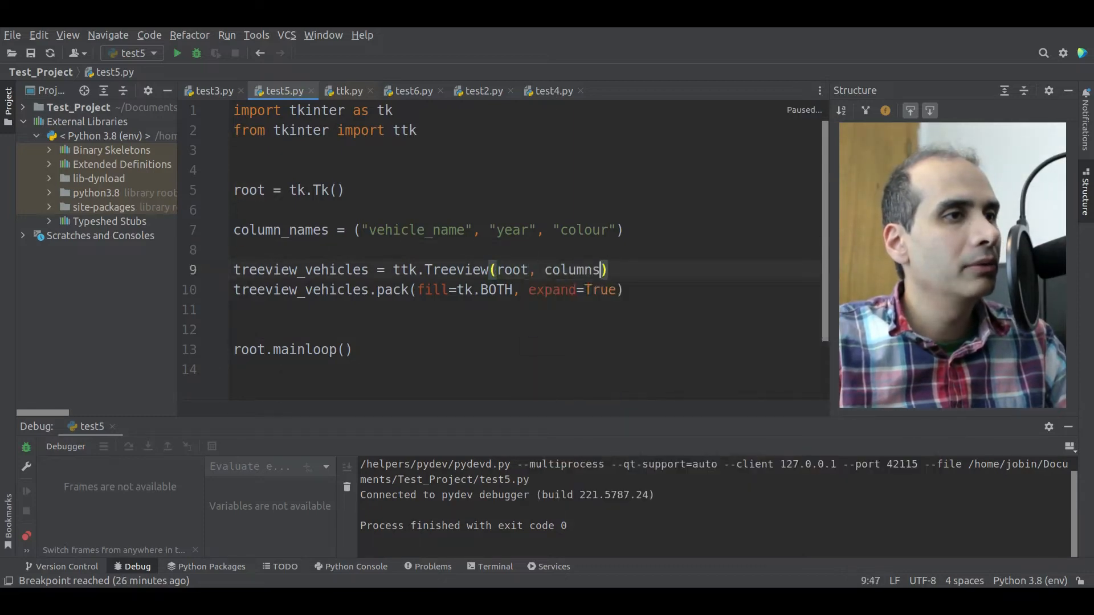
type("=column_names")
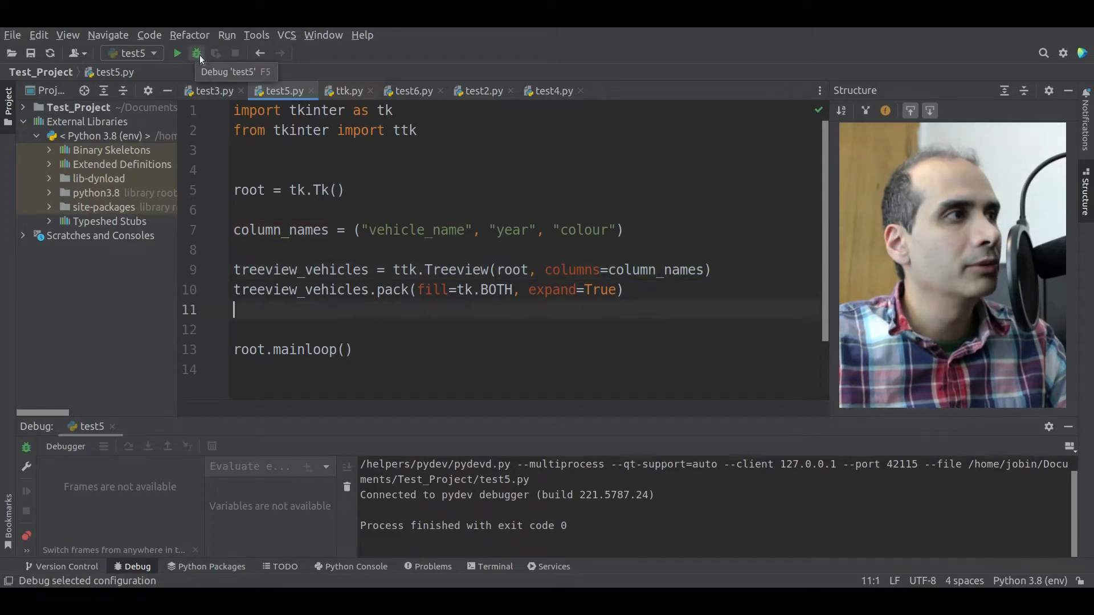
Debug-run test5.py to preview the treeview with its blank column headings
left_click(196, 53)
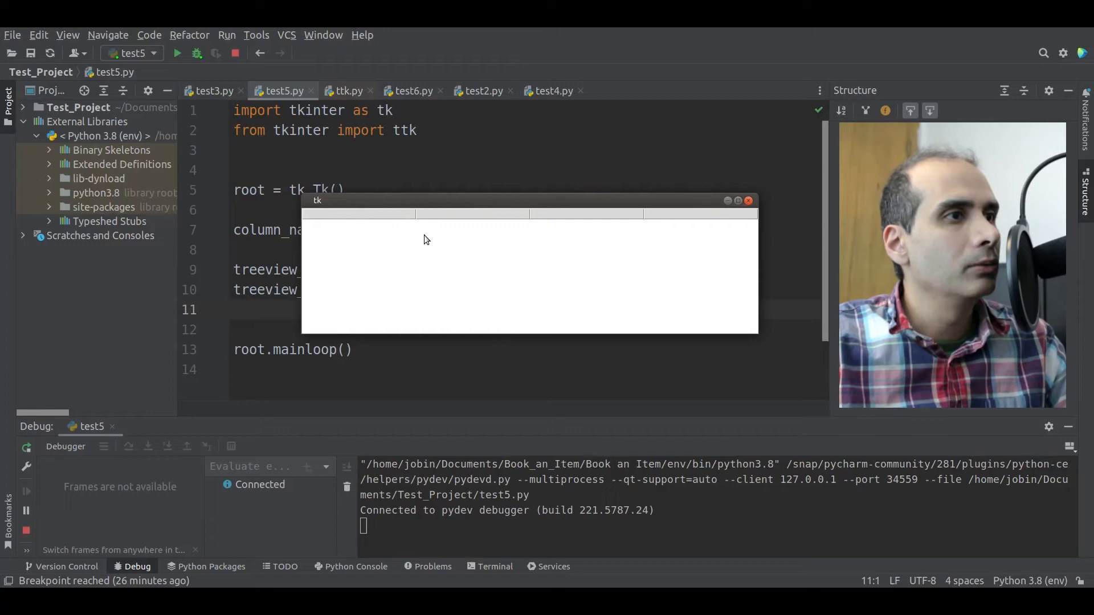
mouse_move(669, 219)
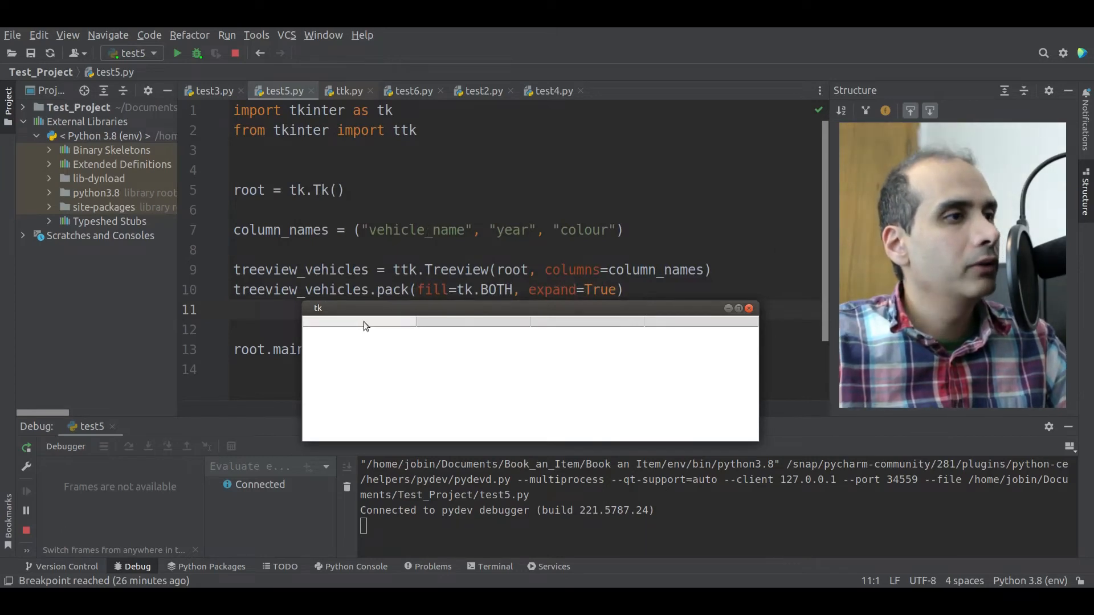
mouse_move(359, 327)
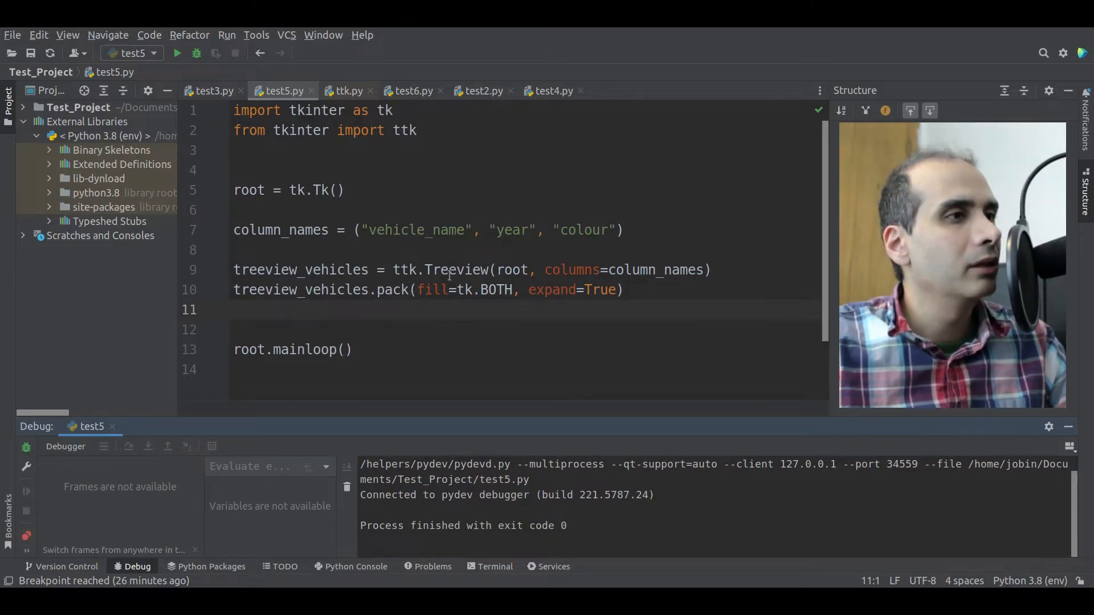
mouse_move(400, 337)
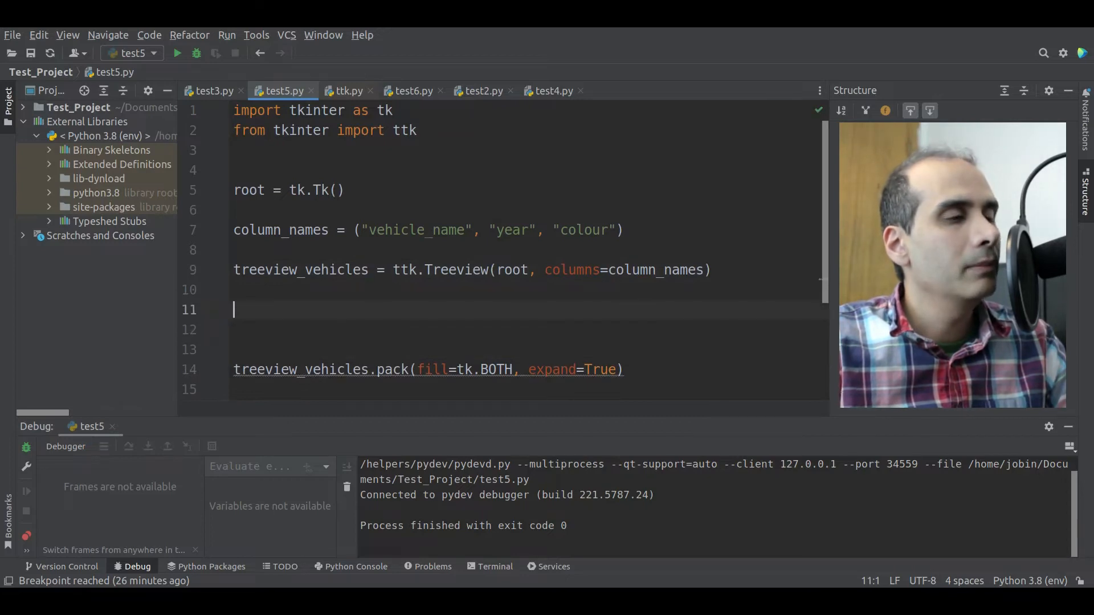
Start a treeview_vehicles heading call below the Treeview line
type("treeview_vehicles.heading(")
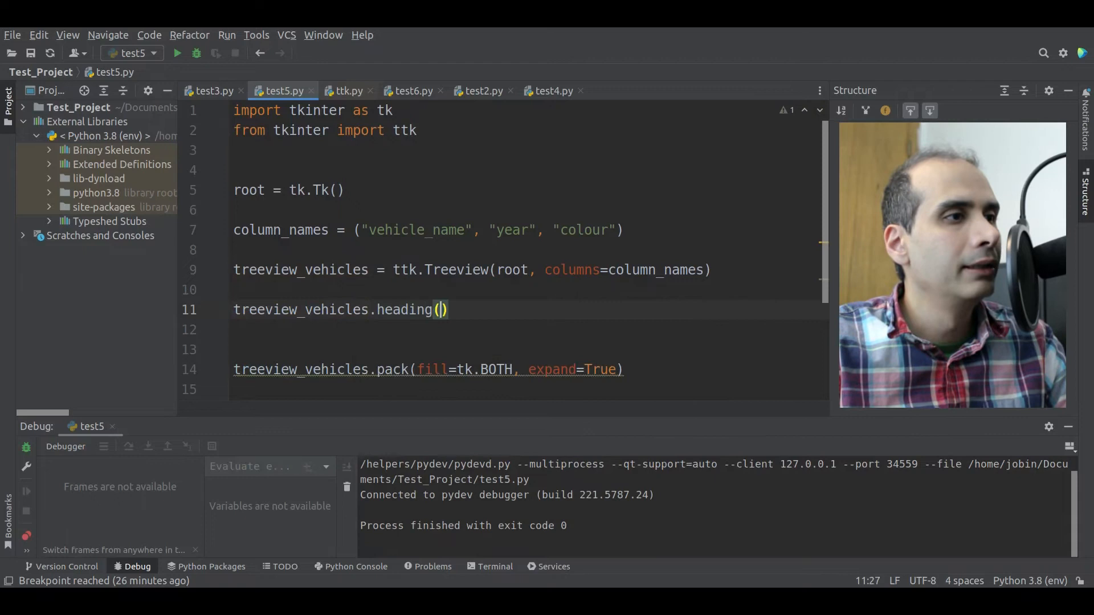
Set the "#0" column heading text to "Vehicle Type"
type("\"")
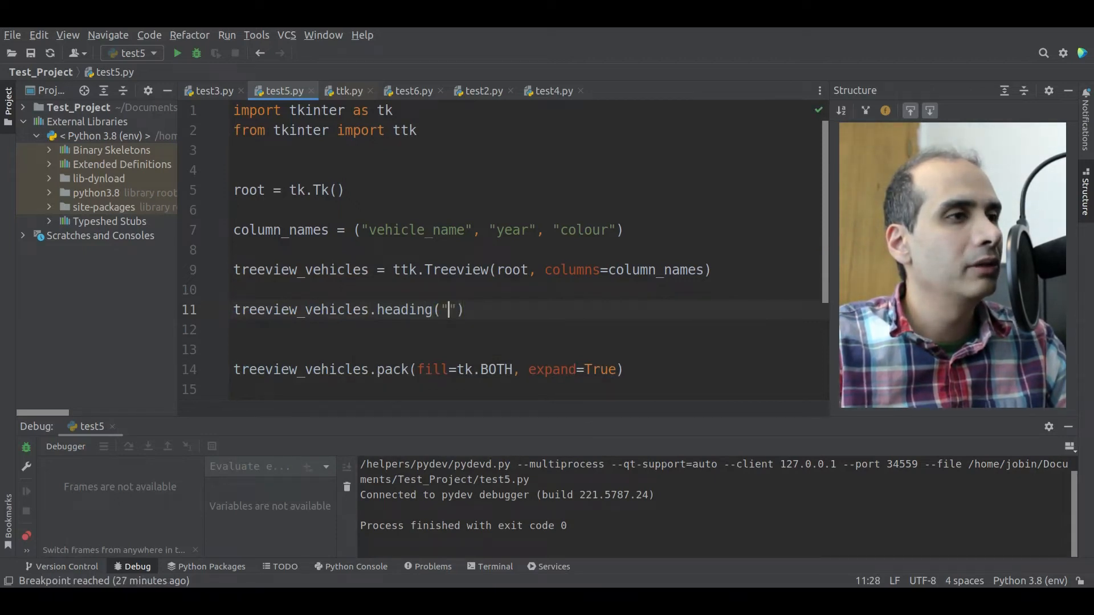
type("#0\",")
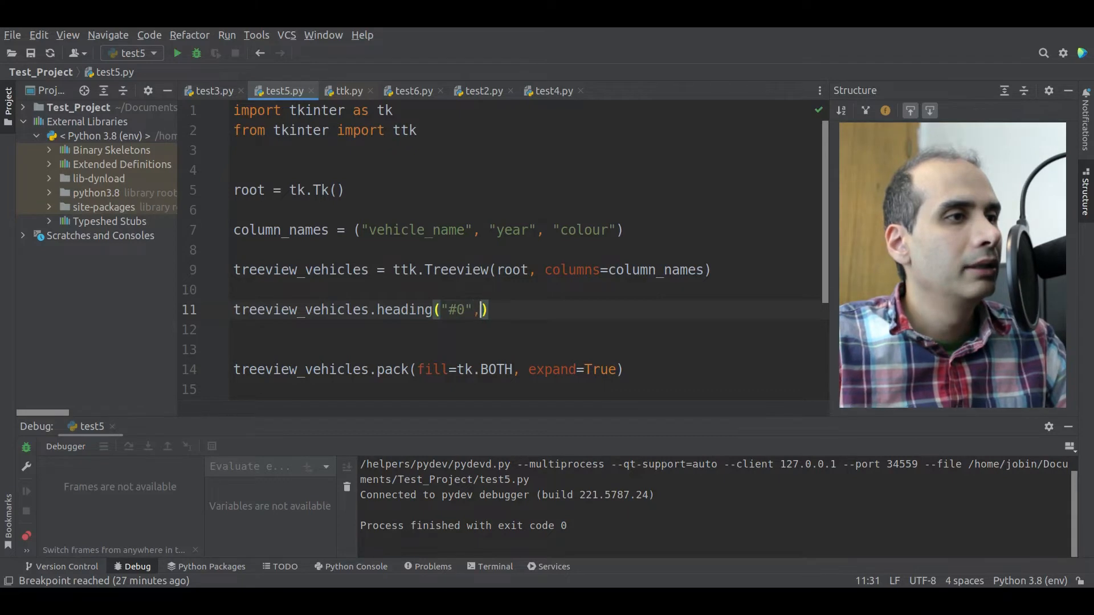
type("text=\"V")
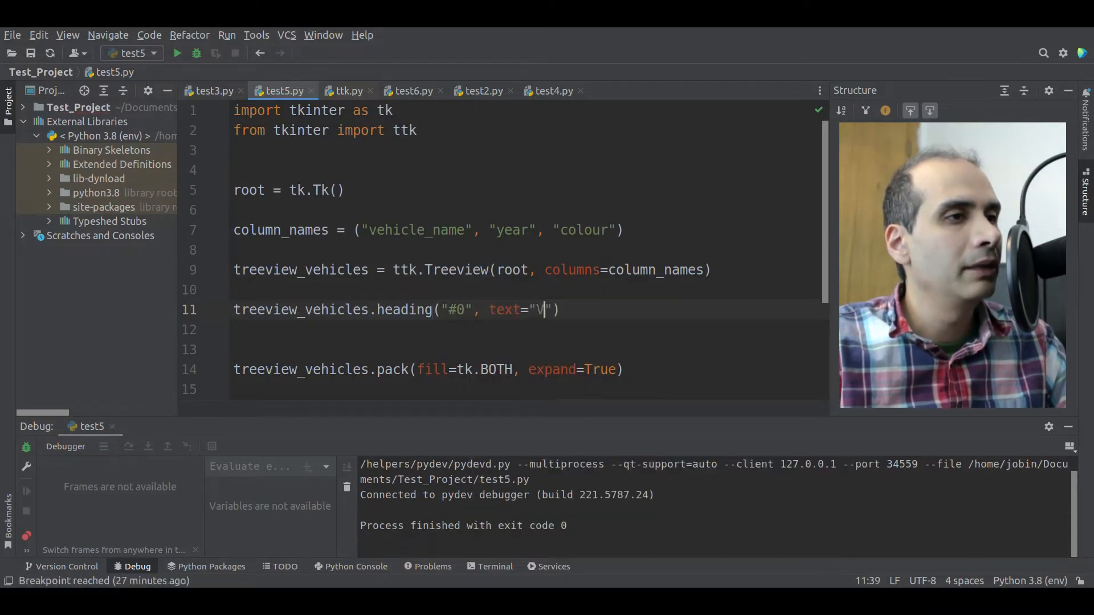
type("ehicle")
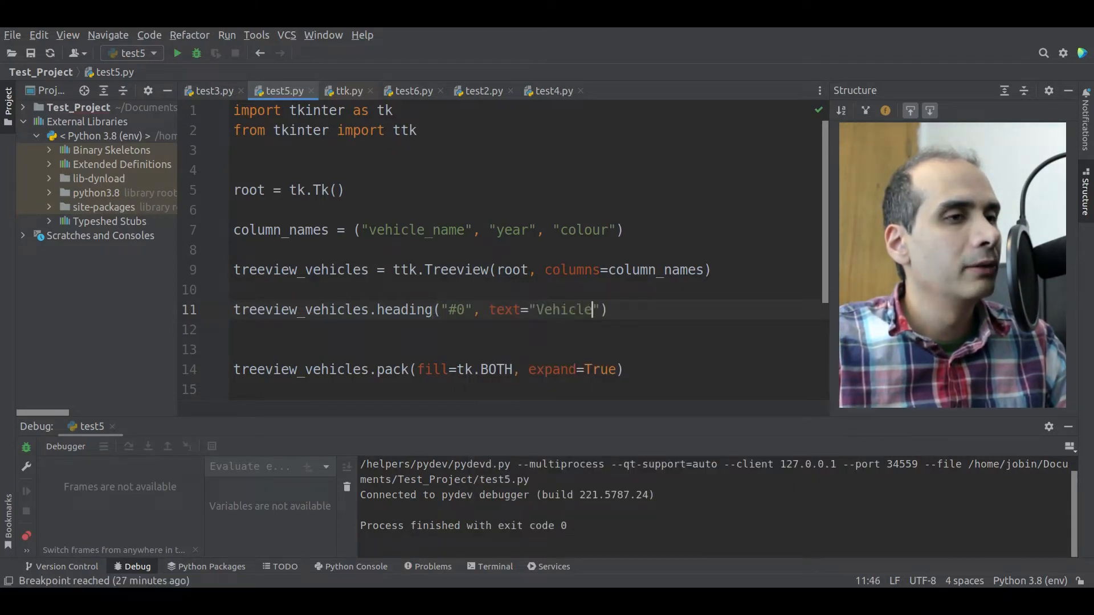
type("Type")
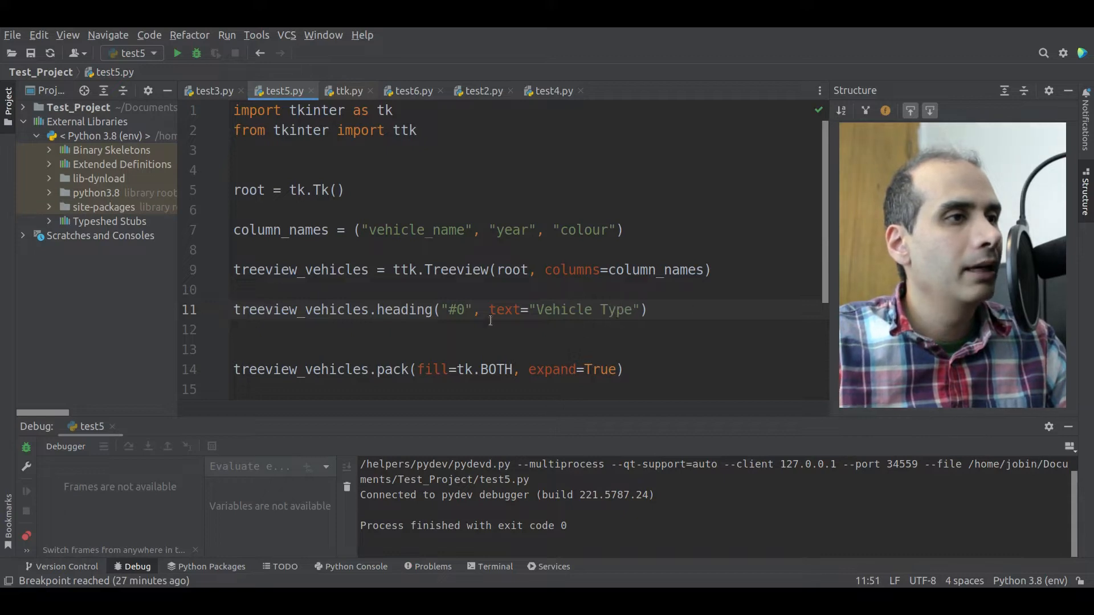
left_click(504, 310)
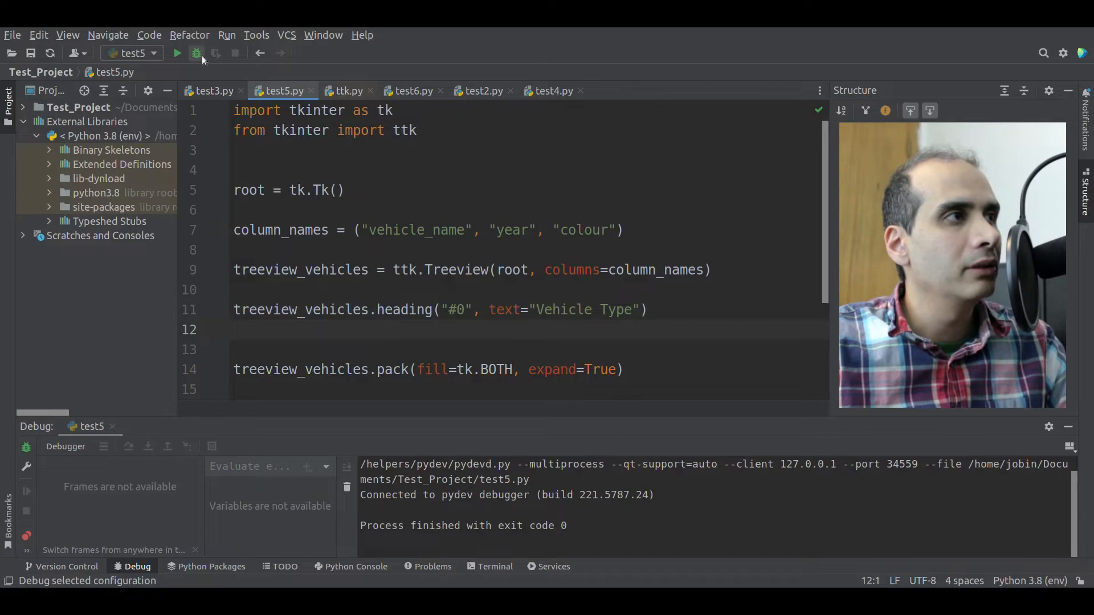
Debug-run the script, confirm the "Vehicle Type" heading, and close the window
left_click(196, 53)
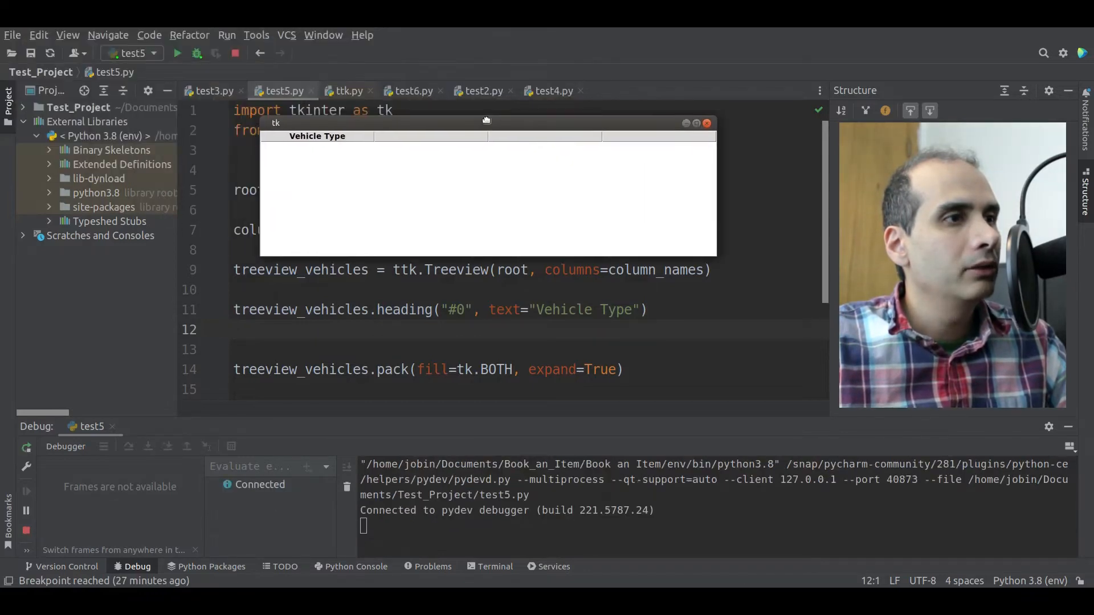
mouse_move(315, 145)
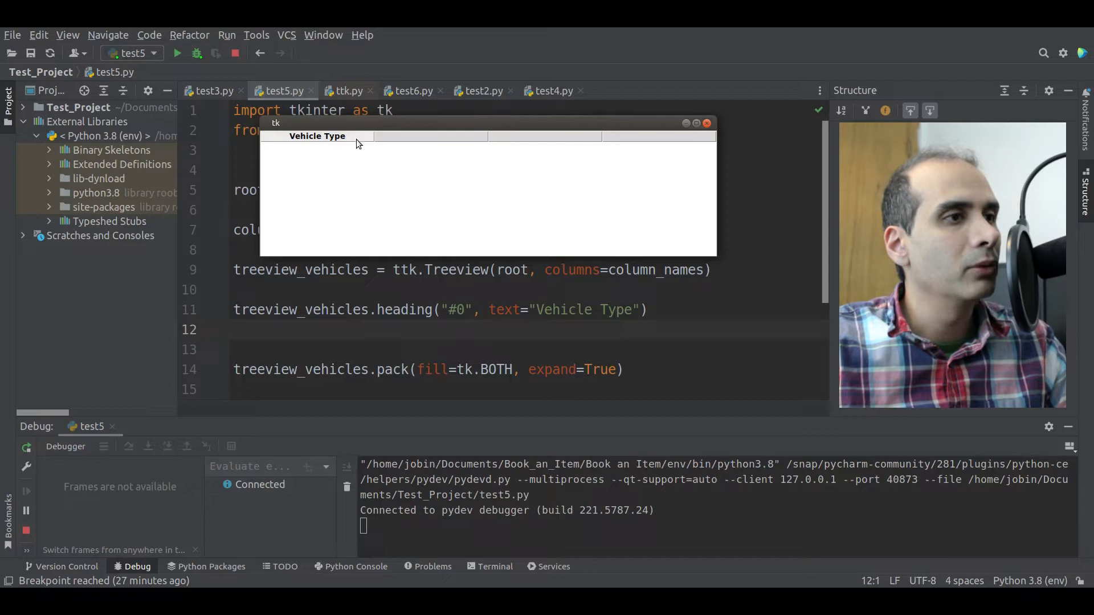
mouse_move(707, 124)
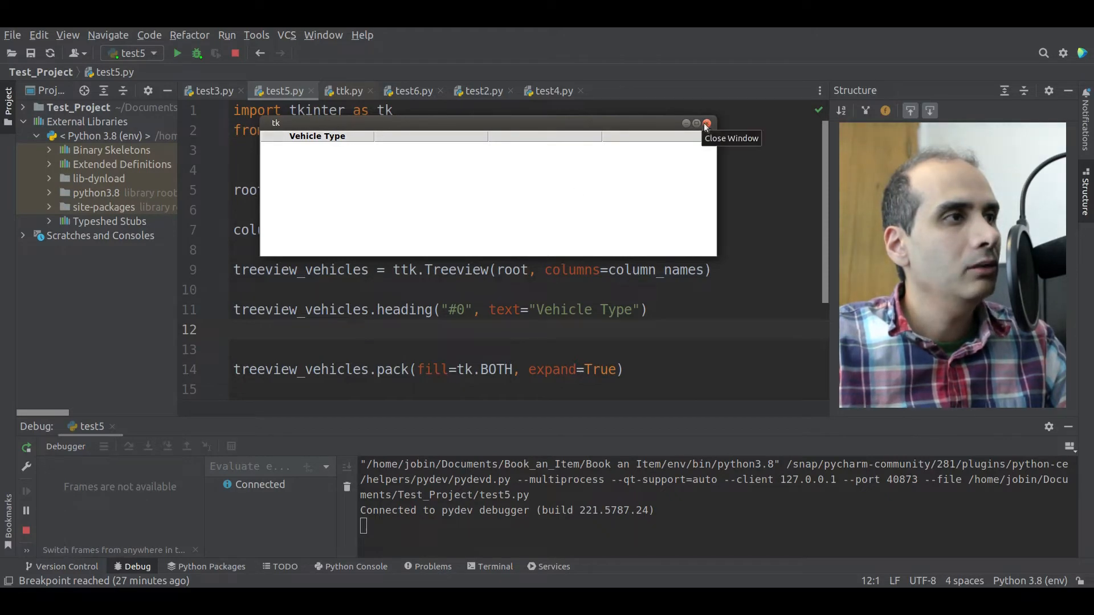
left_click(706, 123)
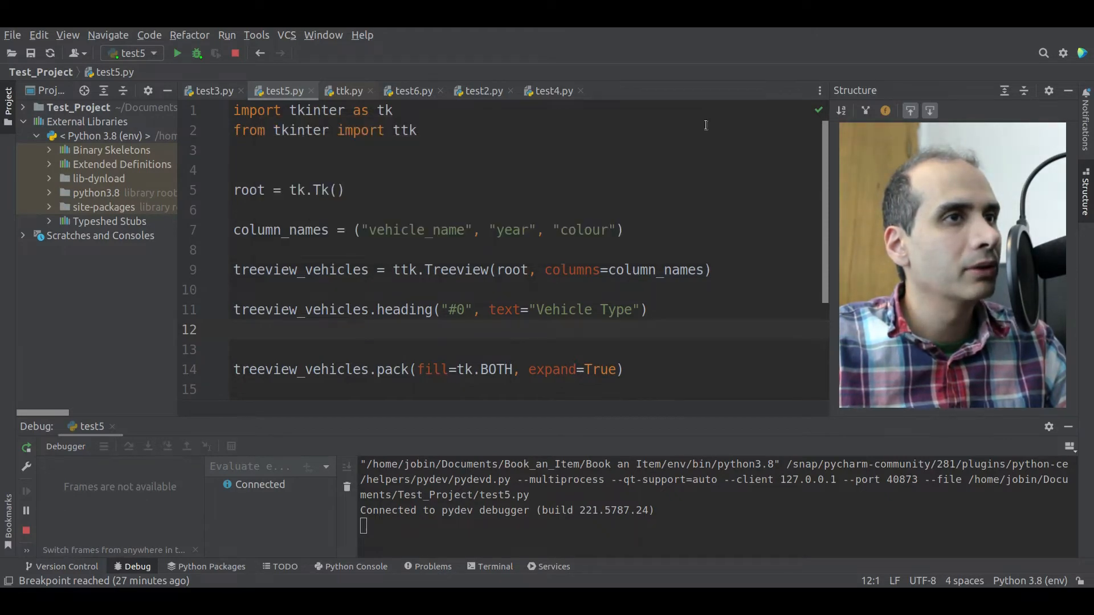
Add heading calls titling vehicle_name, year and colour "Vehicle Name", "Year", "Colour"
type("treeview_vehicles.heading(\"vehicle_name\",")
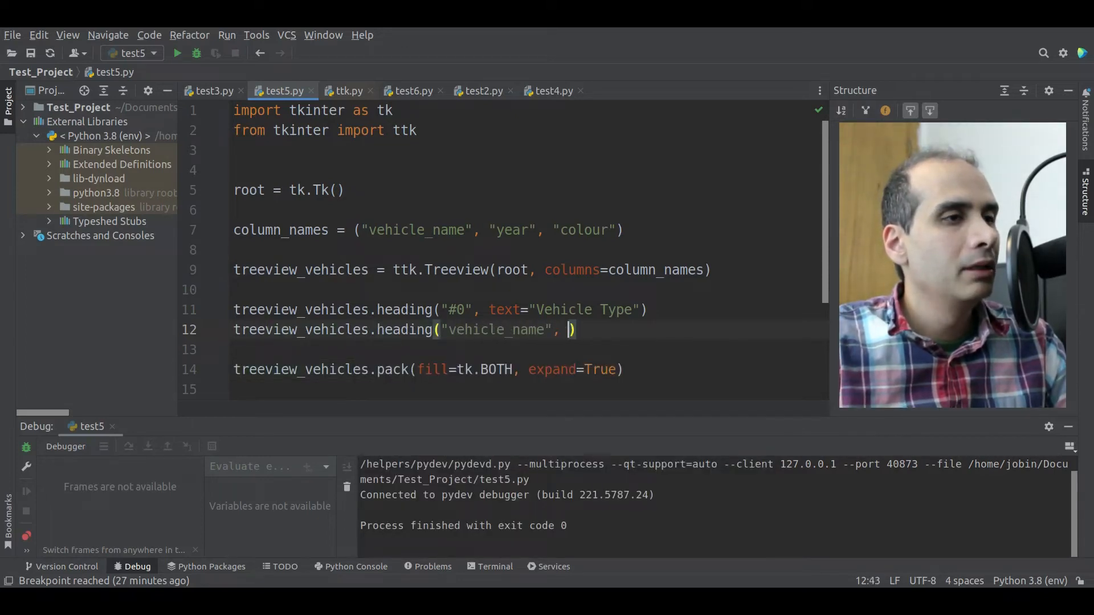
type("text=\"Vehicle Name")
left_click(527, 349)
type("treeview_vehicles")
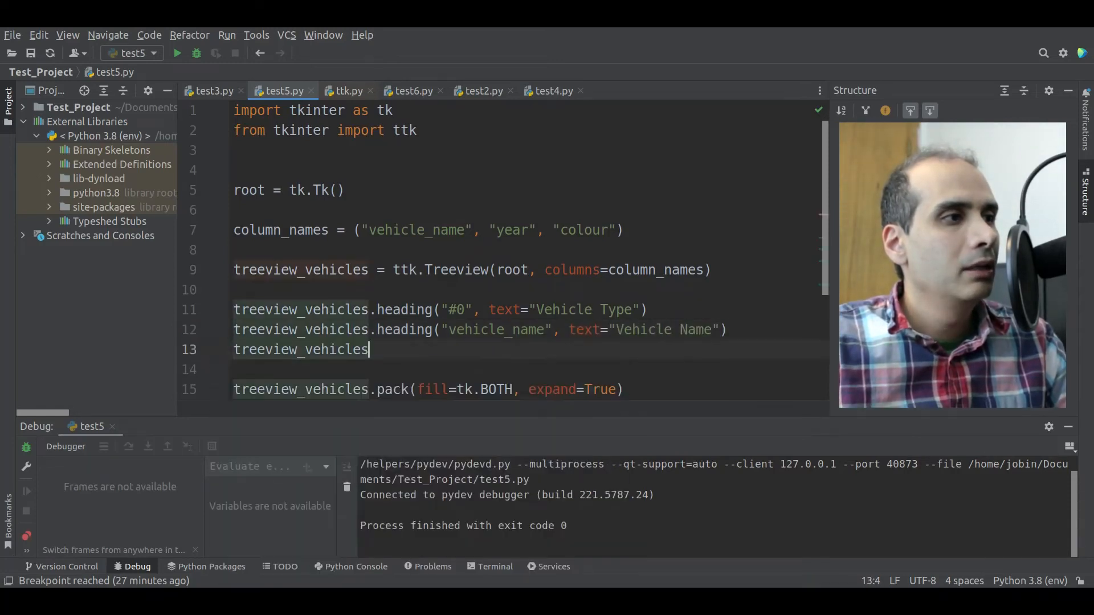
type(".heading(\"\")")
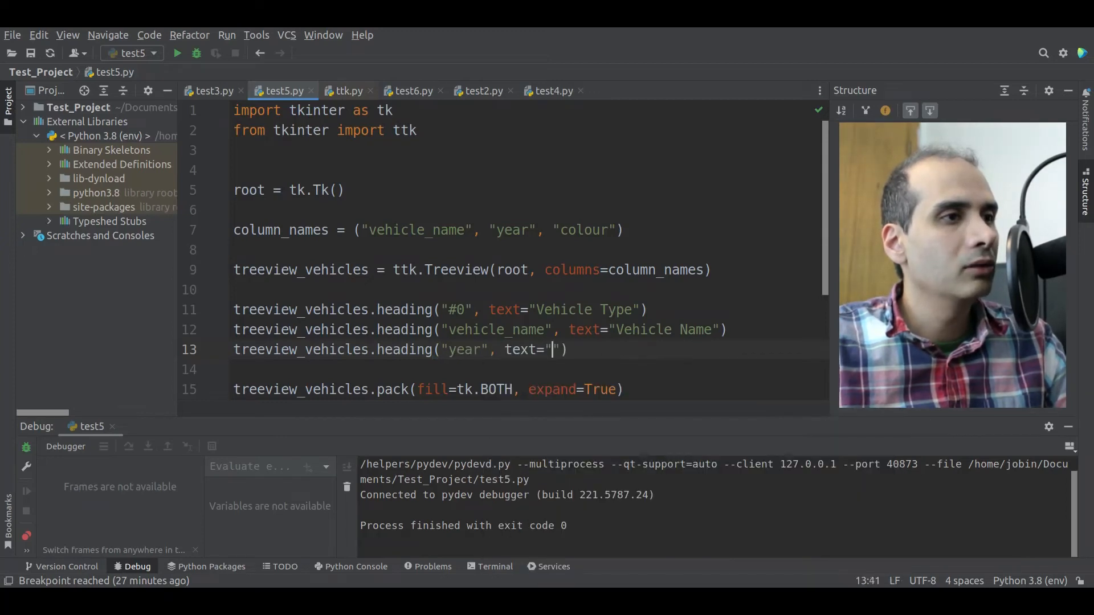
type("treeview_vehicles.heading(")
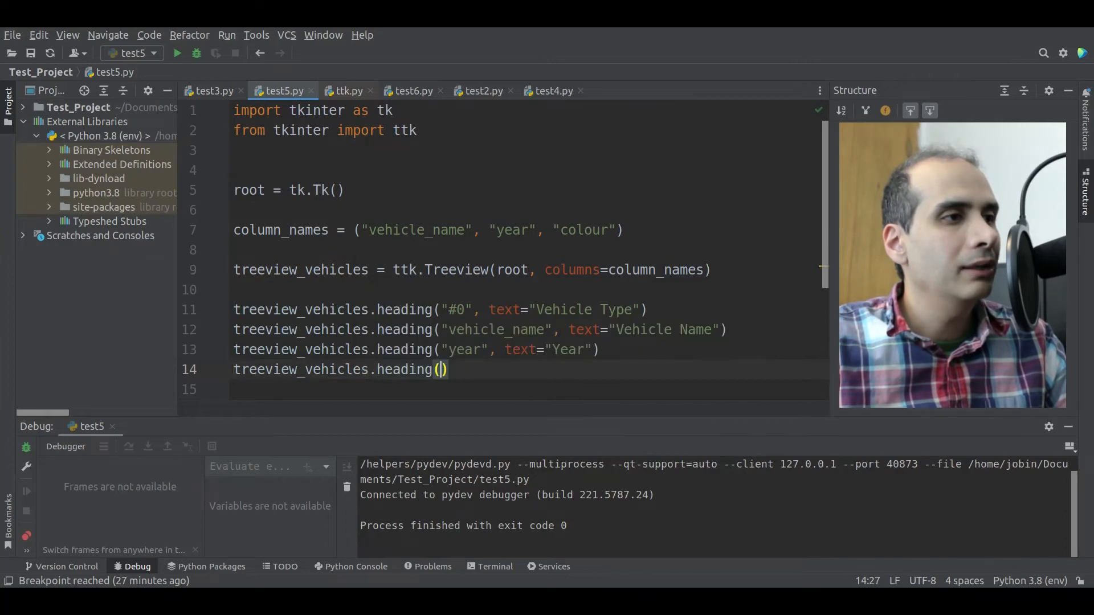
type("\"colour\"")
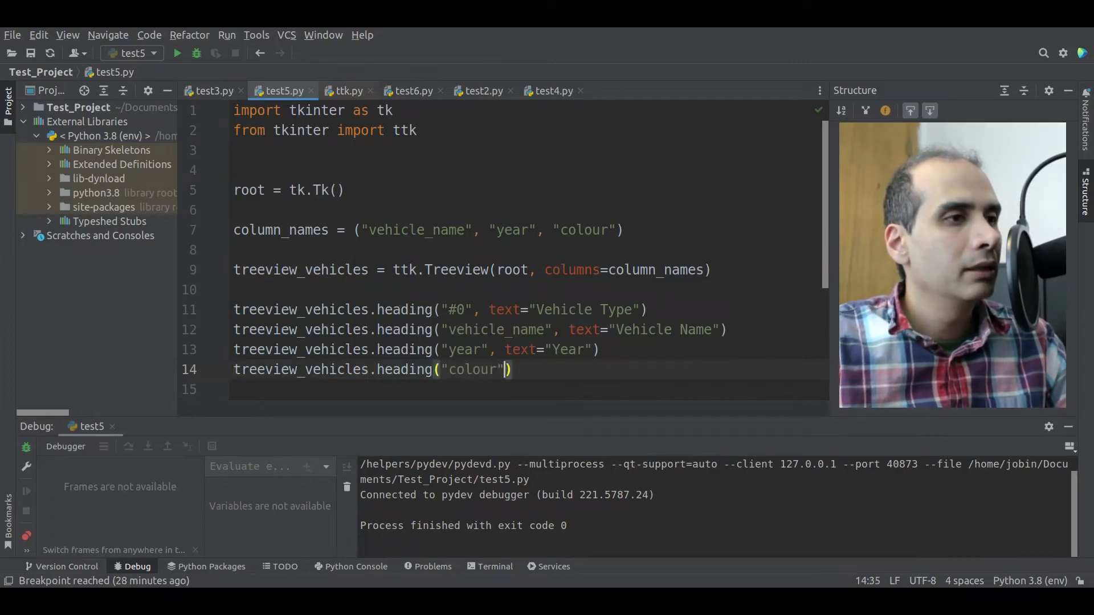
type(", text=\"Colour\"")
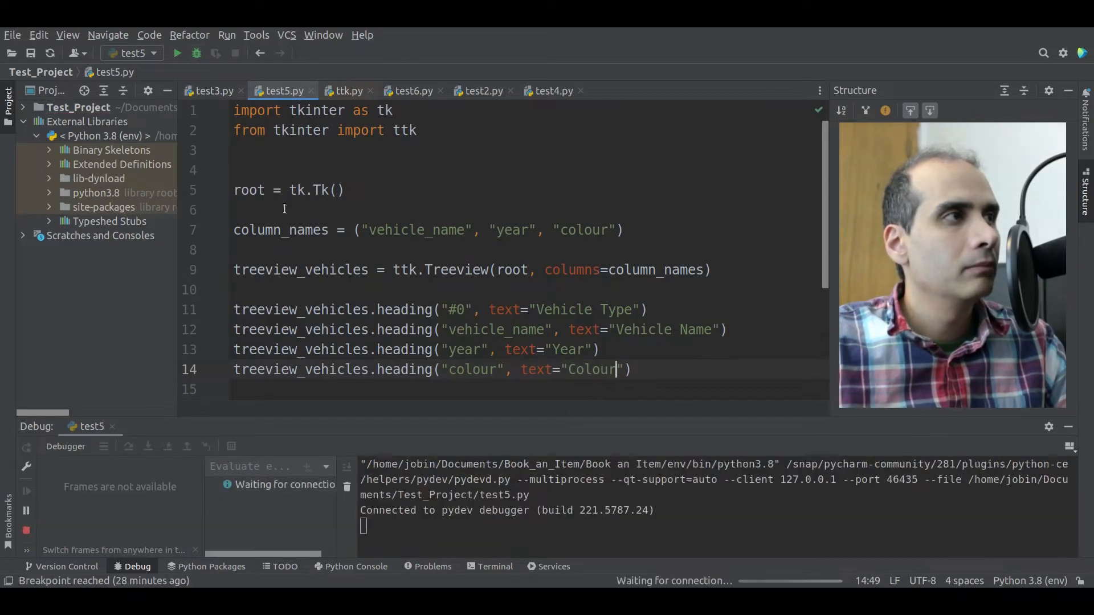
Debug-run test5.py to check all four column headings
left_click(178, 54)
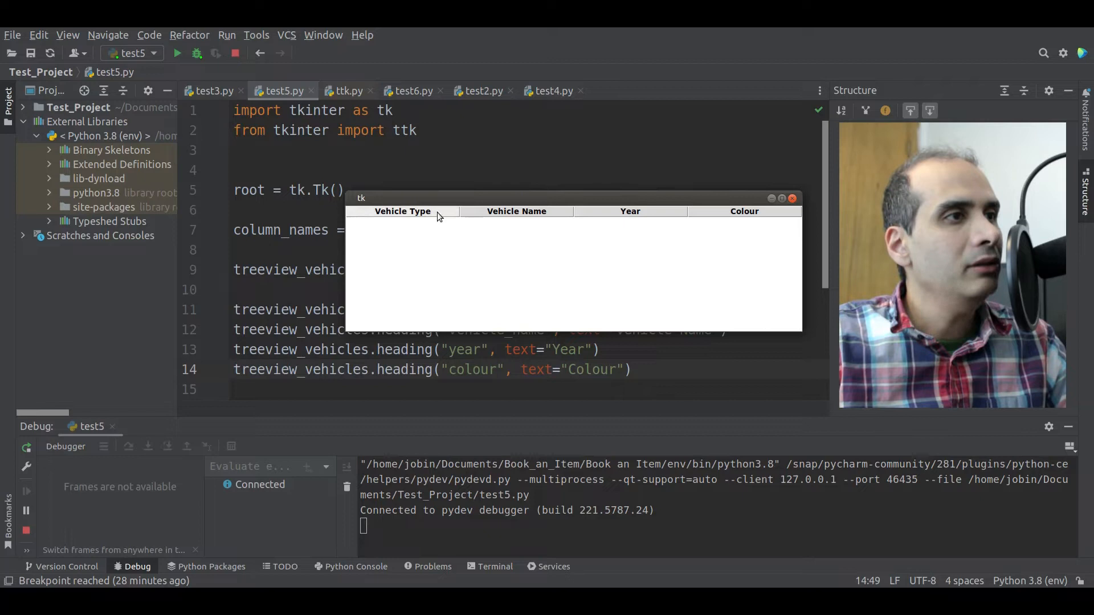
mouse_move(450, 222)
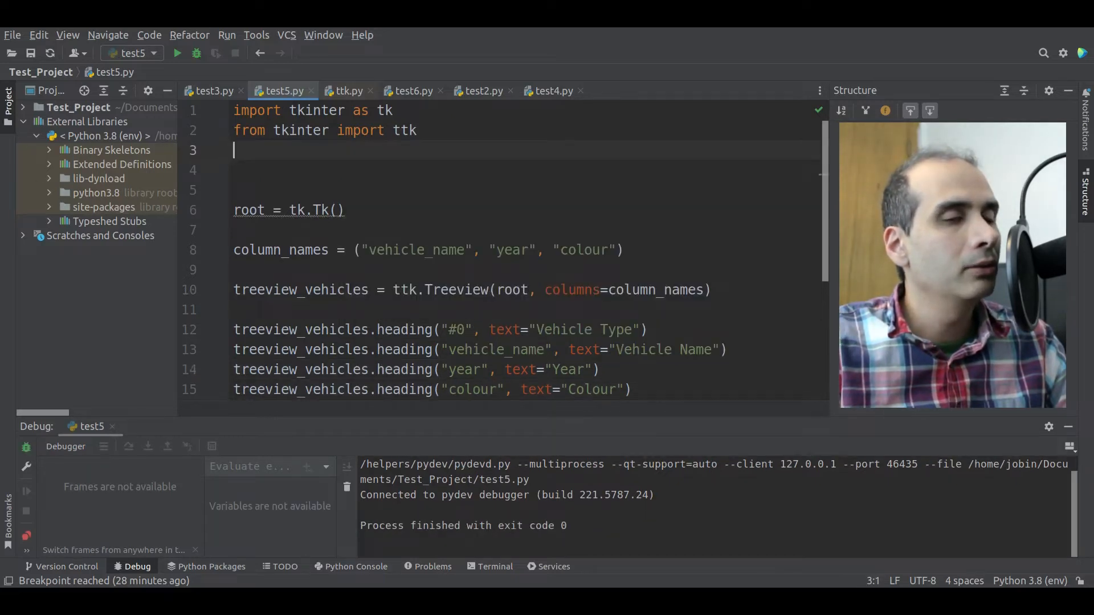
Type the import line 'from PIL import Image, ImageTk' and highlight ImageTk
type("from P")
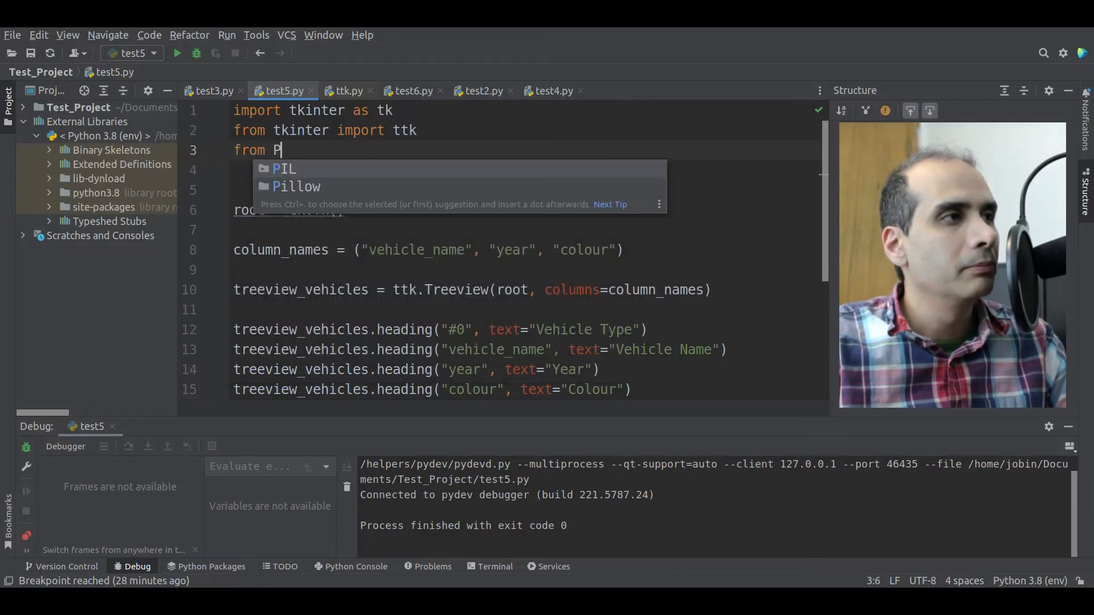
type("IL import Image,")
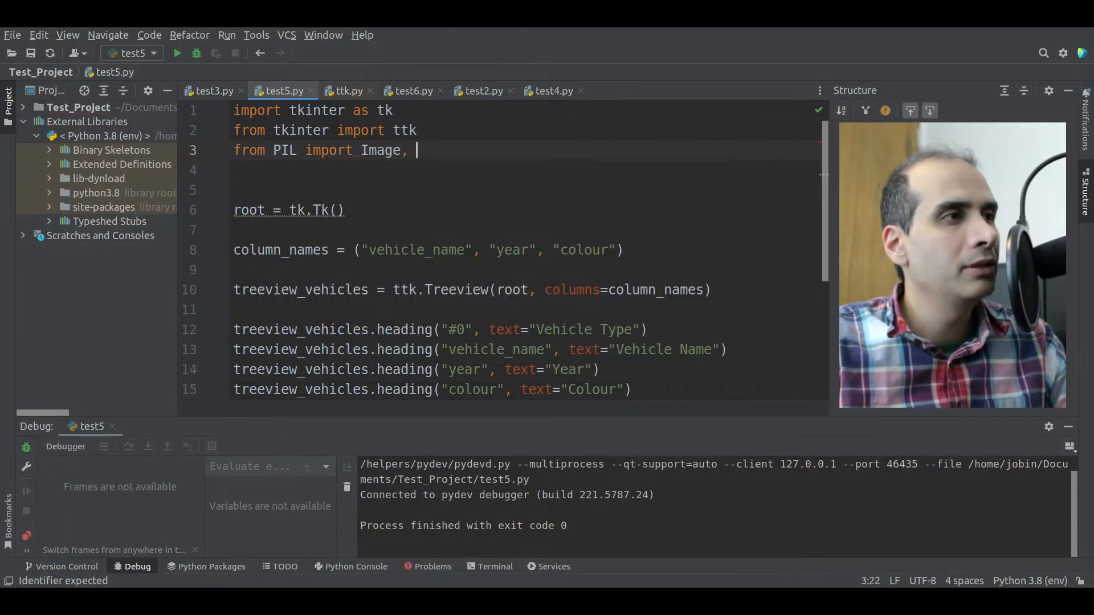
type("ImageTk")
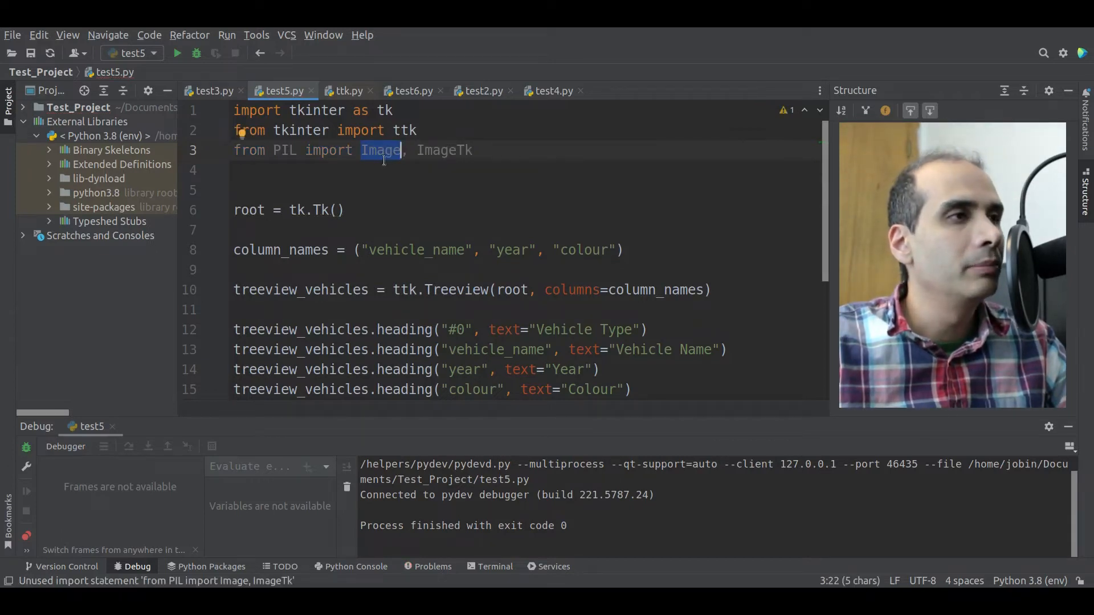
double_click(444, 150)
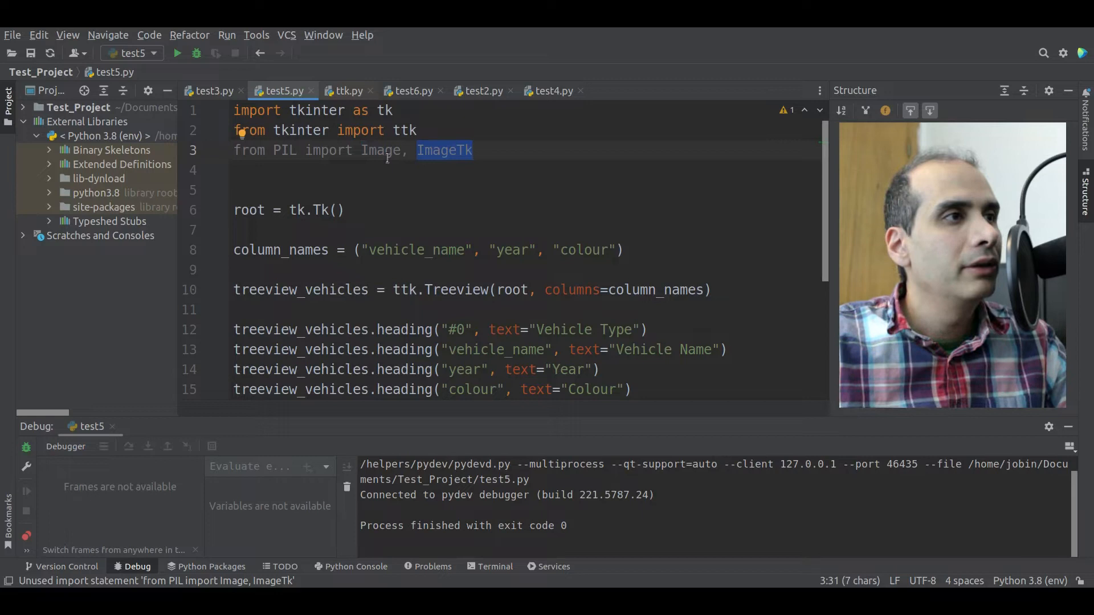
mouse_move(457, 152)
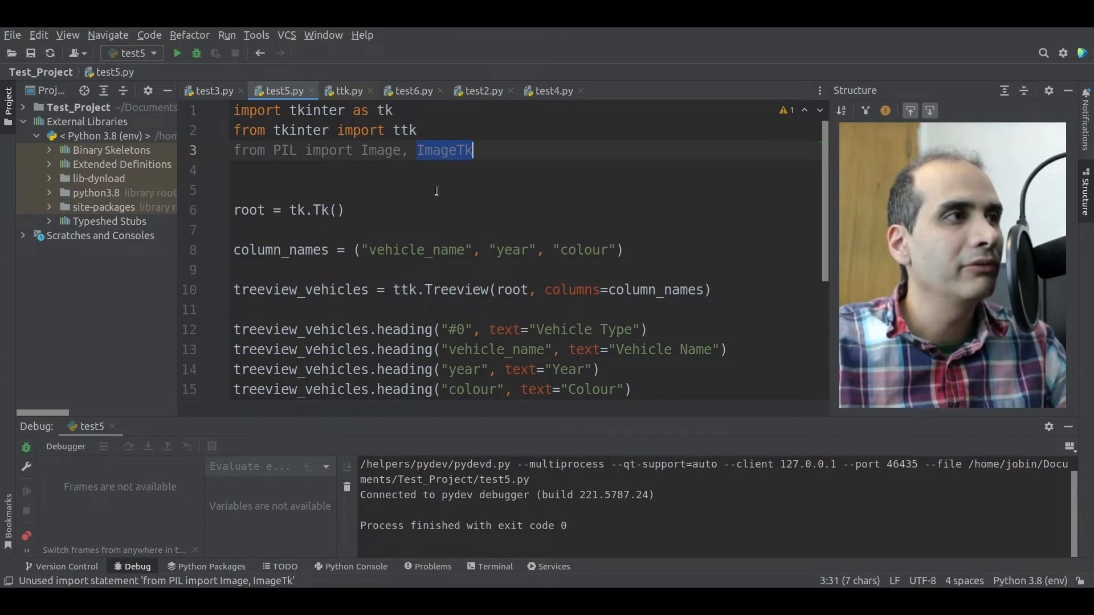
mouse_move(390, 188)
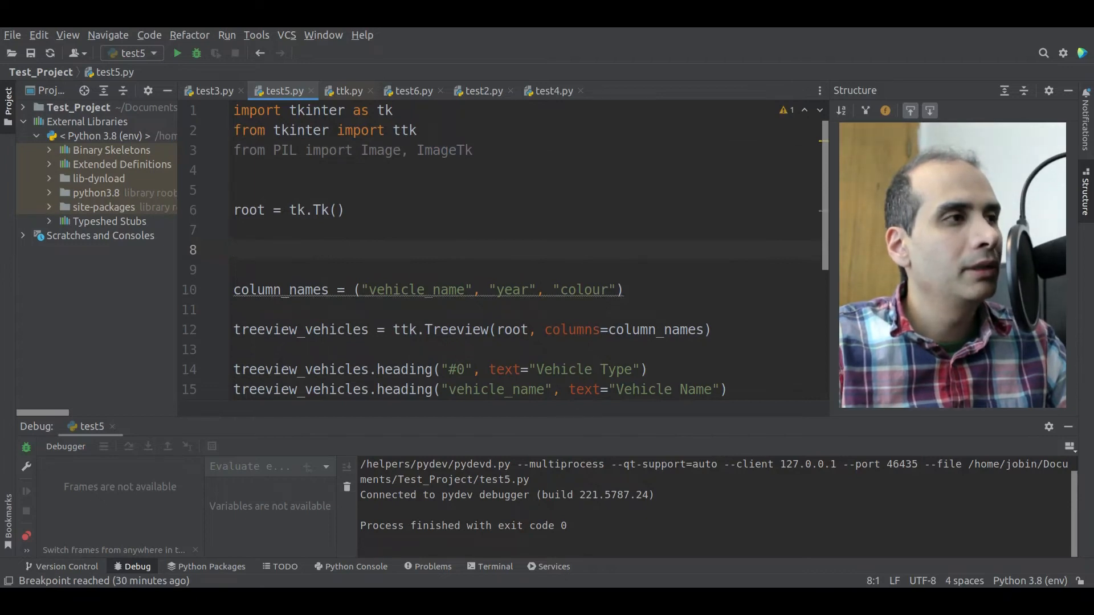
Open "vehicle.png" in a with block and create vehicle_image = ImageTk.PhotoImage(img)
type("with Image.open(")
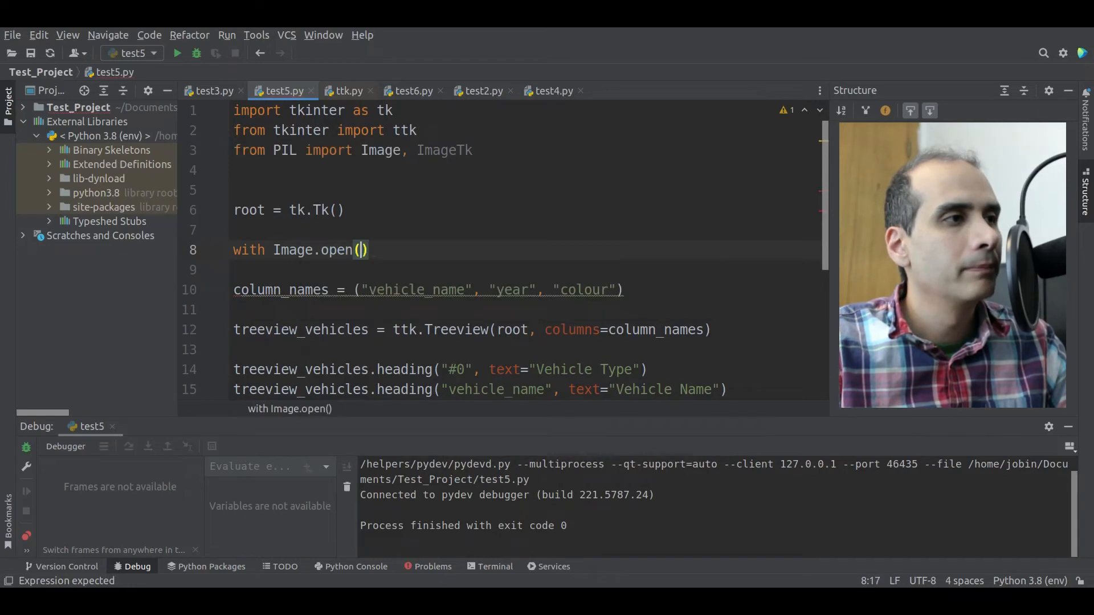
type("\"vehicle.png\"")
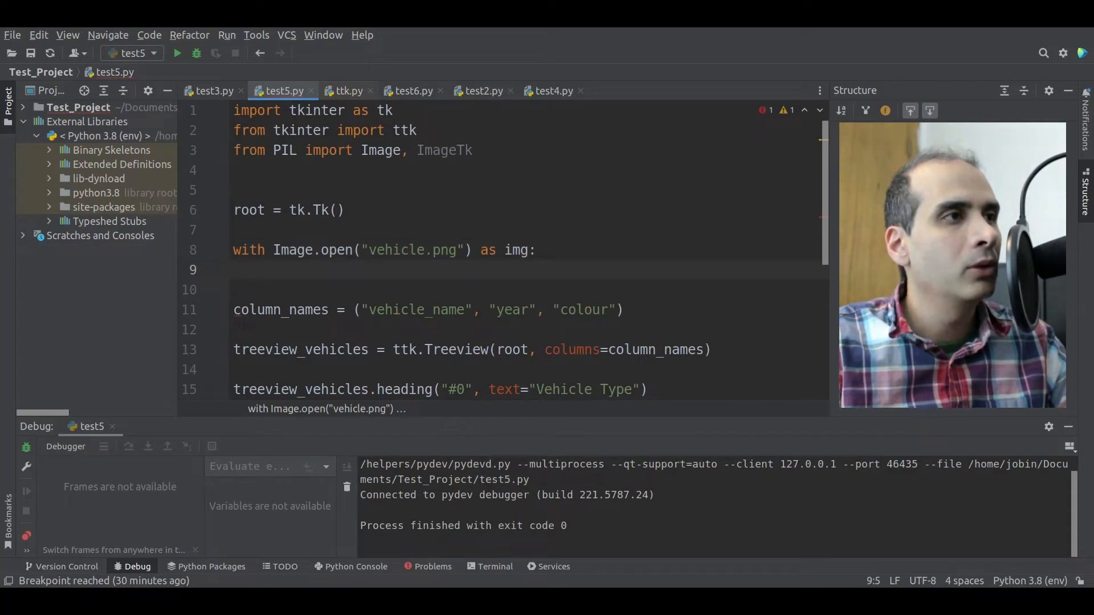
type("vehi")
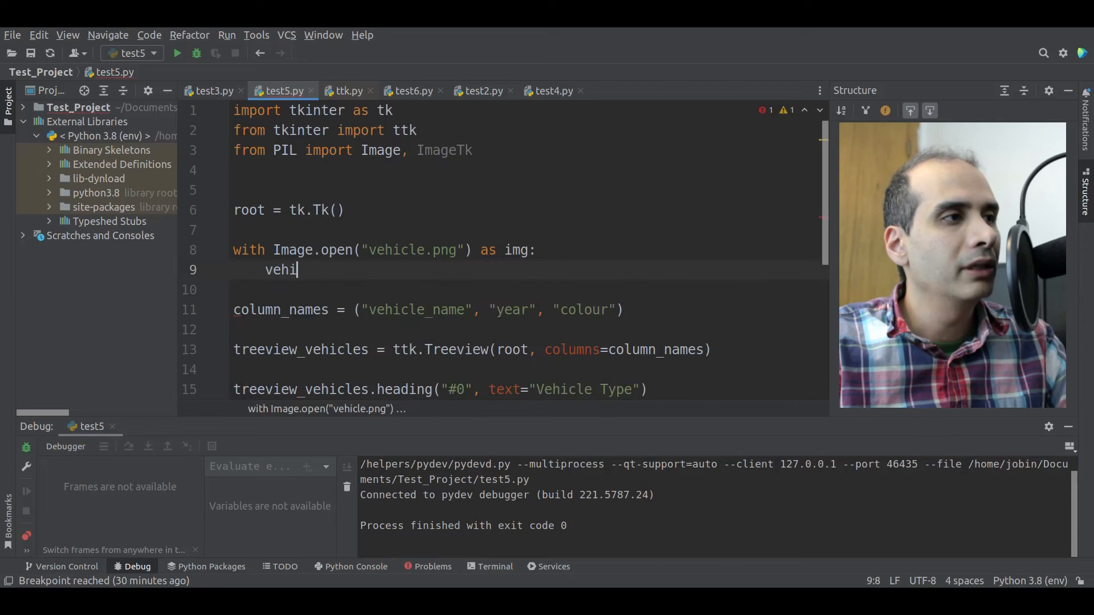
type("cle_image =")
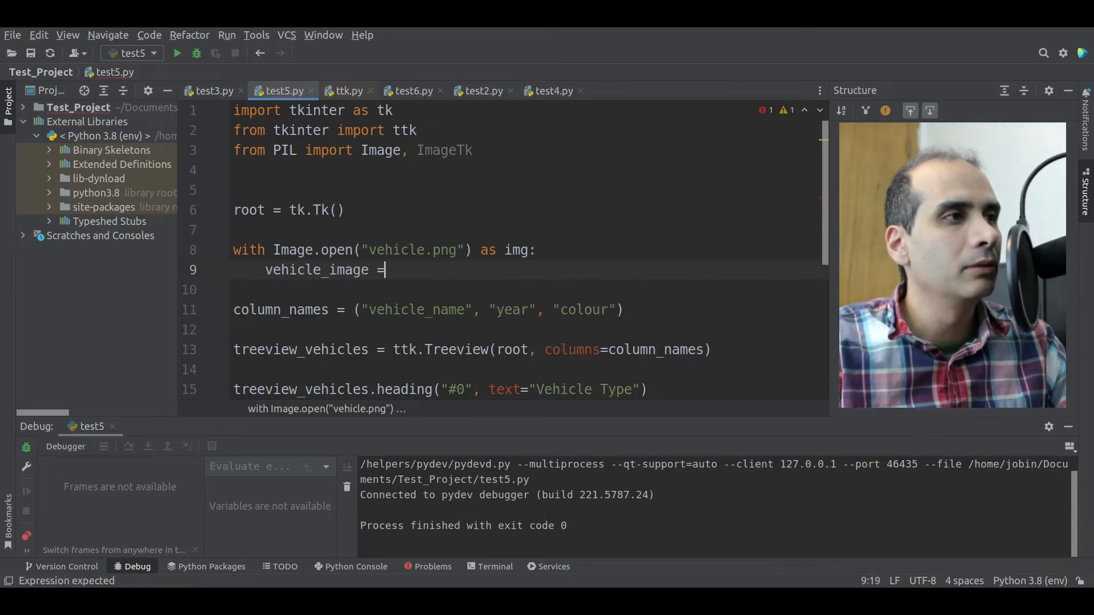
type("ImageTk.PhotoImage")
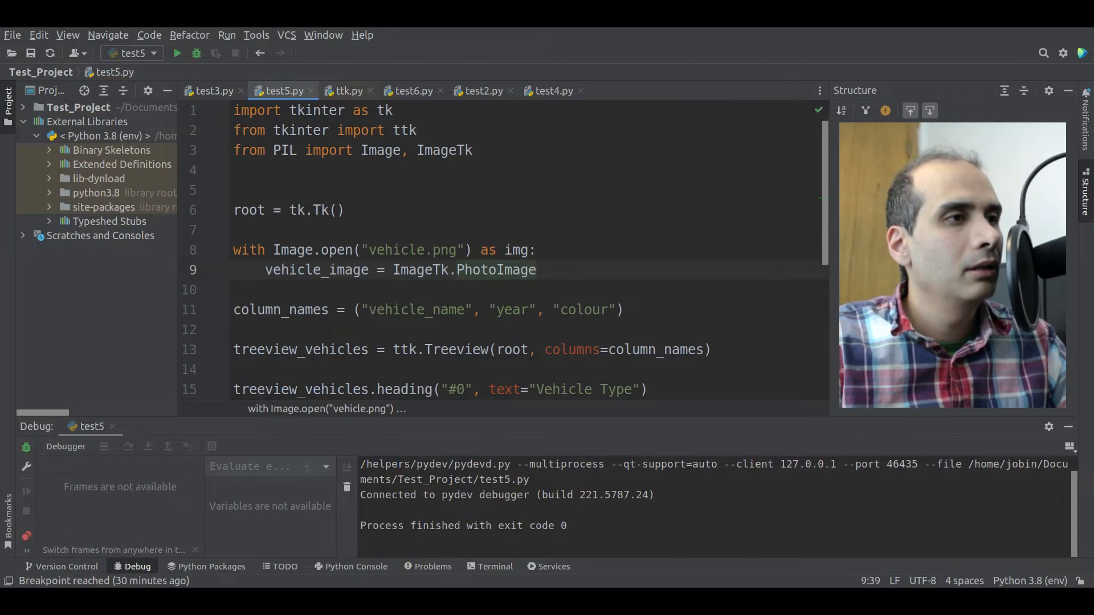
type("img)")
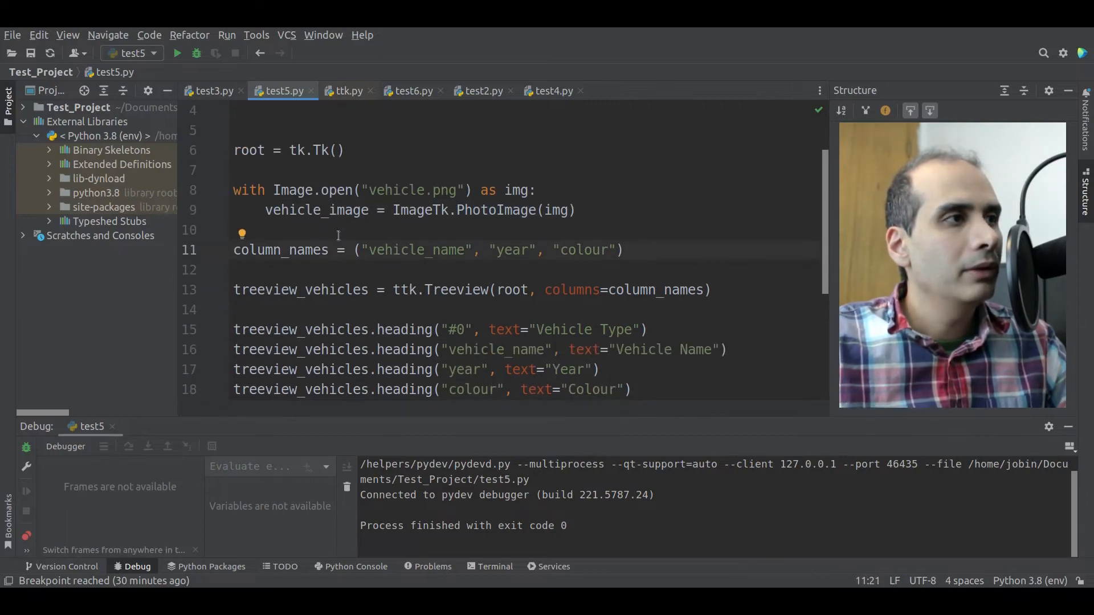
Add image=vehicle_image to the #0 heading call and debug the script
double_click(315, 210)
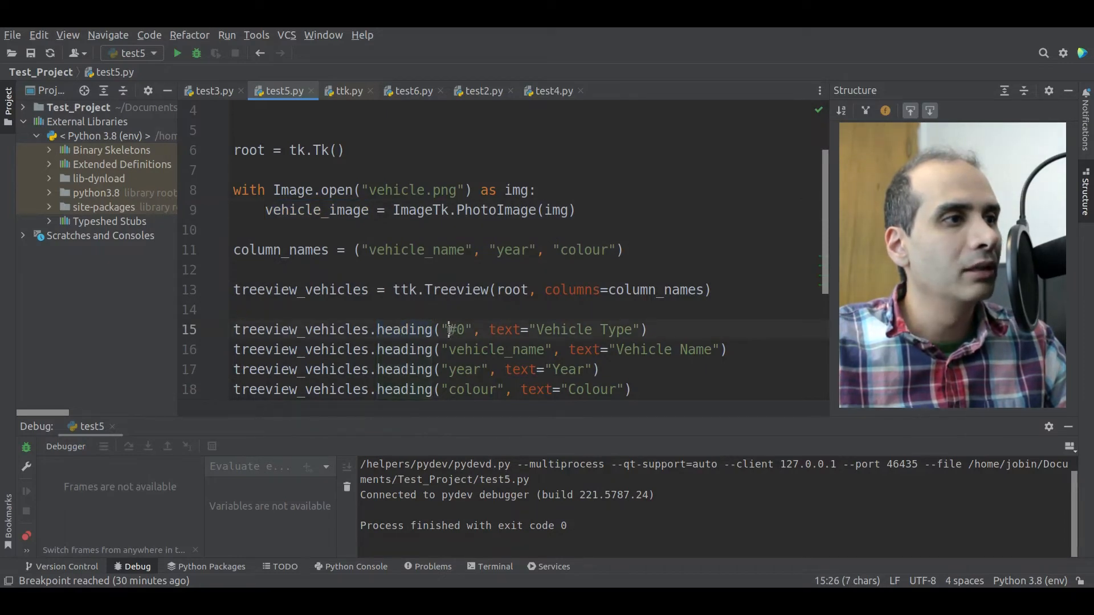
double_click(459, 330)
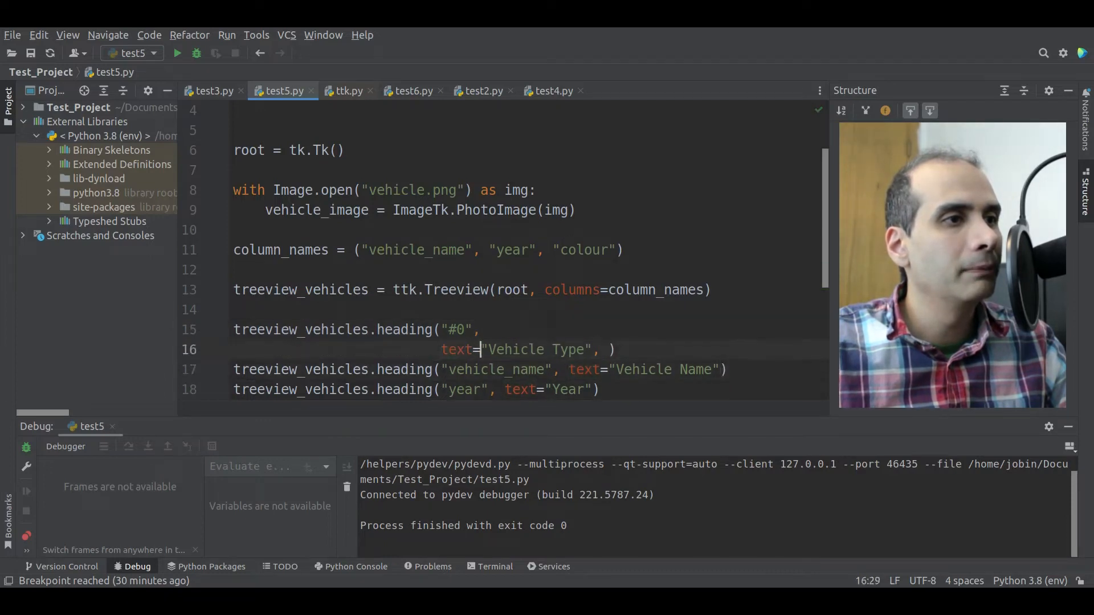
type("image=vehicle_image)")
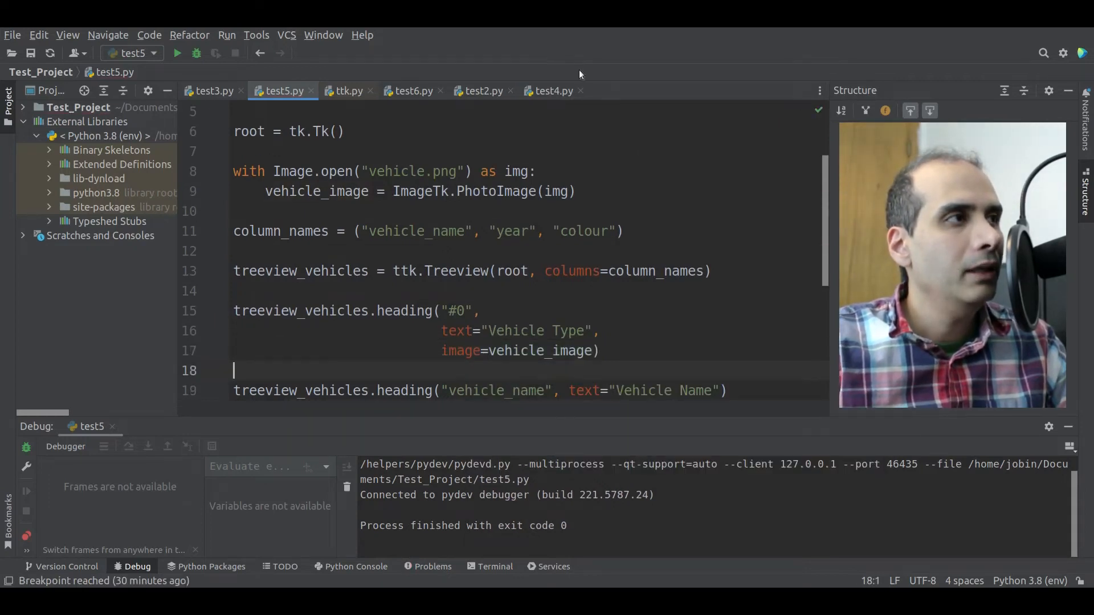
left_click(177, 52)
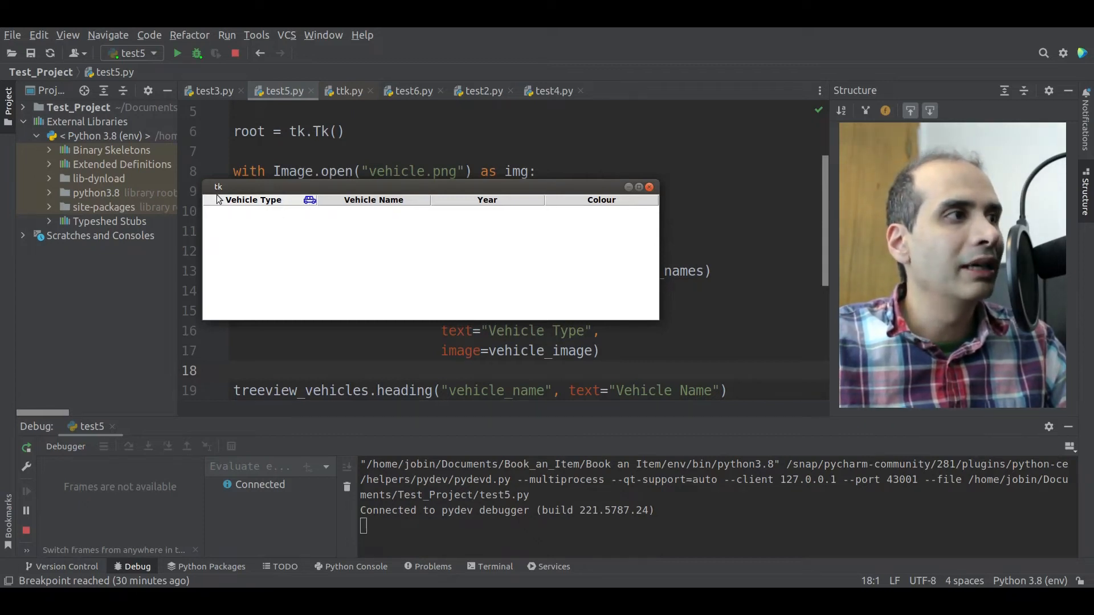
mouse_move(375, 280)
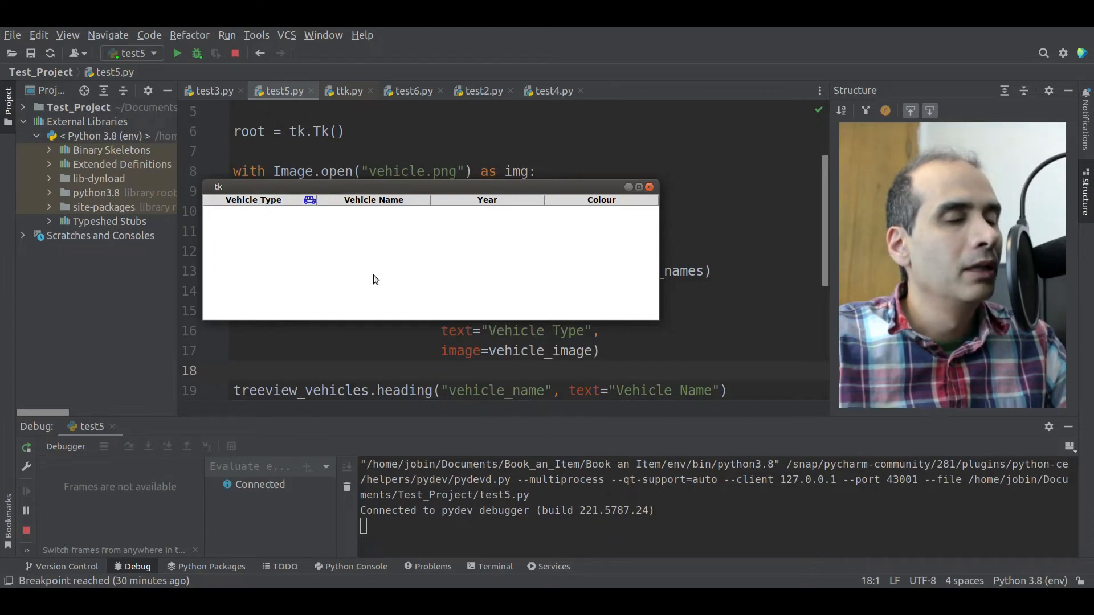
mouse_move(370, 270)
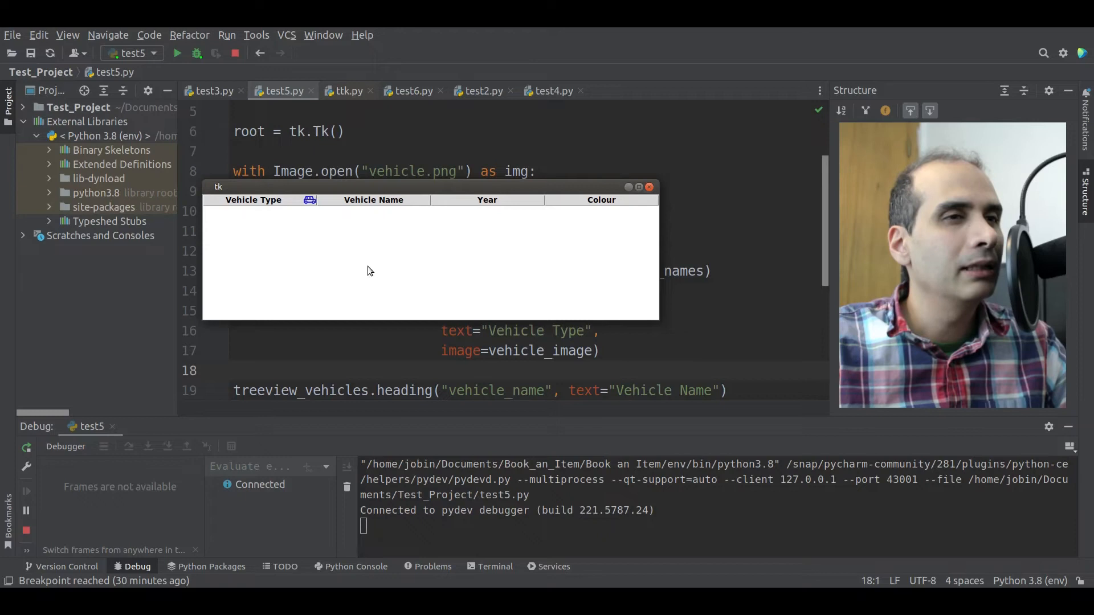
mouse_move(650, 187)
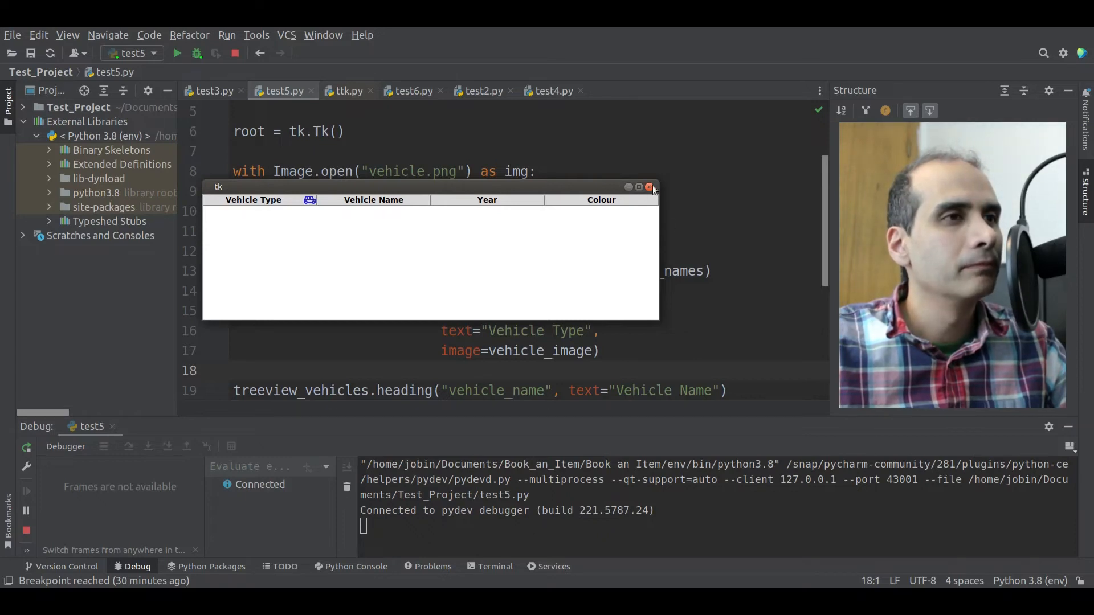
Close the Treeview window and add style = ttk.Style() below the image block
left_click(649, 186)
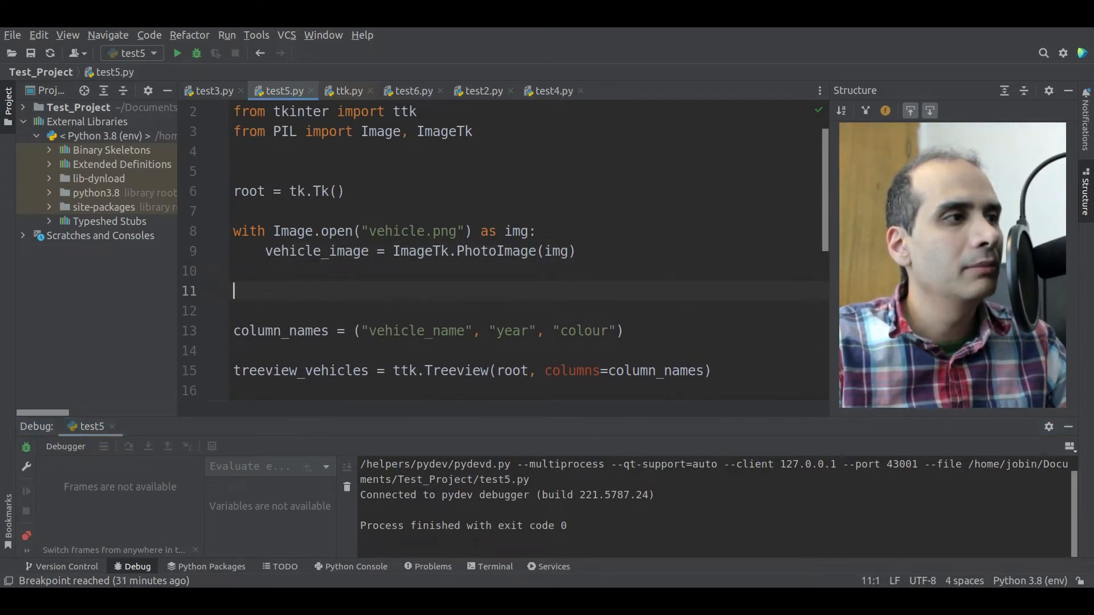
type("style = ttk.Style(")
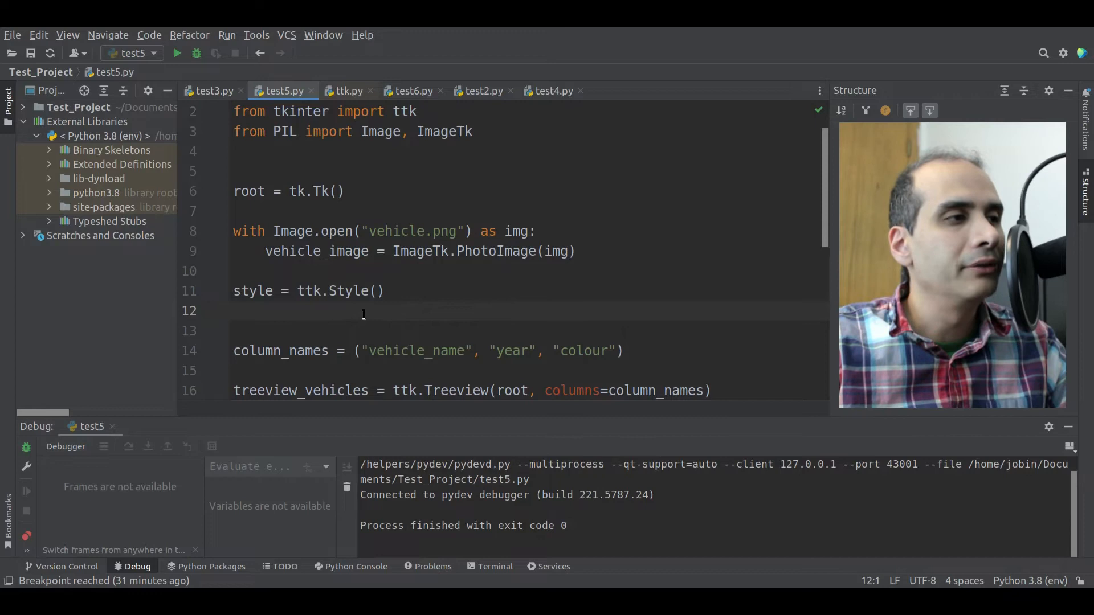
Print treeview_vehicles.winfo_class(), debug to see 'Treeview', then stop the run
scroll("down", 3)
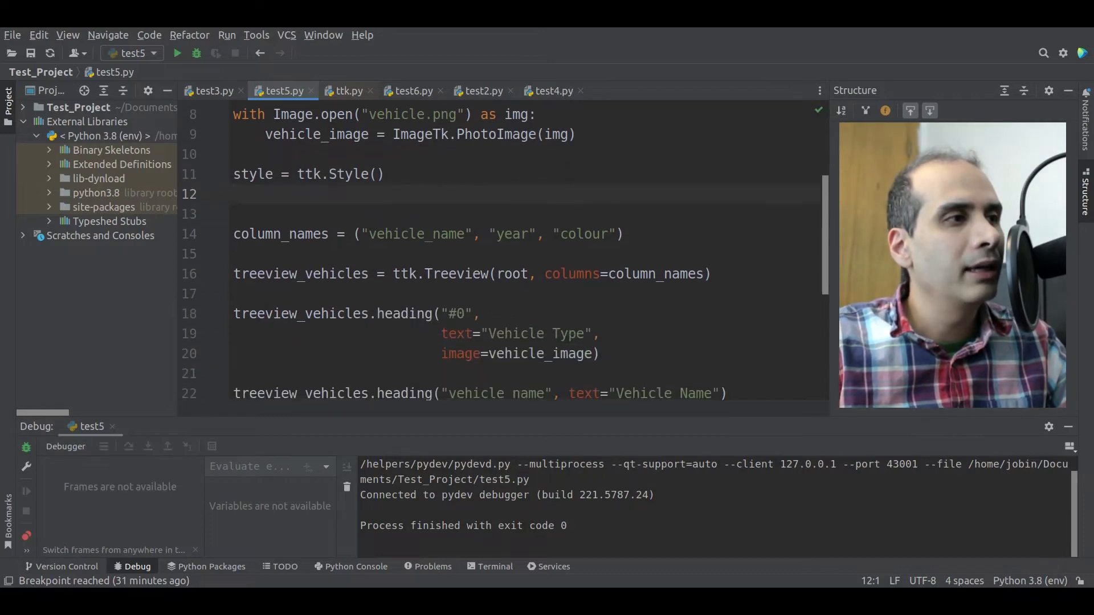
type("t")
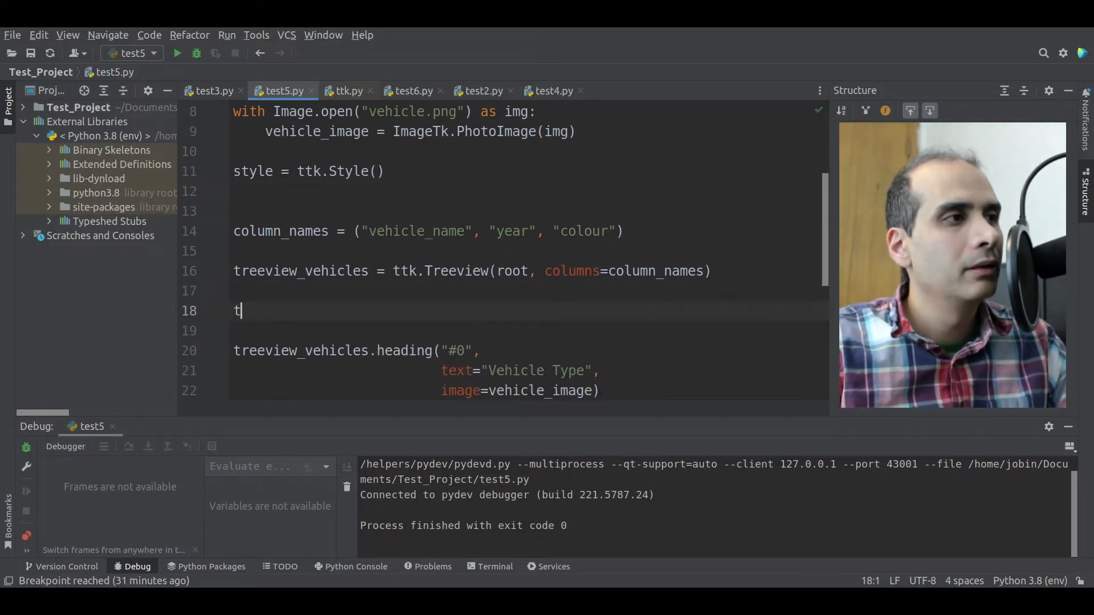
type("reeview_vehicles.win")
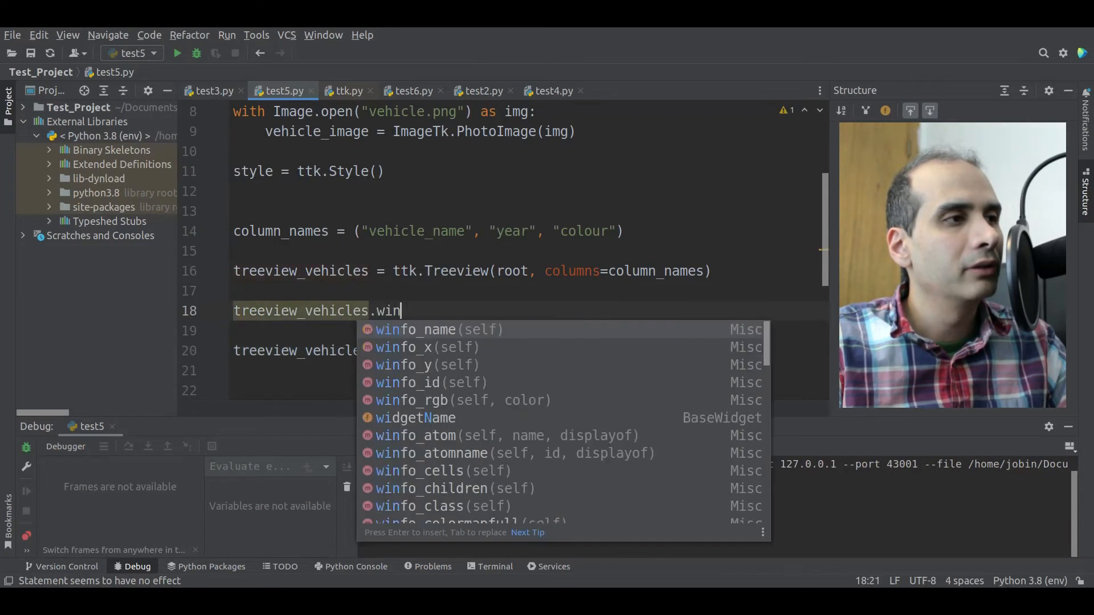
type("fo_class(")
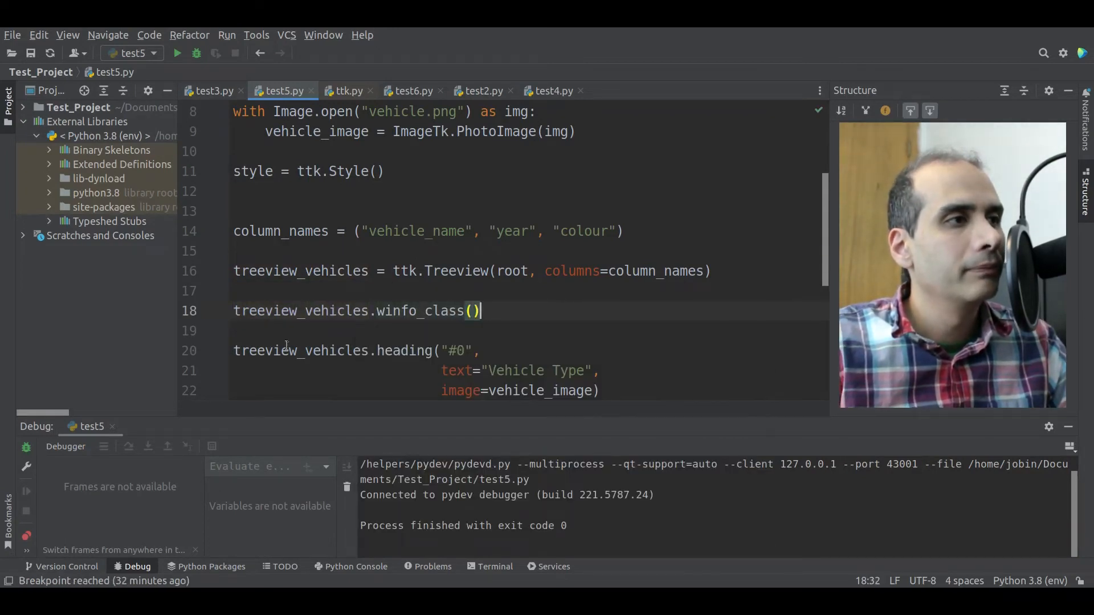
type("print(")
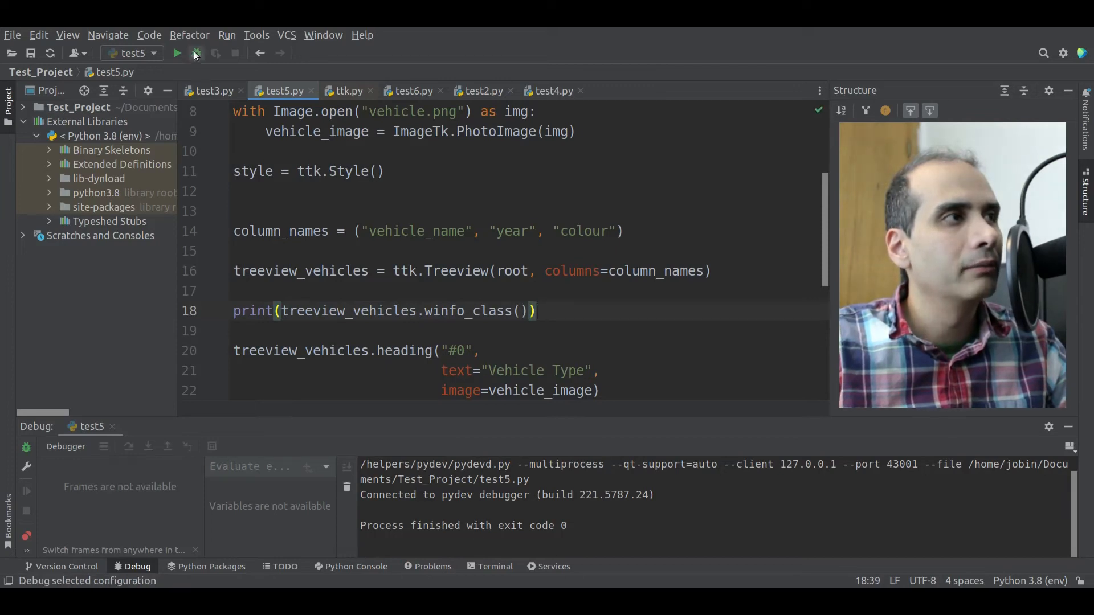
left_click(194, 53)
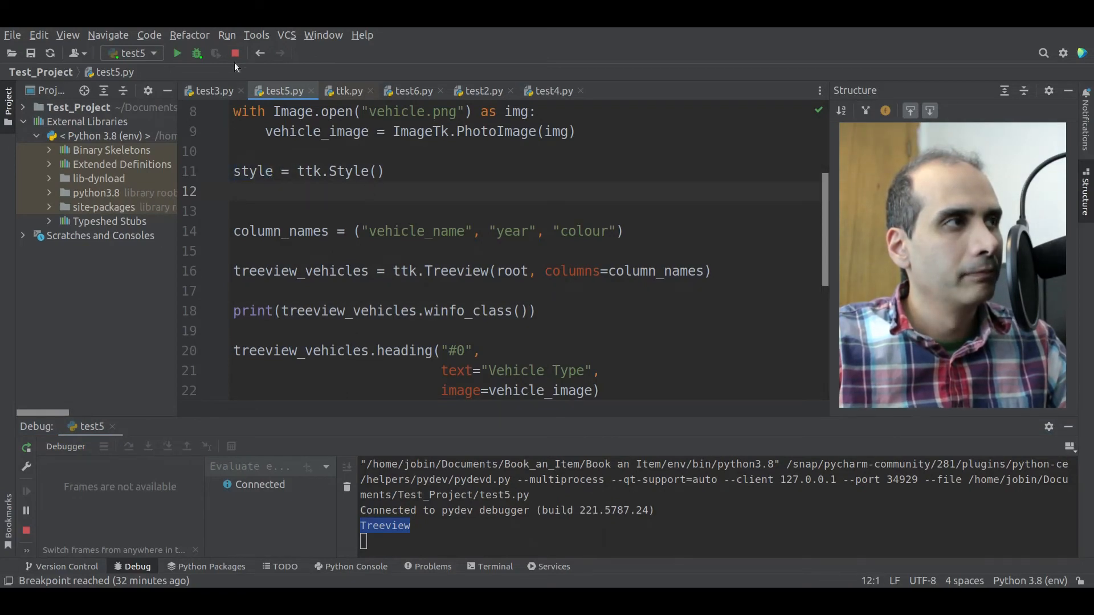
left_click(235, 53)
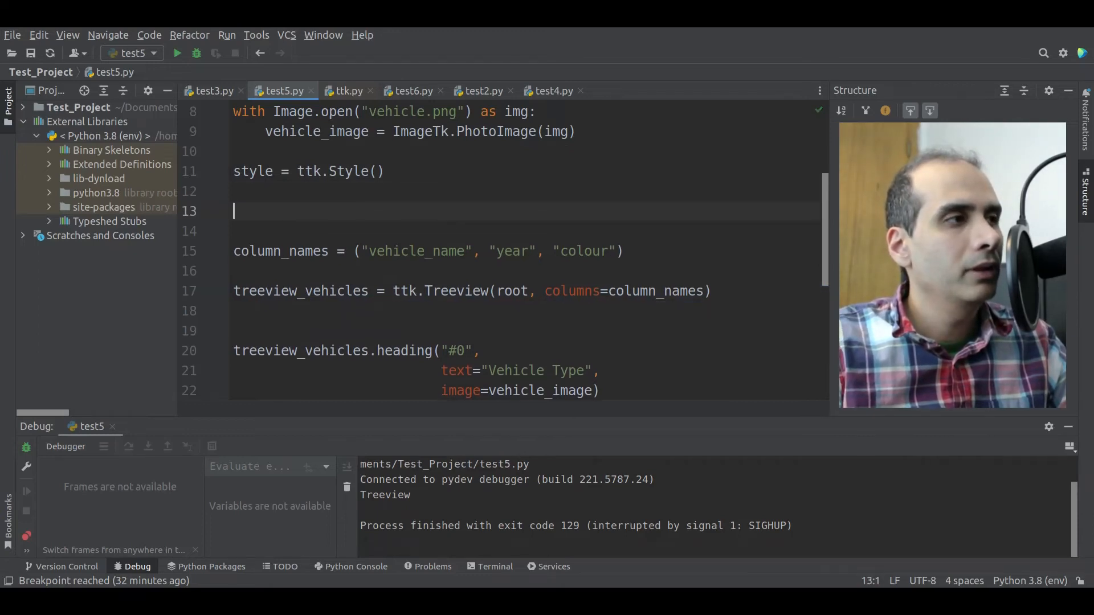
Add print(style.layout("Treeview")) on the line after style = ttk.Style()
type("print()")
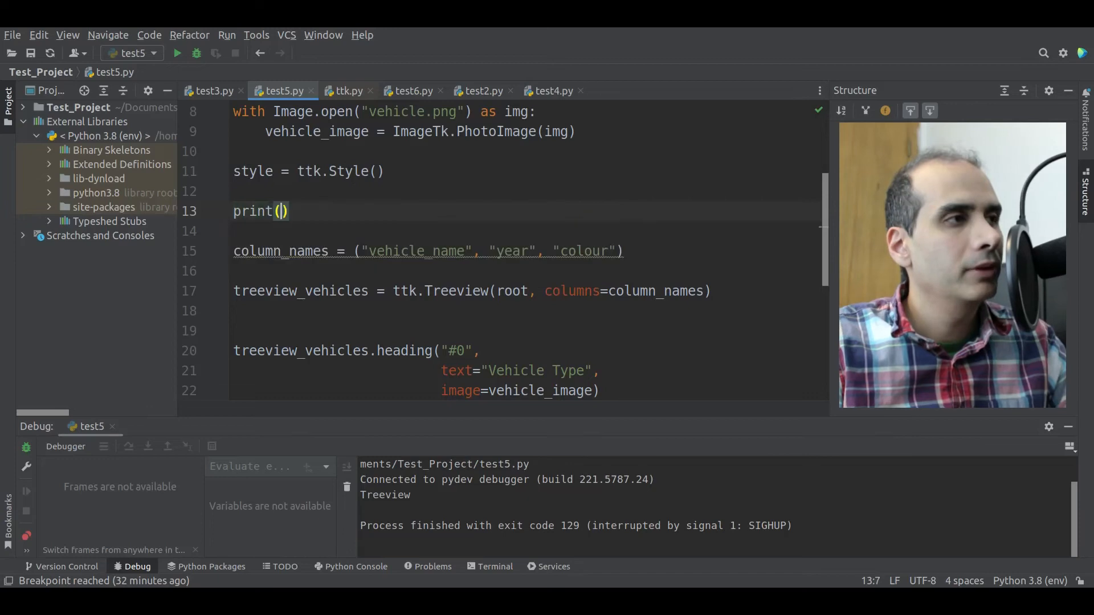
type("style.layo")
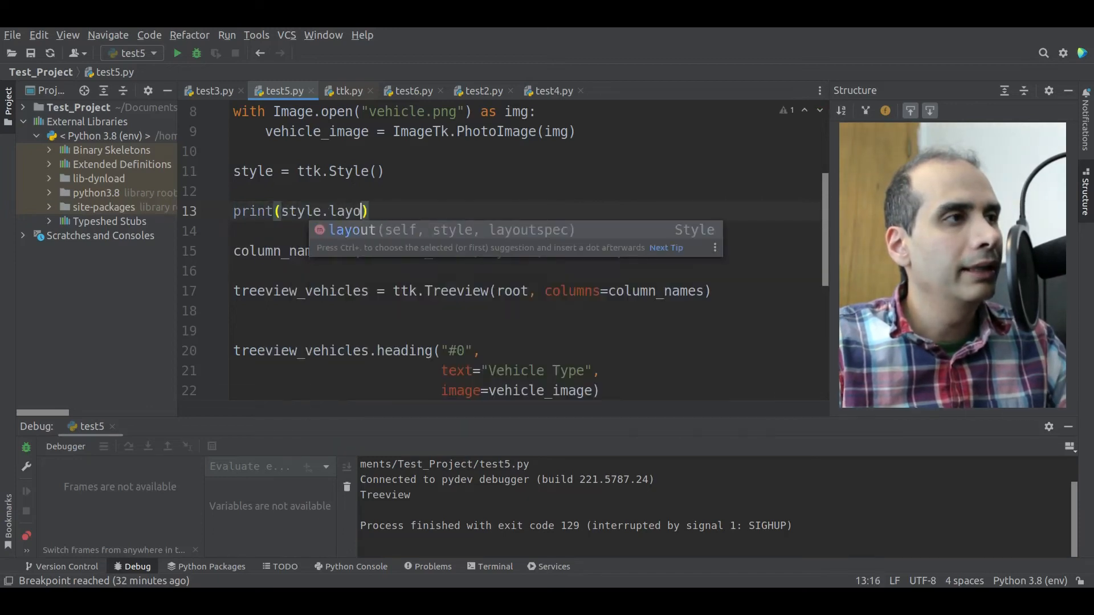
key("Tab")
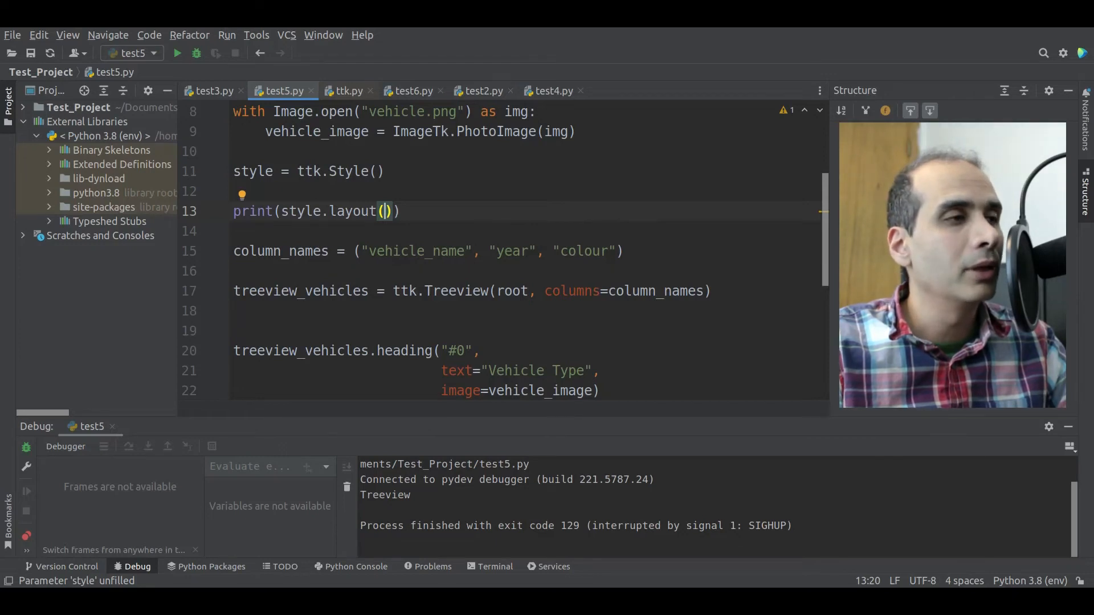
type("\"Treeview\"")
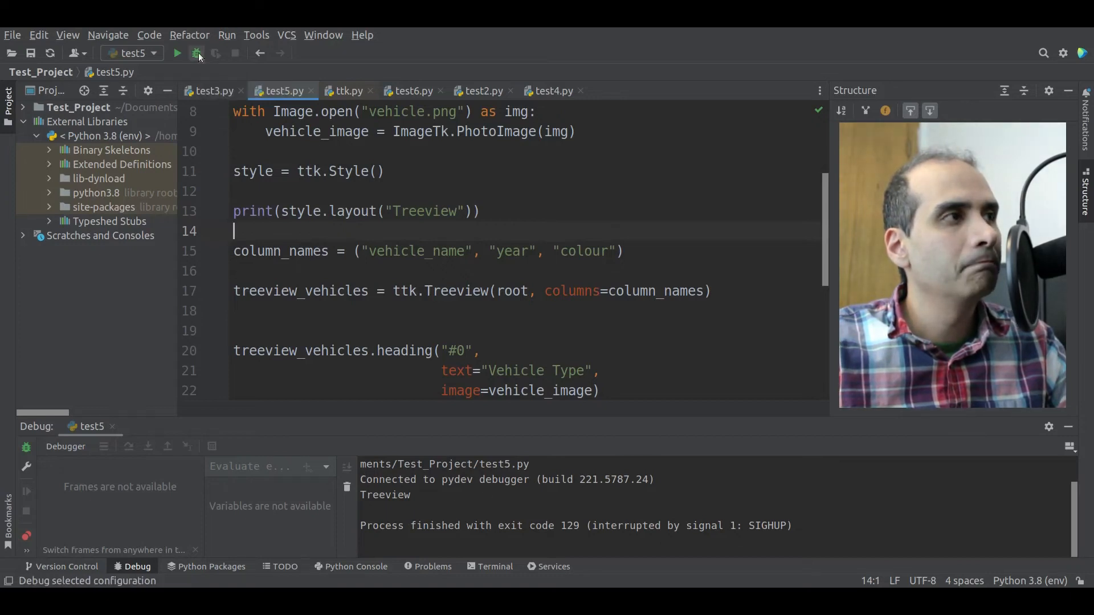
Debug the script and select Treeview.field in the printed layout output
left_click(195, 53)
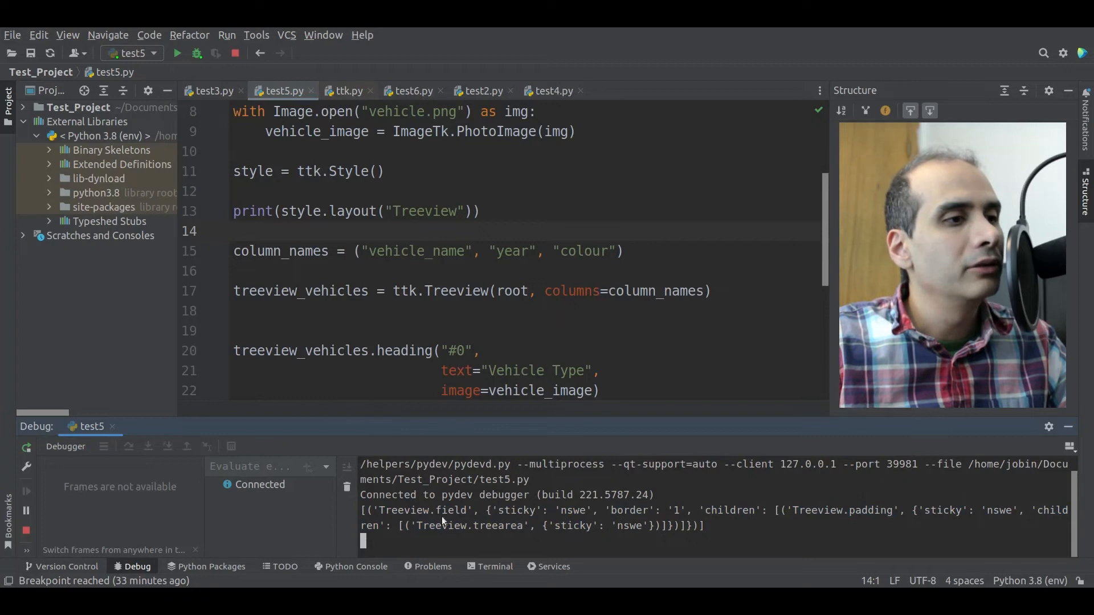
mouse_move(736, 533)
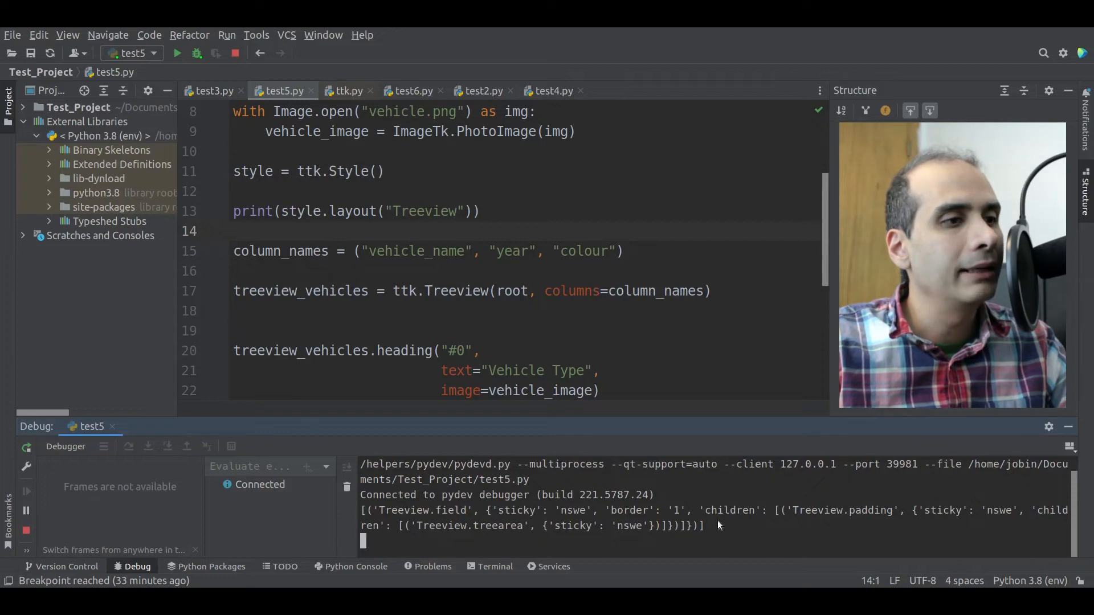
double_click(424, 511)
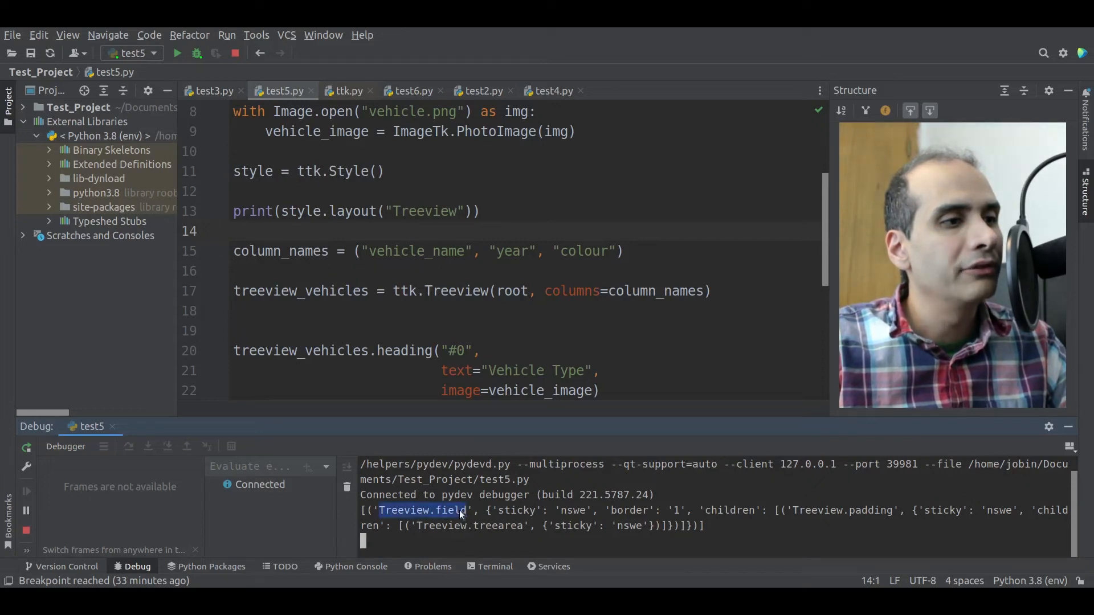
mouse_move(666, 524)
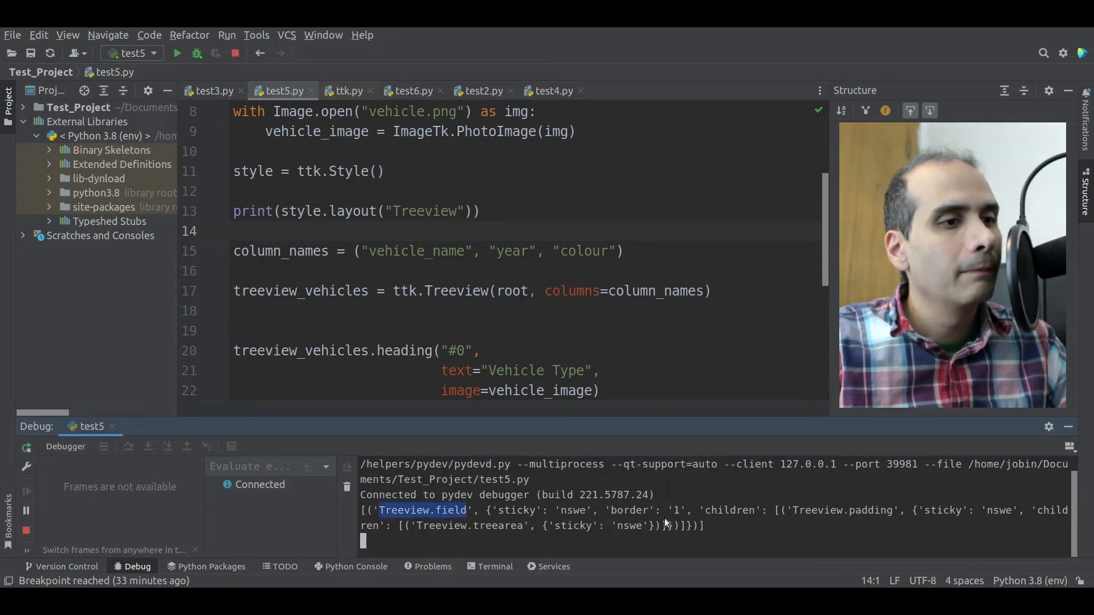
double_click(629, 511)
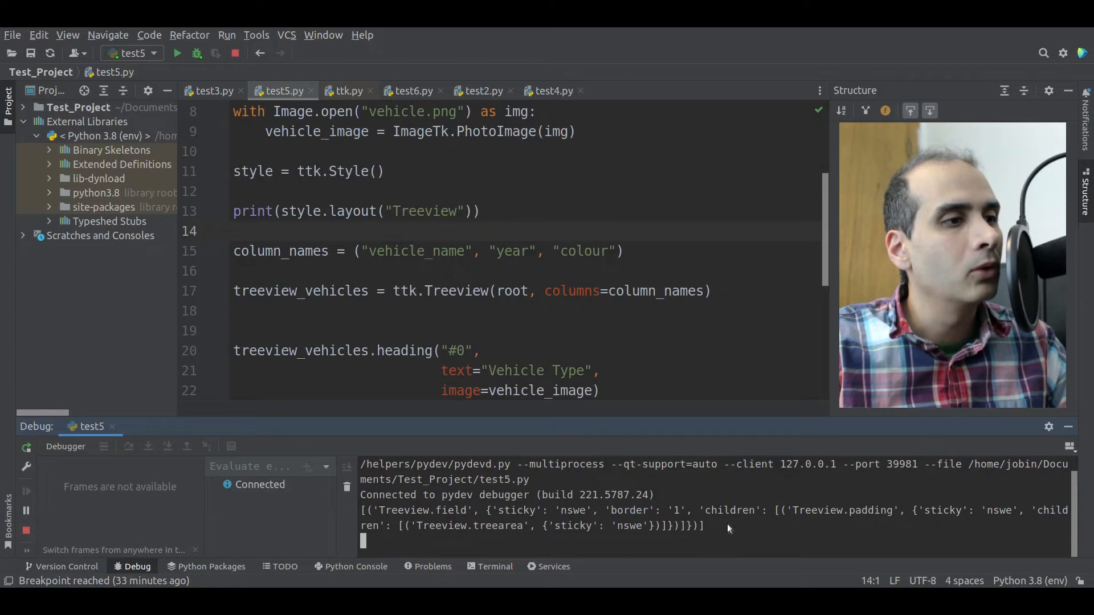
mouse_move(719, 536)
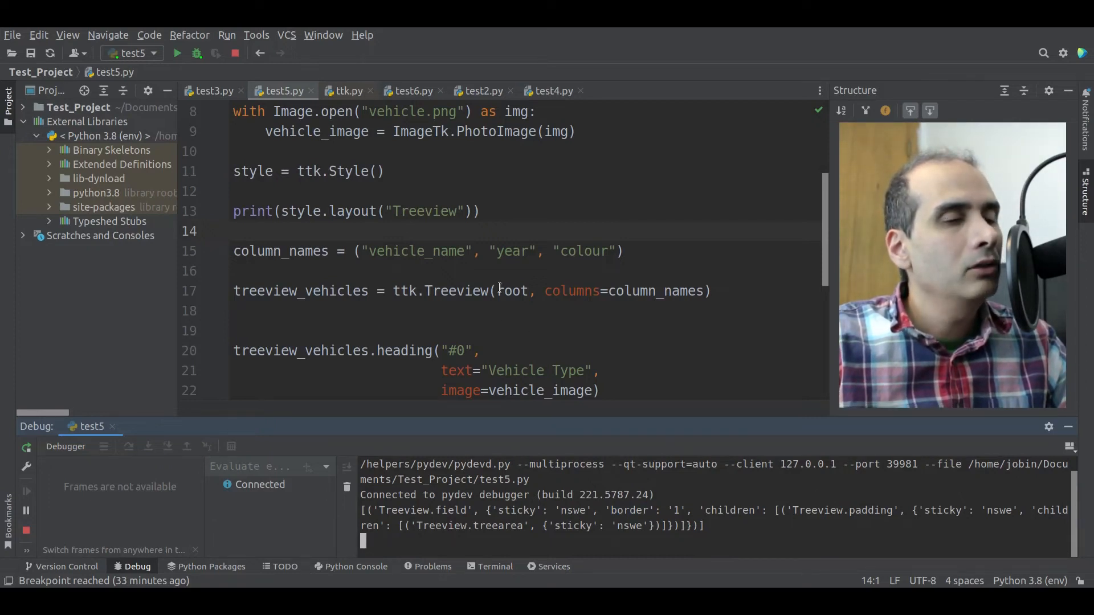
mouse_move(499, 275)
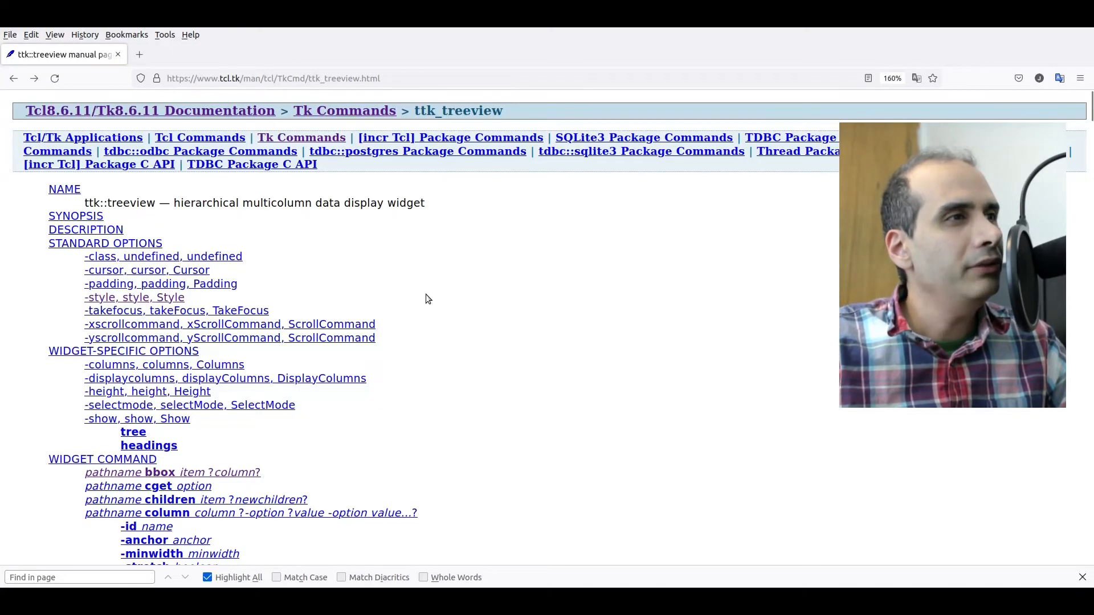
mouse_move(459, 253)
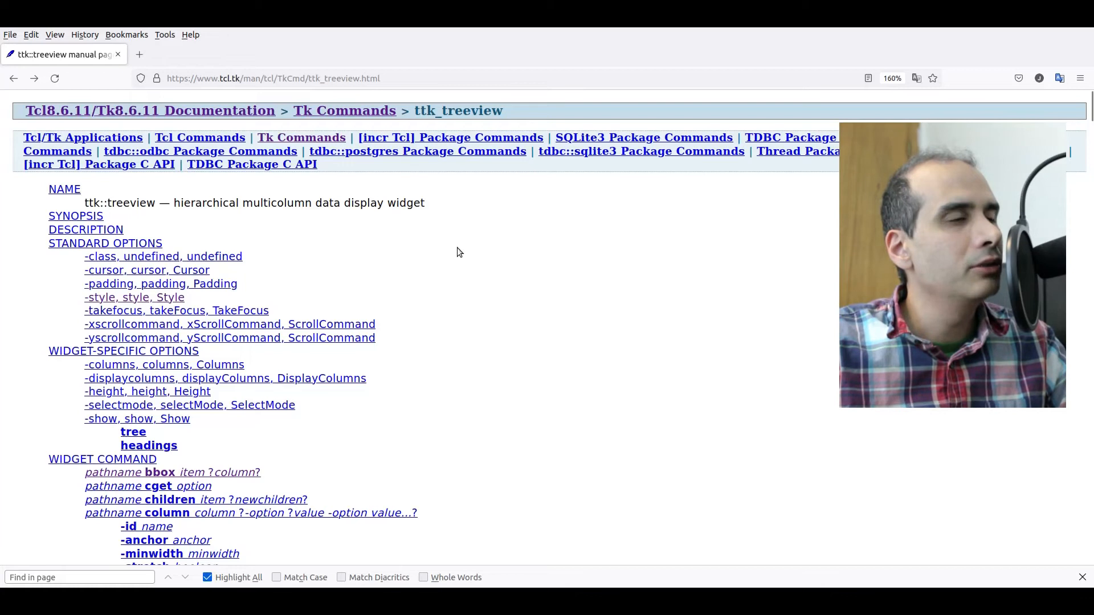
mouse_move(382, 274)
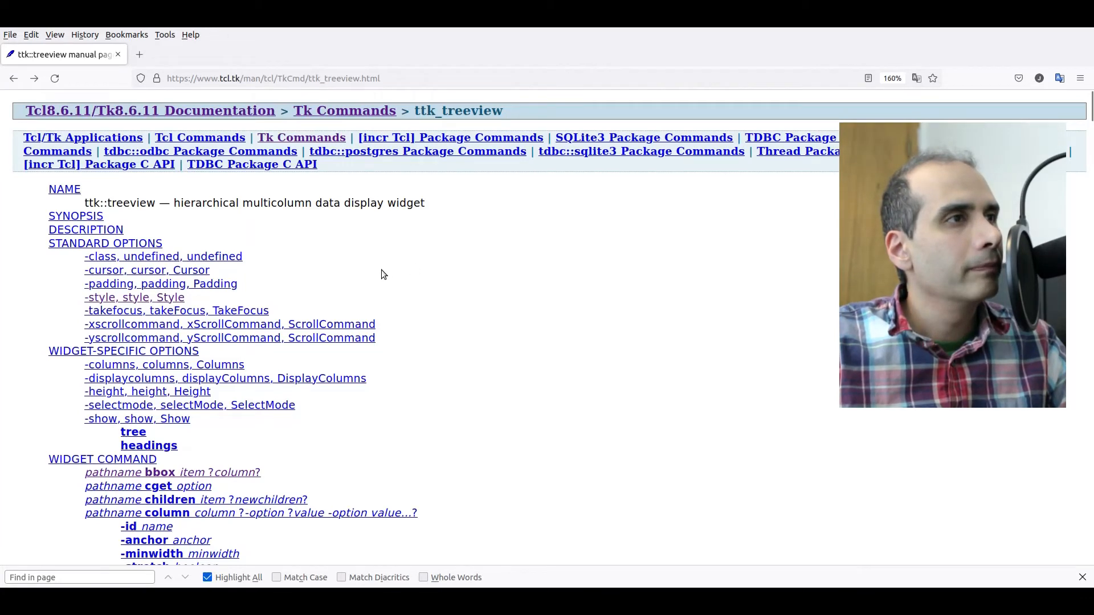
mouse_move(415, 288)
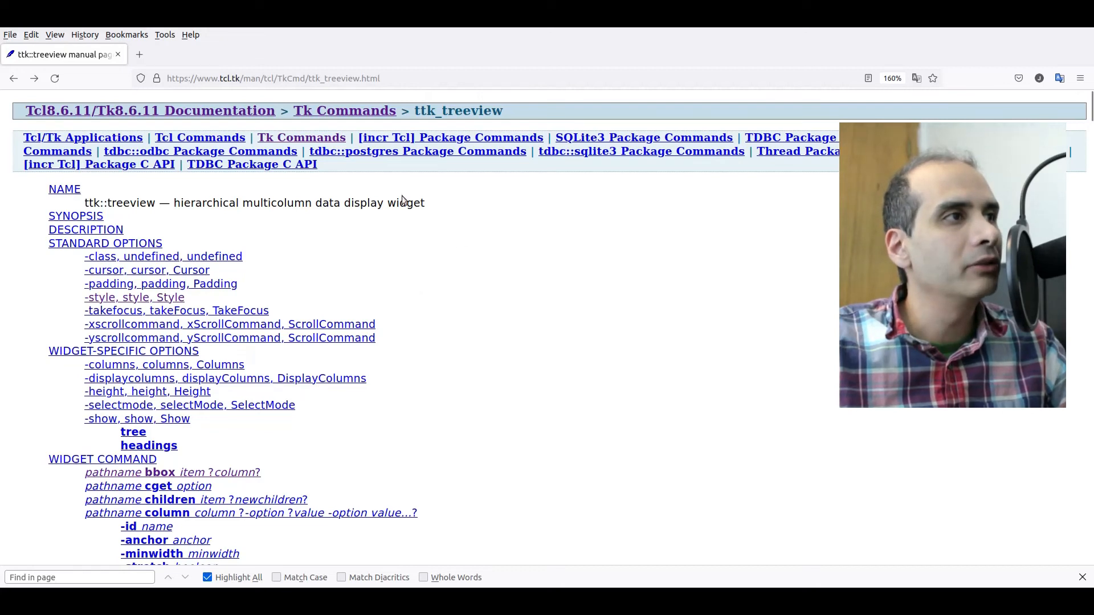
mouse_move(422, 319)
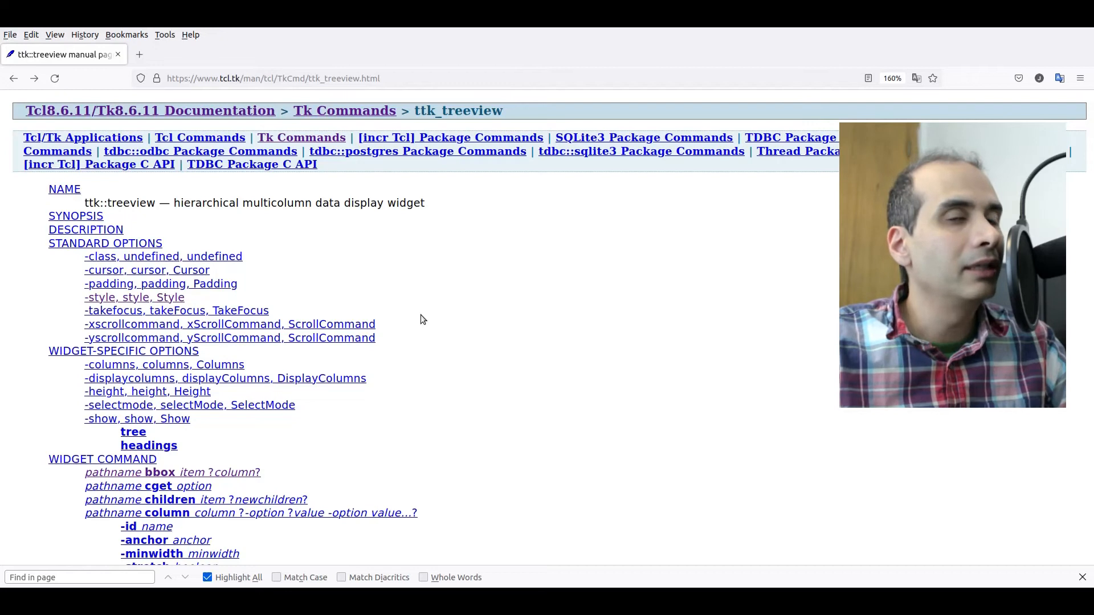
mouse_move(516, 418)
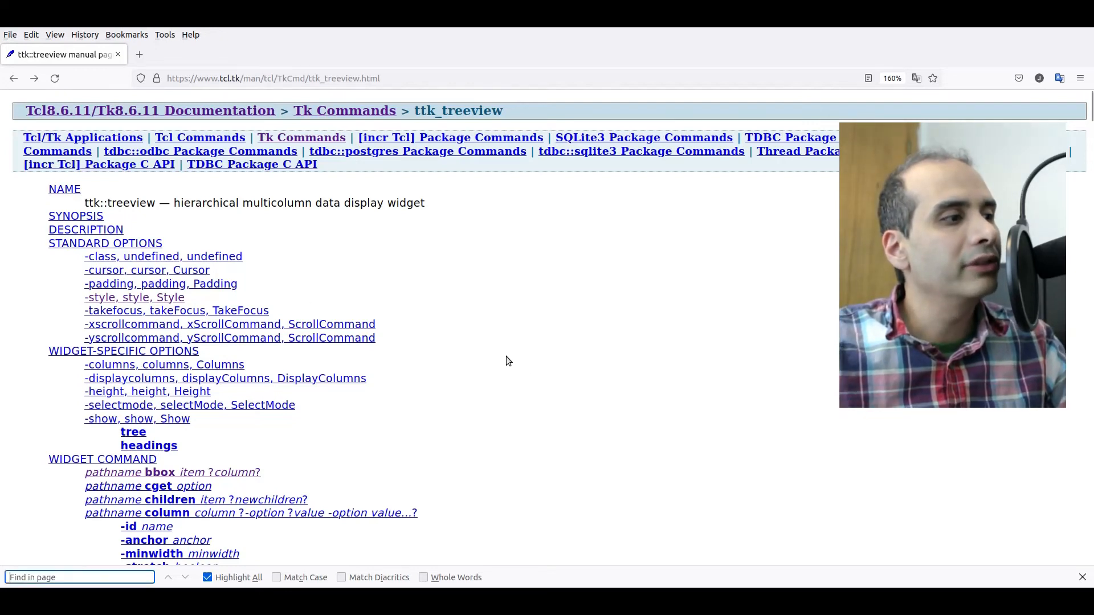
Search the treeview manual page for 'style' and follow the -style option link
type("style")
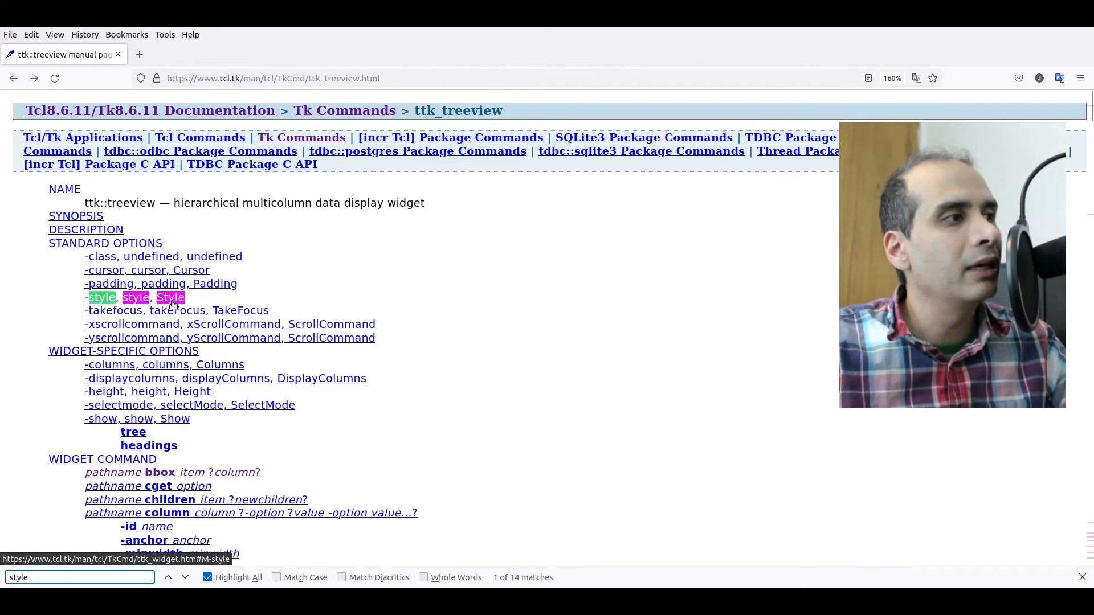
scroll("down", 3)
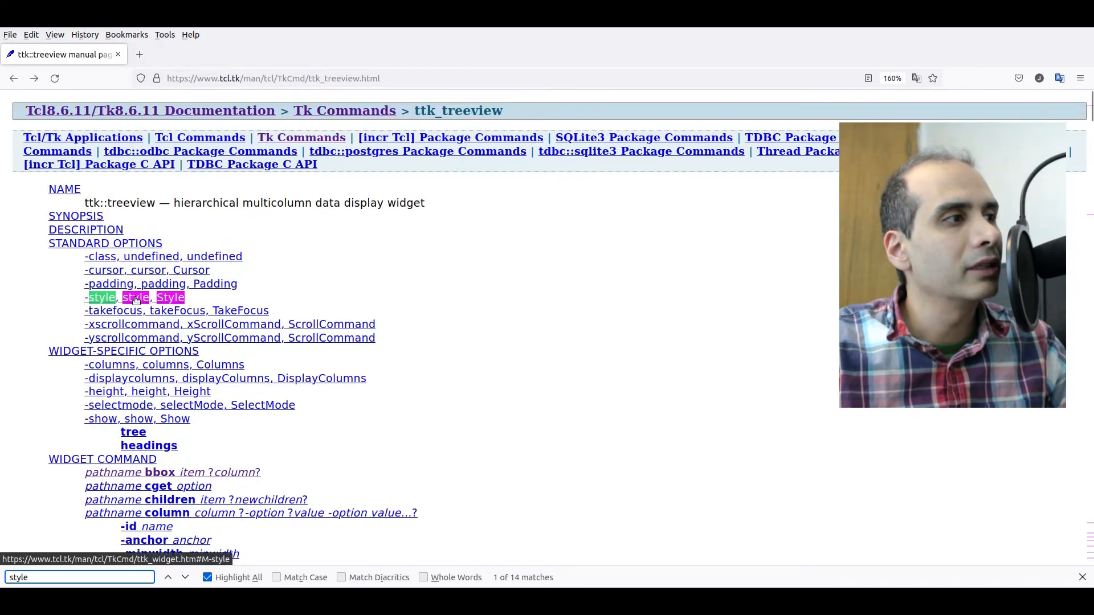
left_click(101, 296)
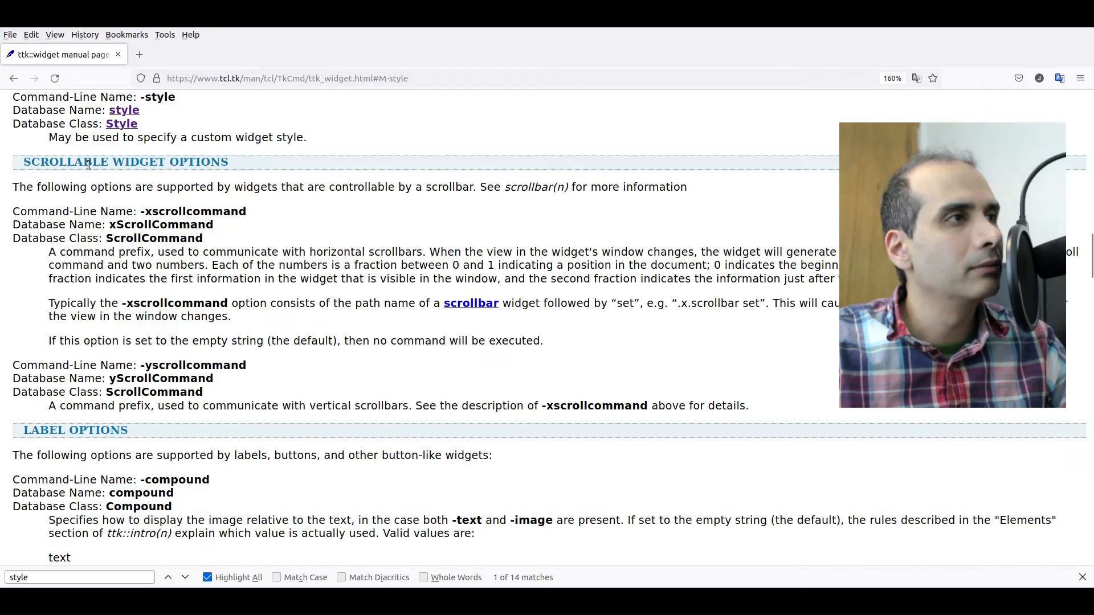
mouse_move(198, 236)
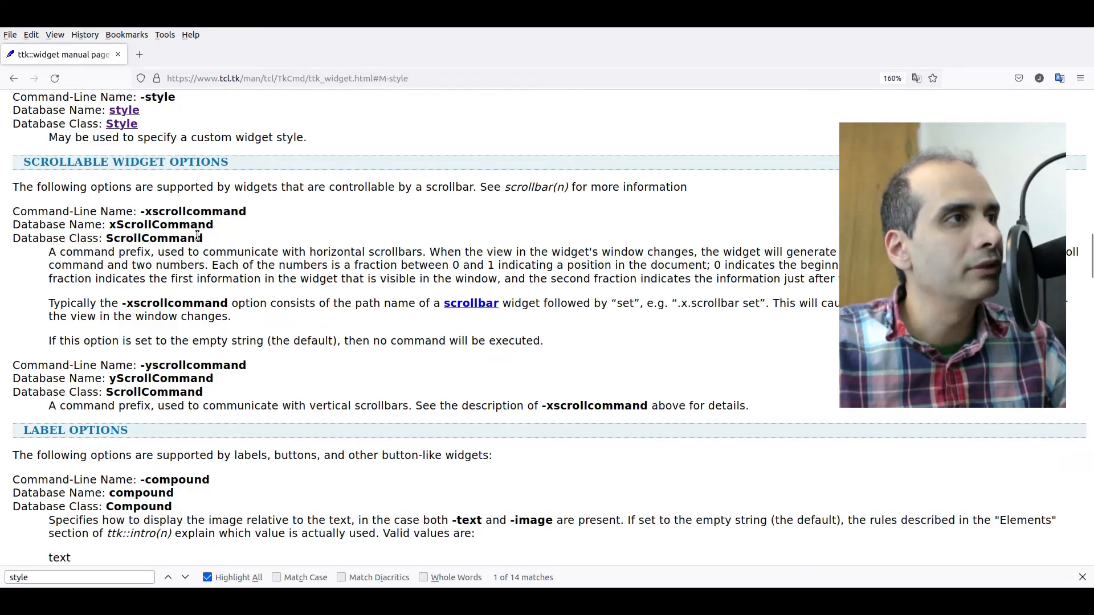
mouse_move(165, 296)
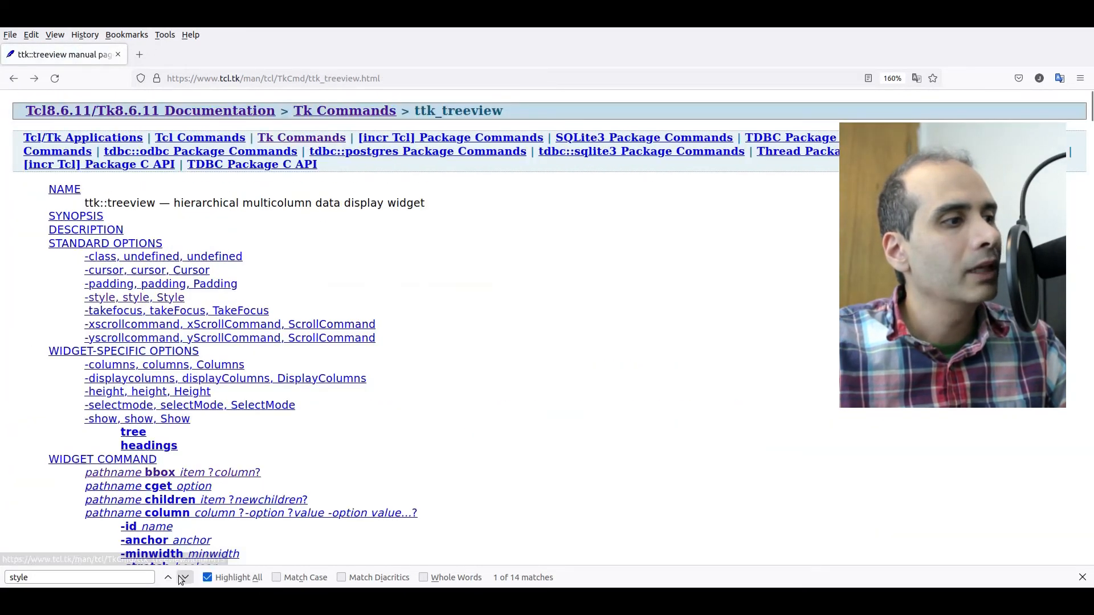
Step through the 'style' matches to the one in Styling Options
left_click(184, 577)
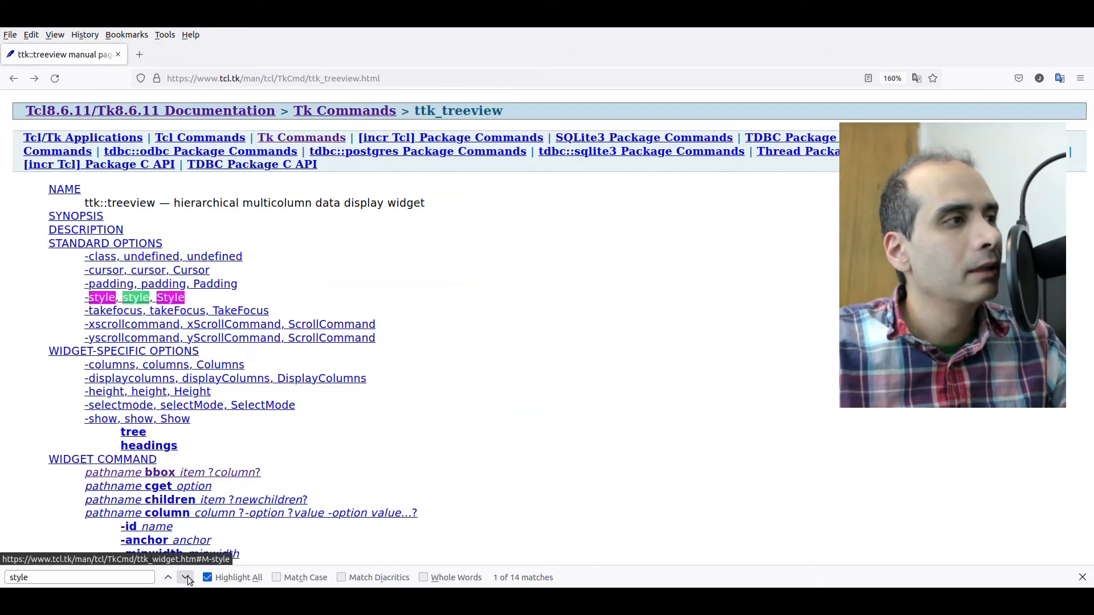
left_click(185, 577)
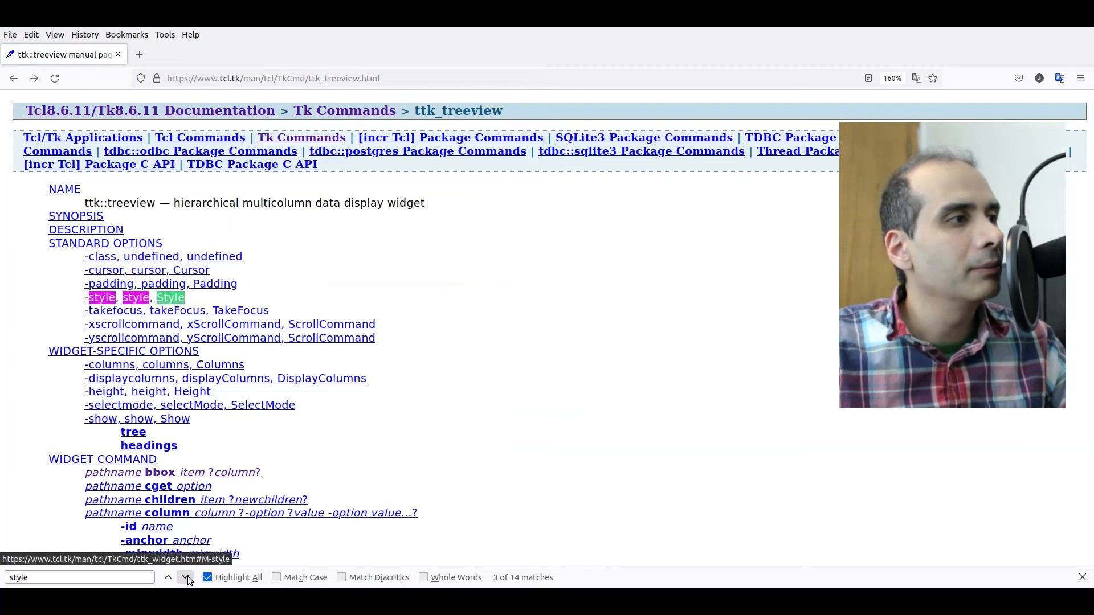
left_click(187, 577)
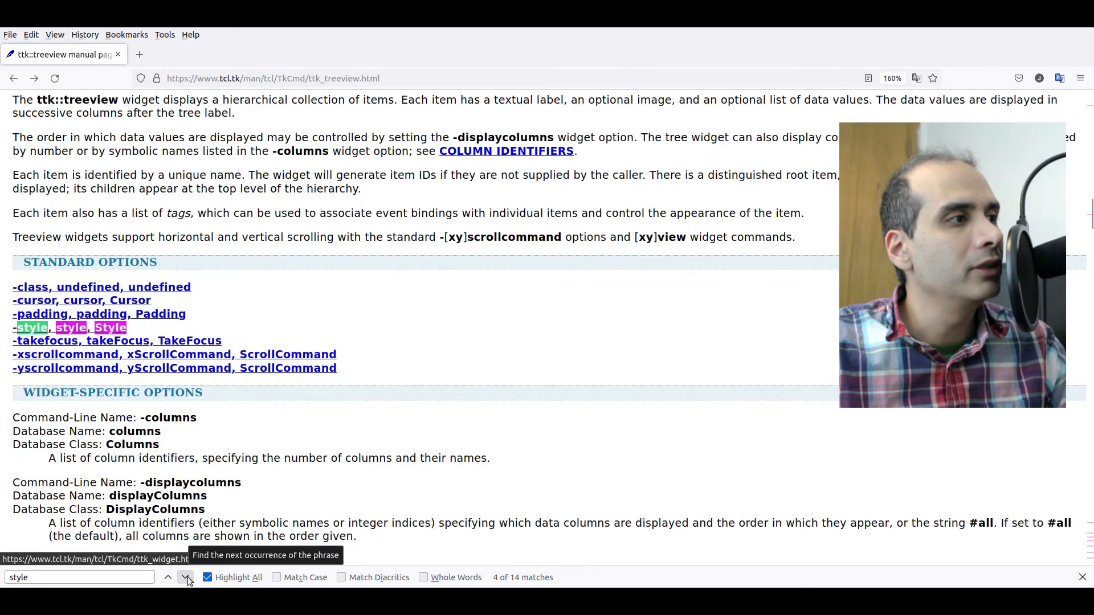
left_click(185, 577)
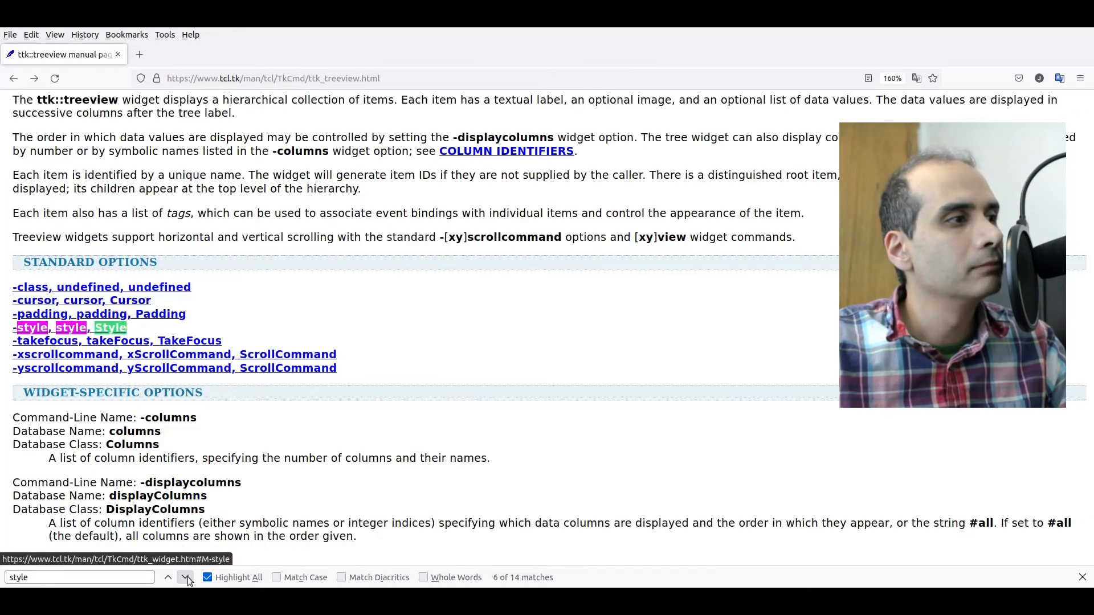
left_click(186, 577)
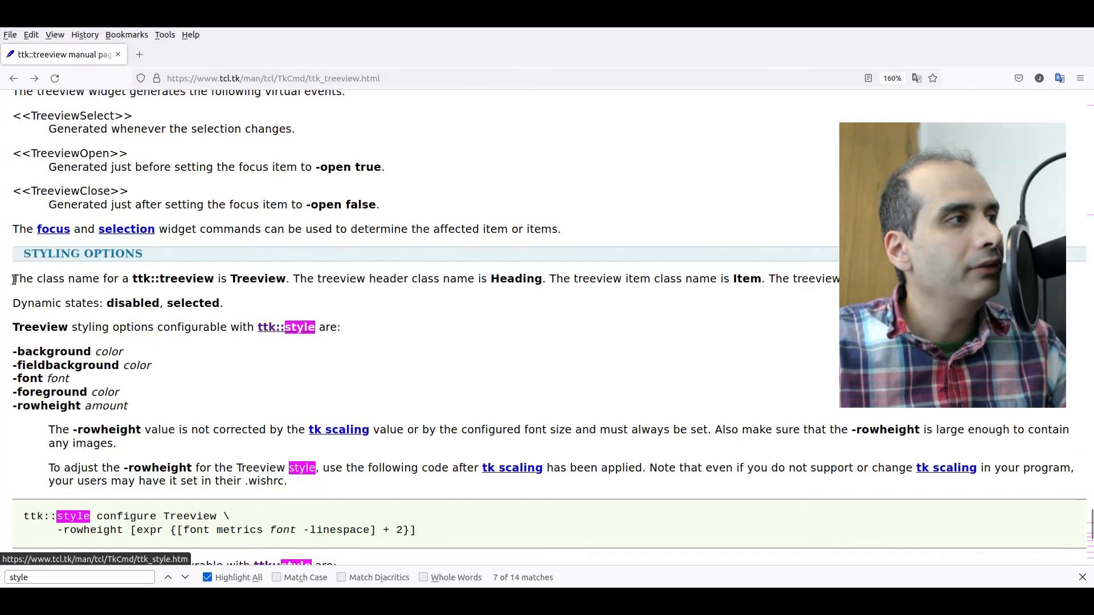
Highlight the sentence naming the Treeview class and its Heading class
left_click_drag(13, 279, 134, 278)
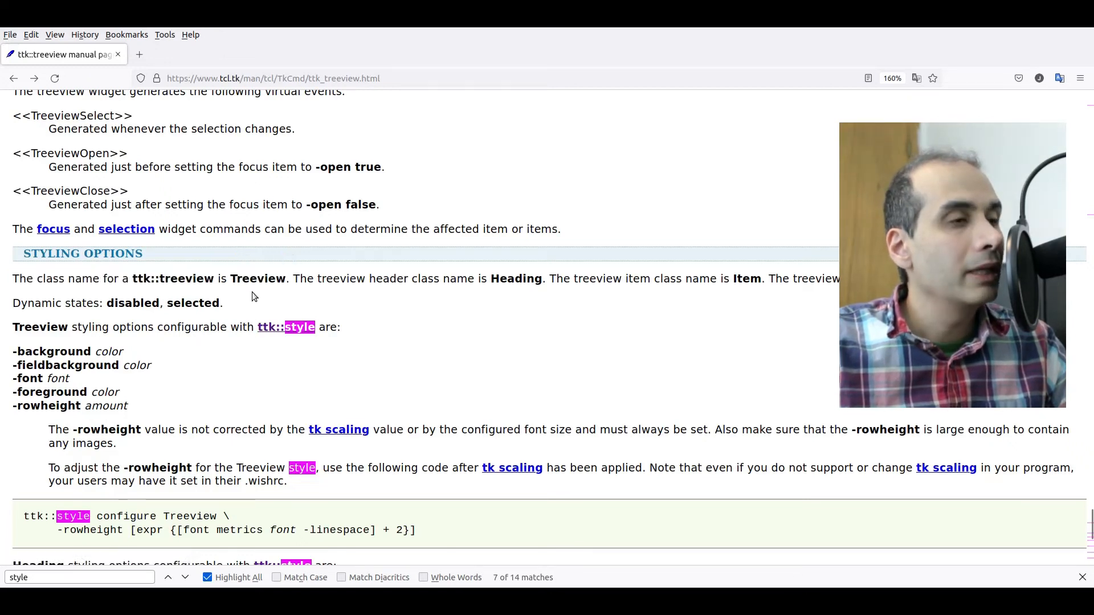
double_click(258, 279)
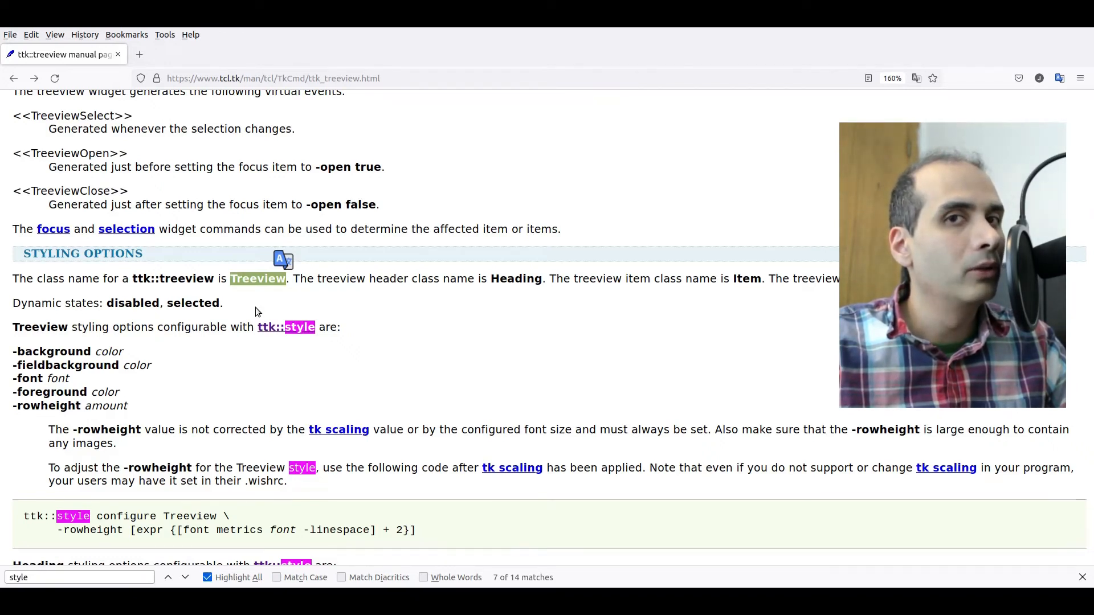
mouse_move(291, 312)
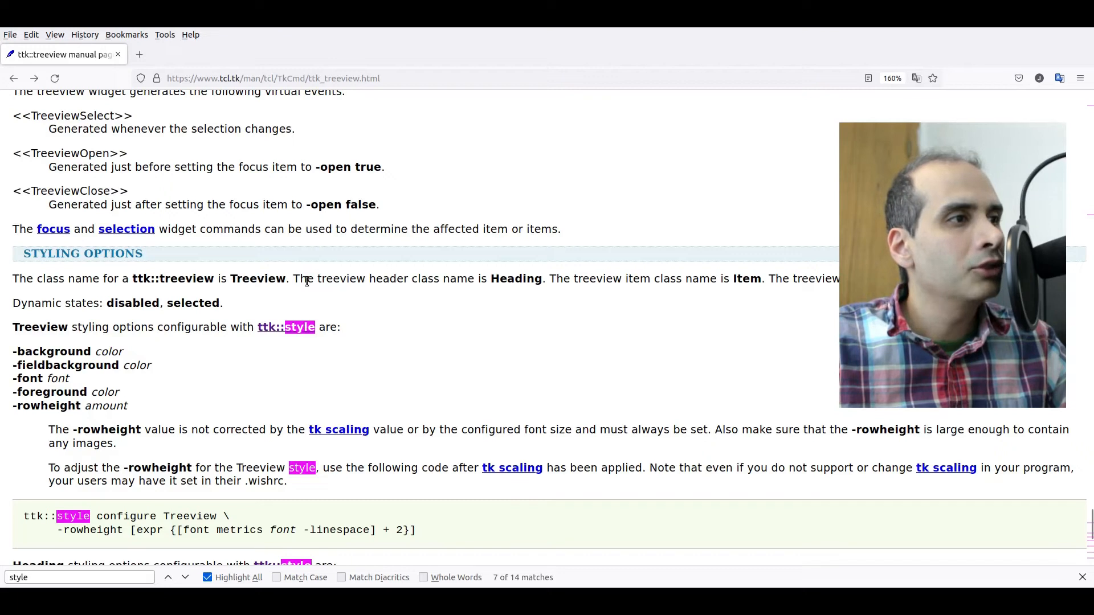
left_click_drag(293, 279, 473, 279)
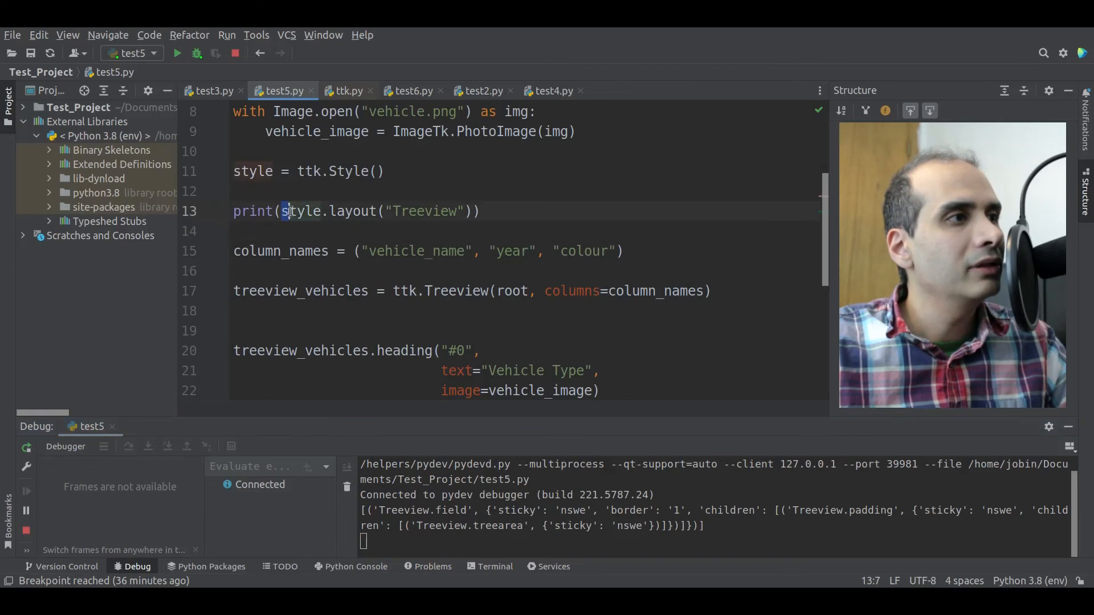
Change the layout name in the print line to "Treeview.Heading"
double_click(423, 212)
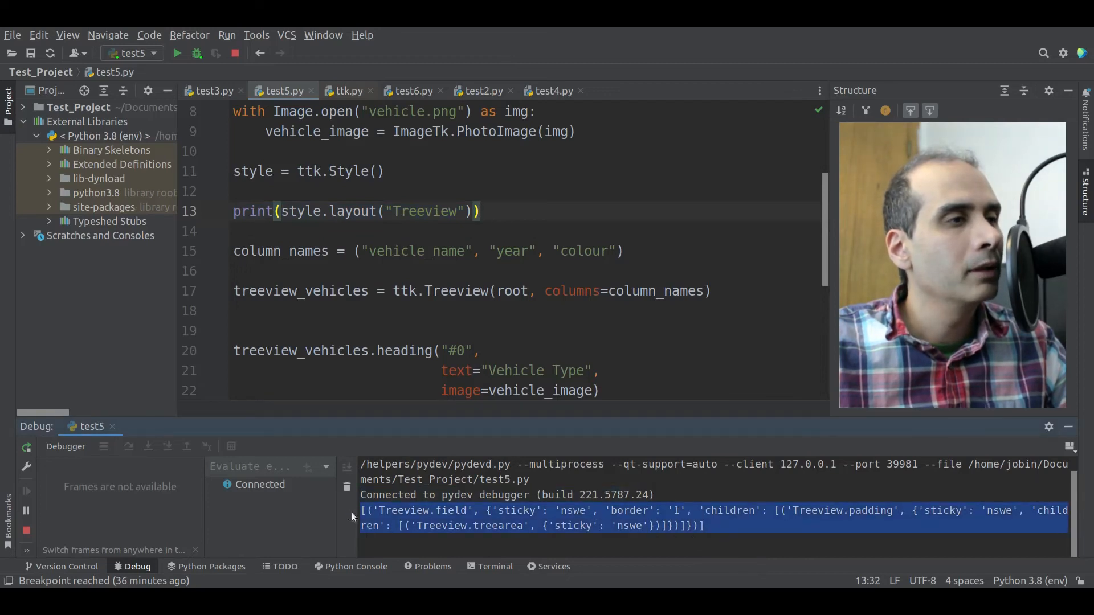
mouse_move(641, 522)
type(".Hea")
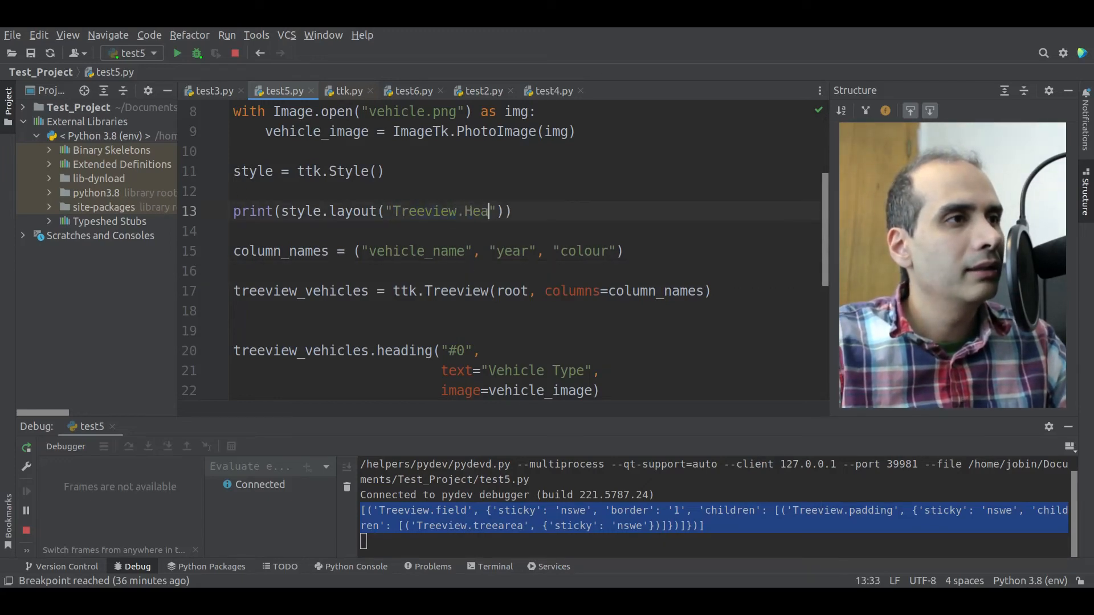
type("ding")
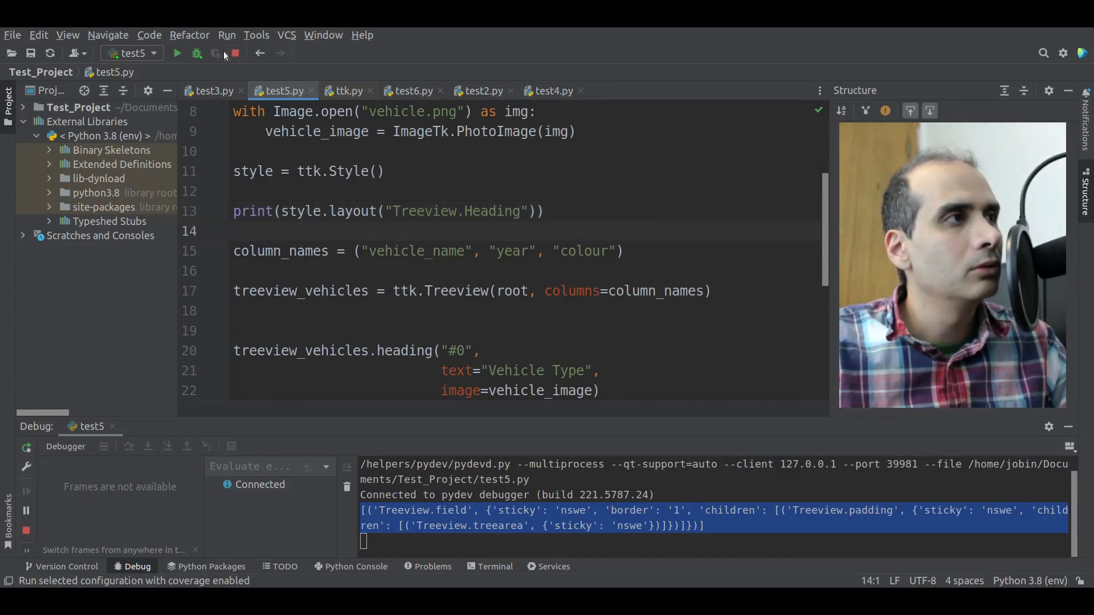
Restart the script under Debug to print the heading layout and select its 'right' image side
left_click(234, 53)
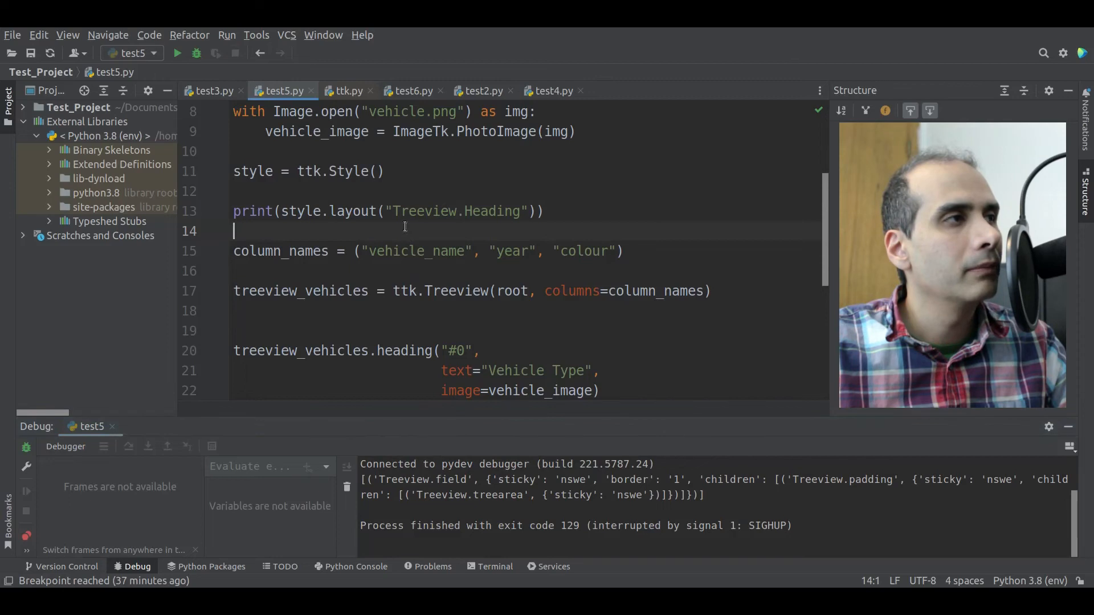
left_click(177, 52)
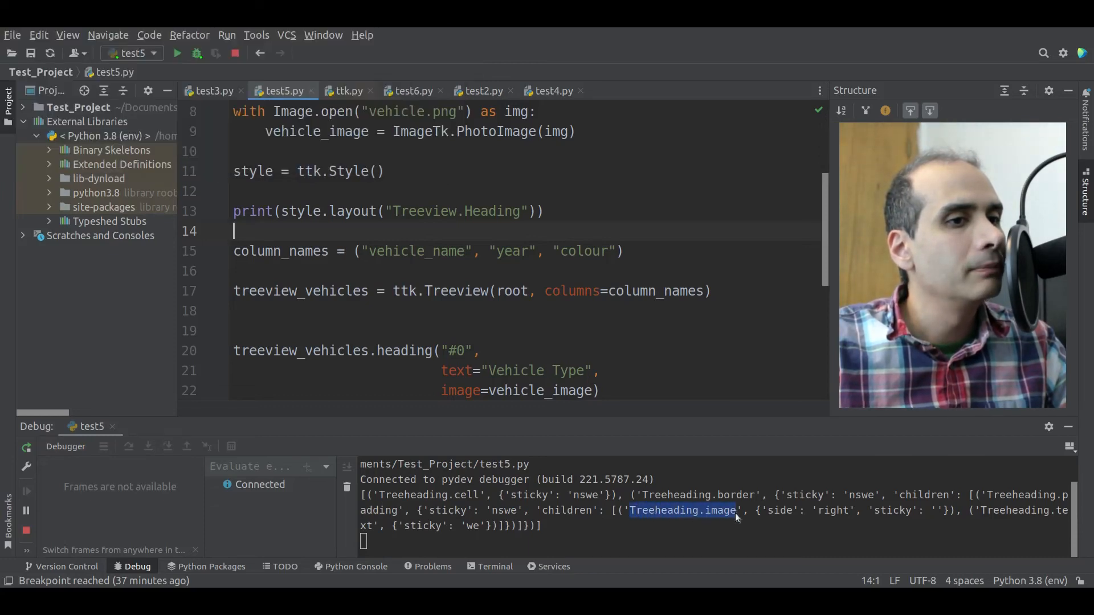
left_click(768, 519)
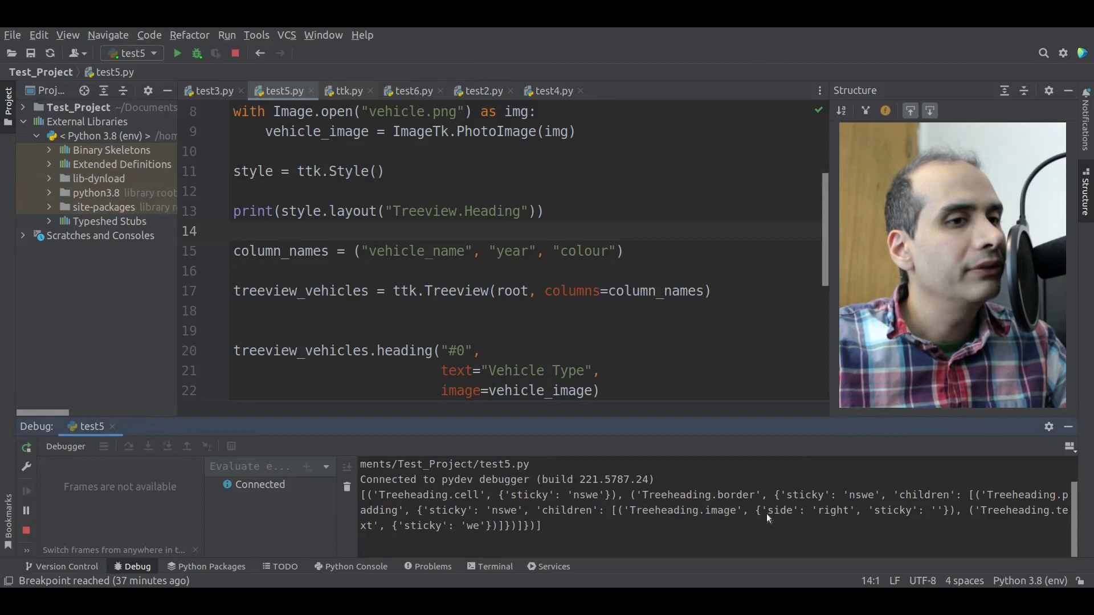
mouse_move(836, 518)
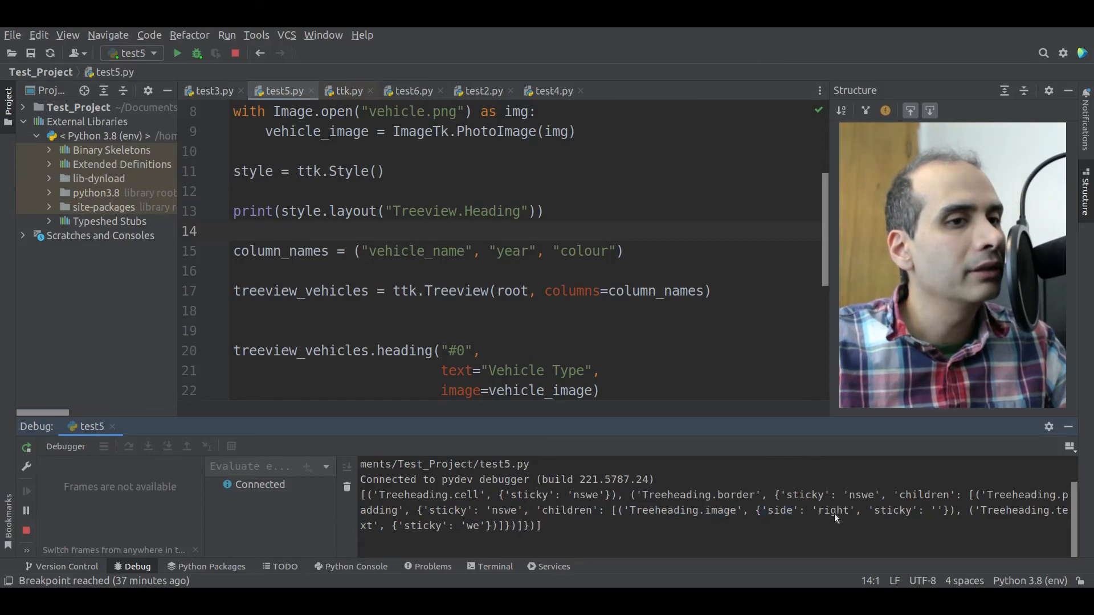
double_click(834, 511)
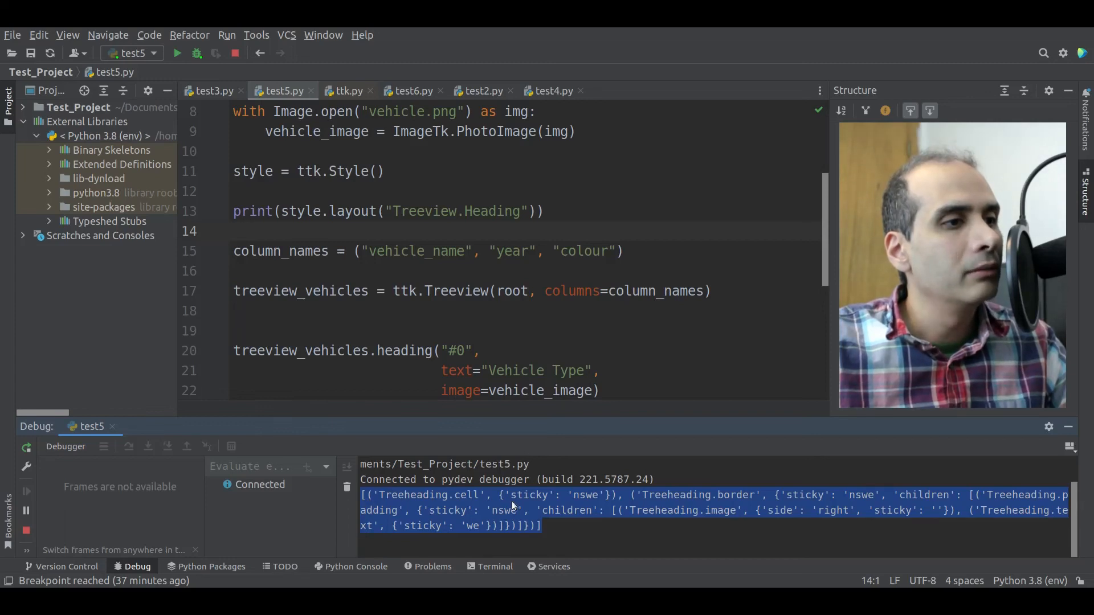
mouse_move(746, 521)
type("# ")
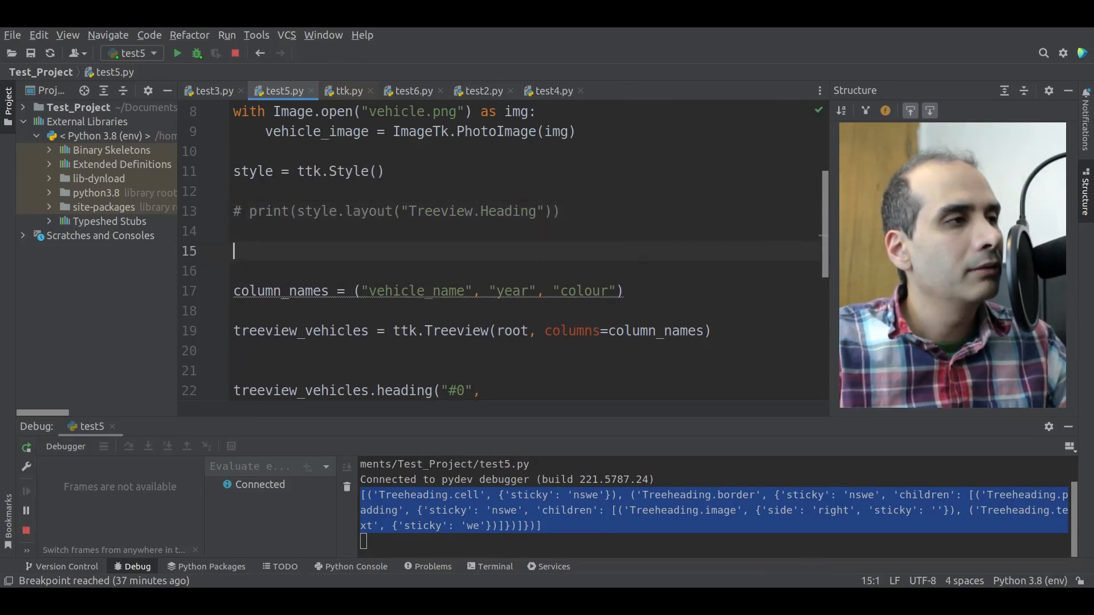
Assign the pasted Treeheading layout list to new_style
type("new_style =")
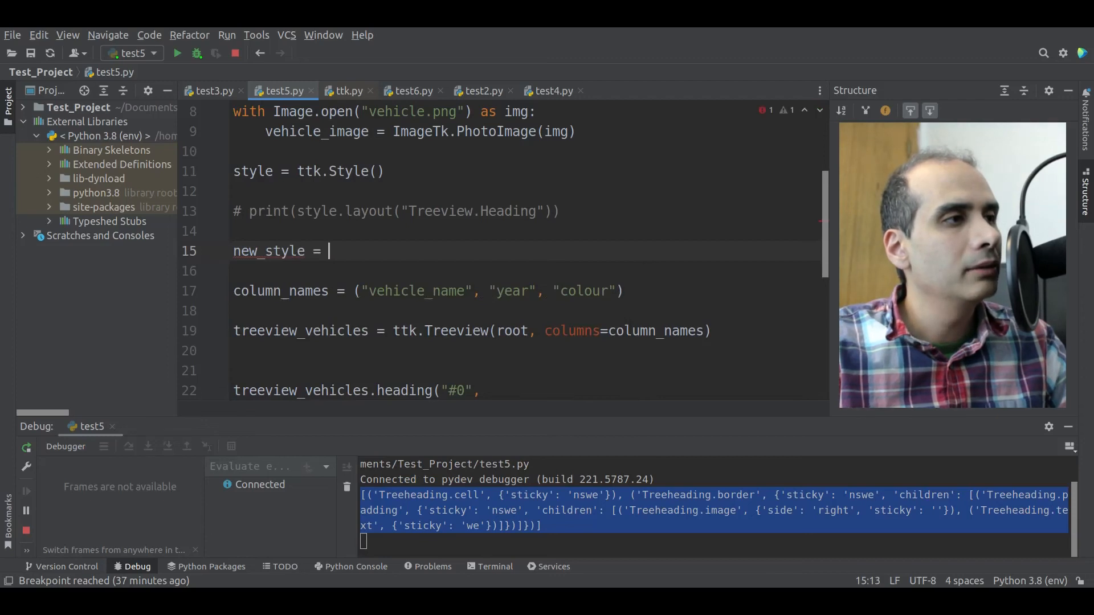
type("[('Treeheading.cell', {'sticky': 'nswe'}), ('Treeheading.border', ...")
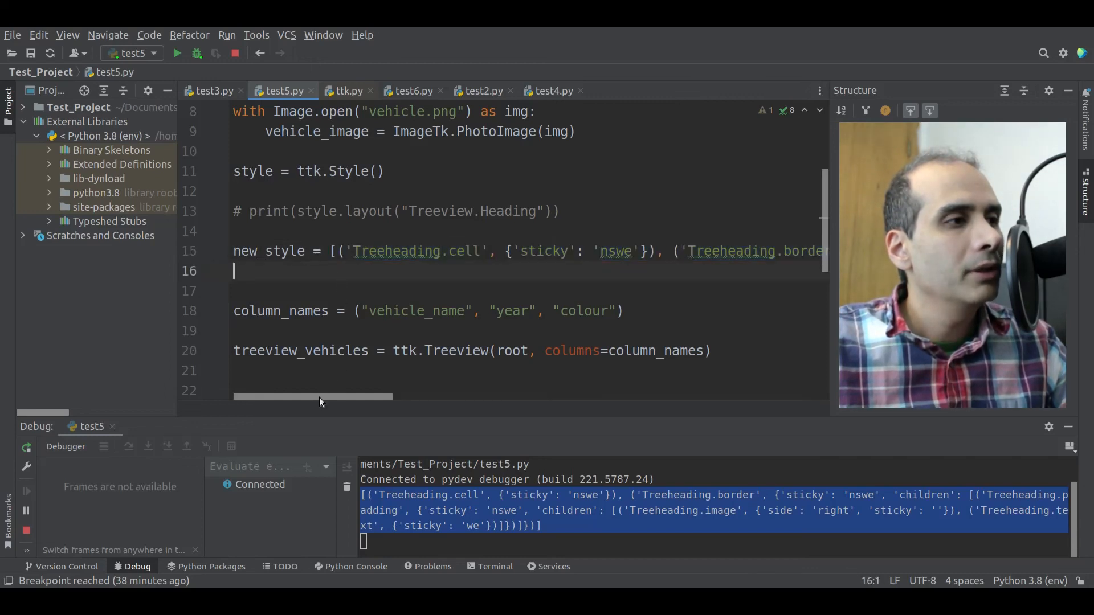
left_click_drag(314, 397, 475, 397)
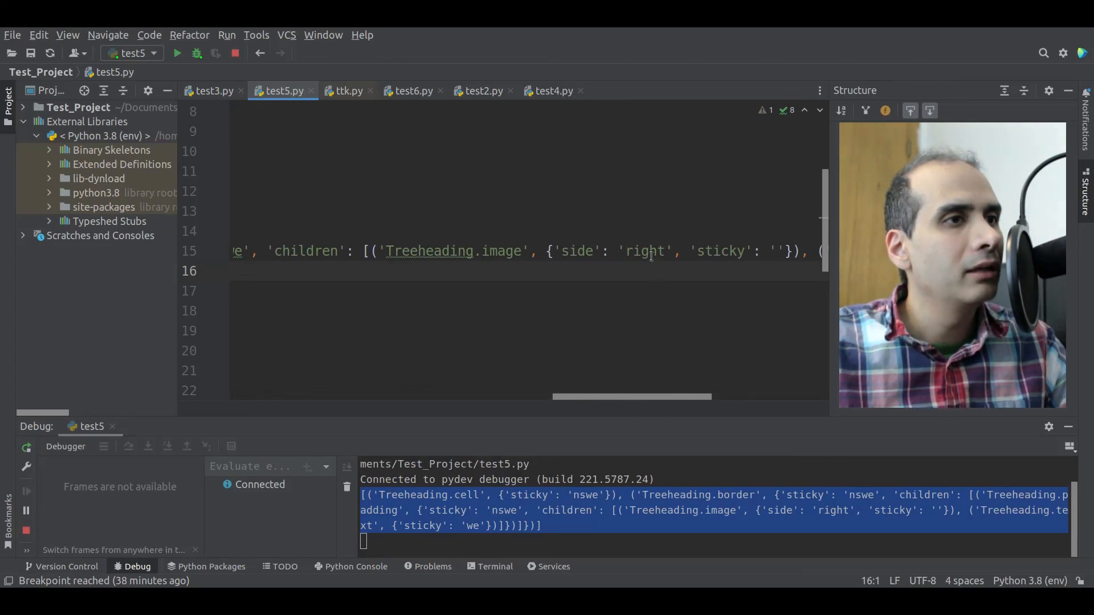
Change the image side in new_style from 'right' to 'left'
double_click(643, 251)
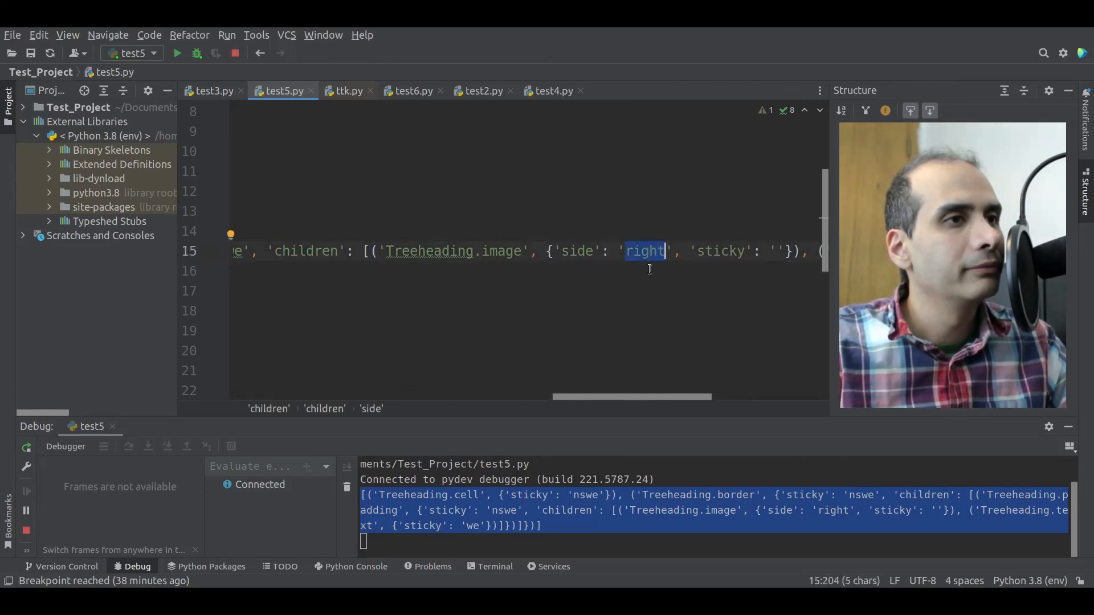
type("left")
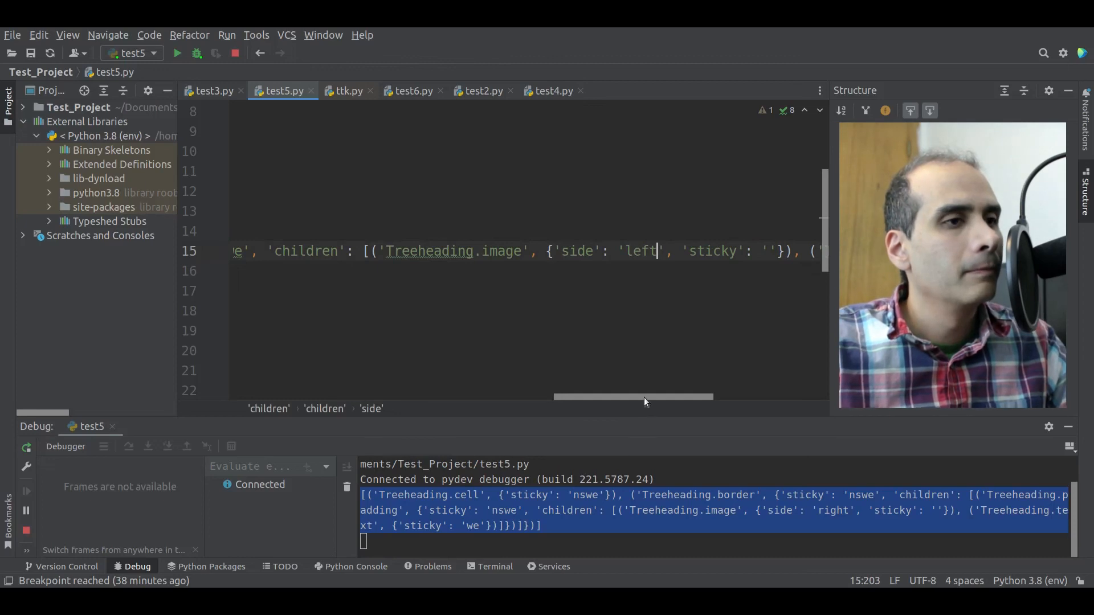
left_click_drag(634, 398, 332, 398)
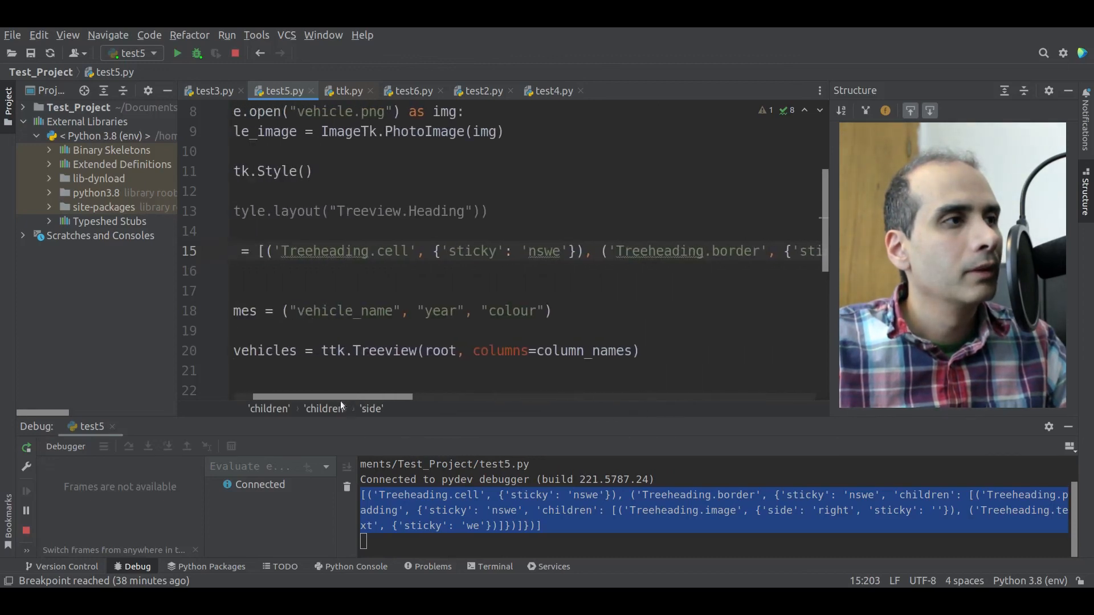
scroll("left", 3)
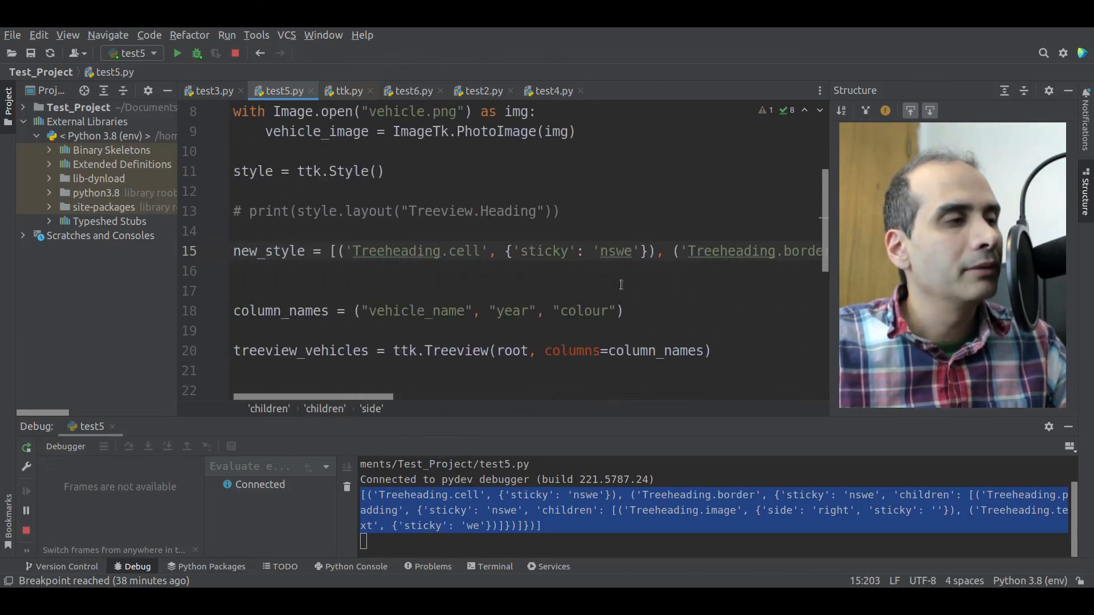
double_click(268, 251)
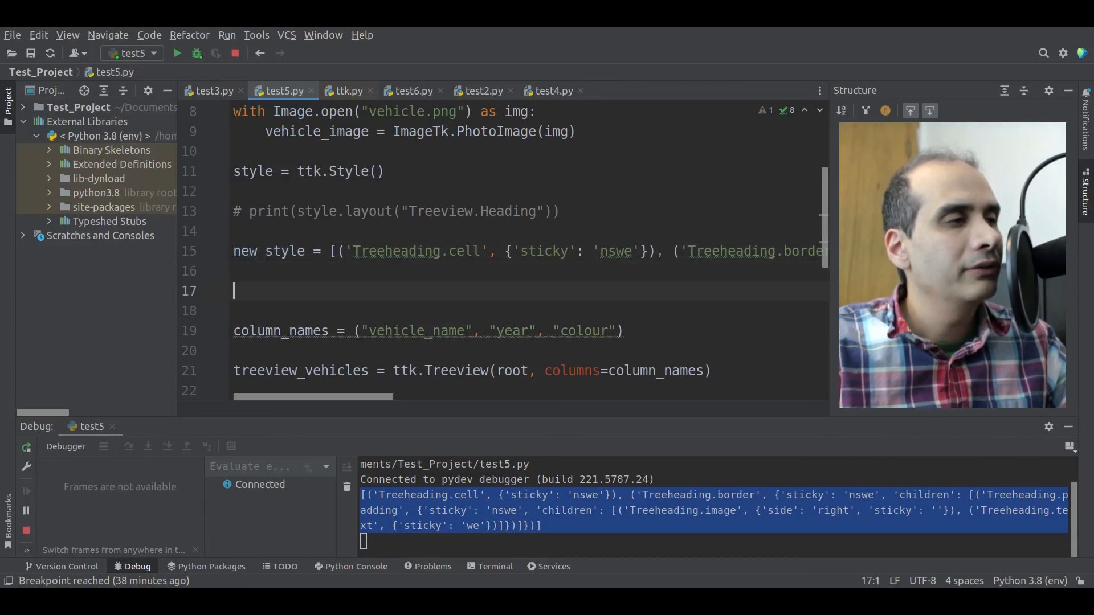
Add style.layout("Treeview.Heading", new_style) and run the script under Debug
type("style.layout(\"")
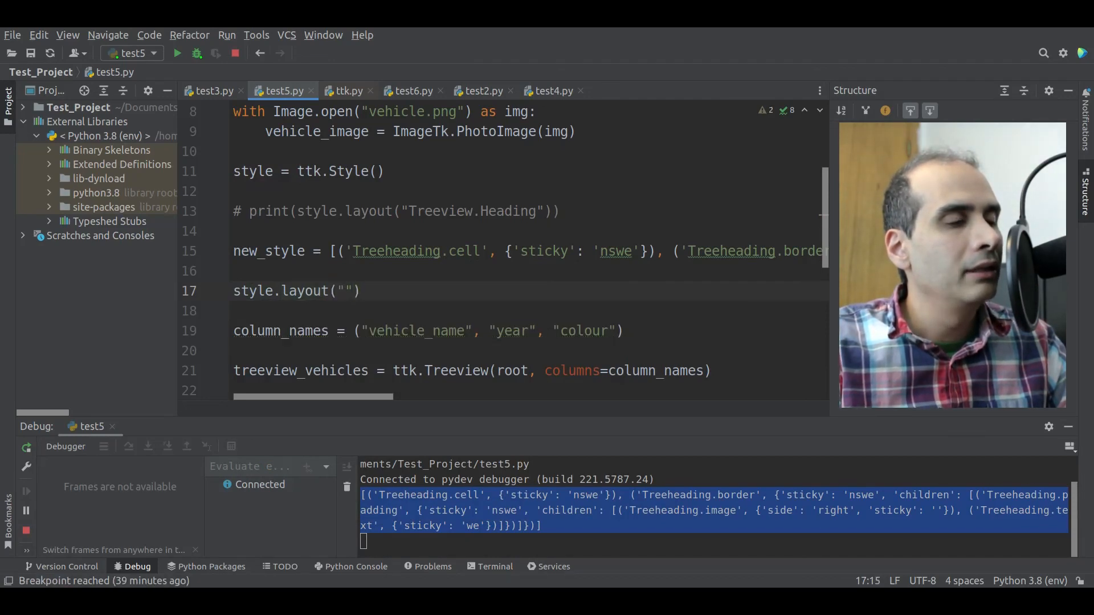
left_click(345, 291)
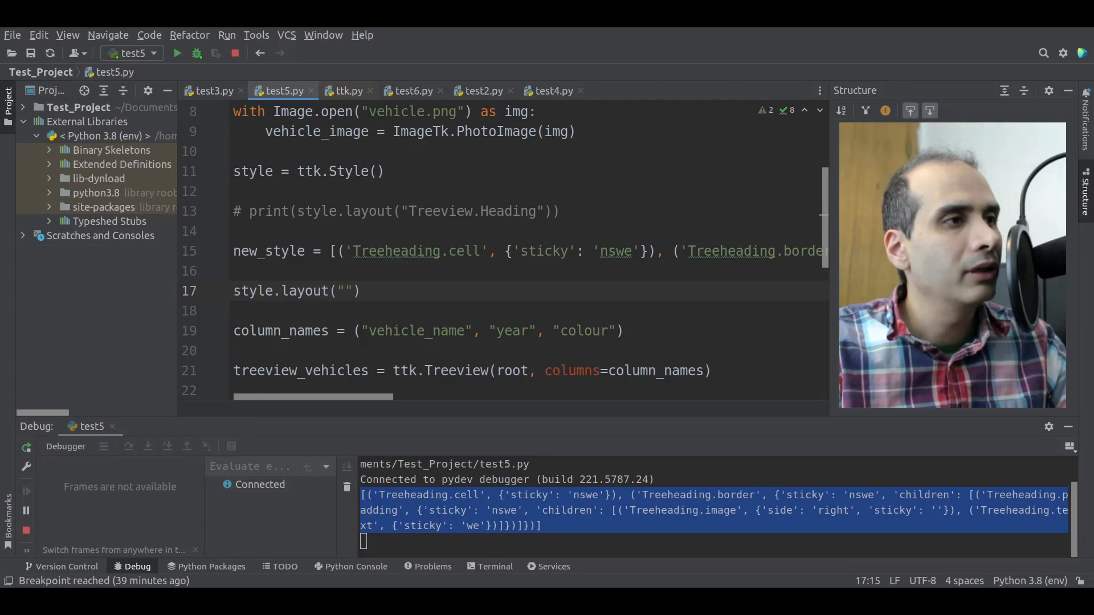
type("Treeview")
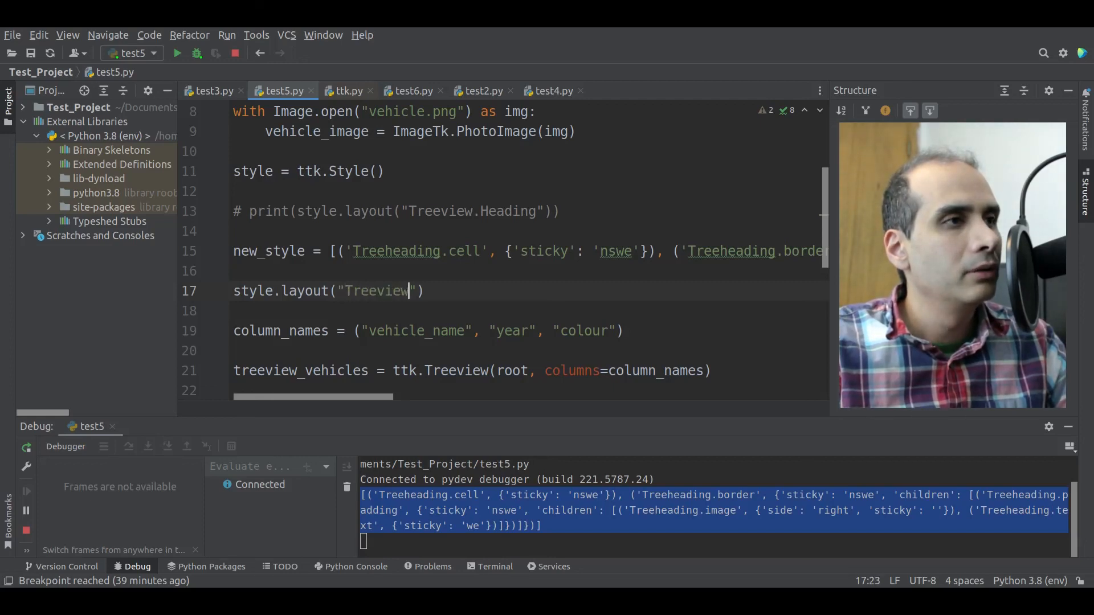
type(".Heading")
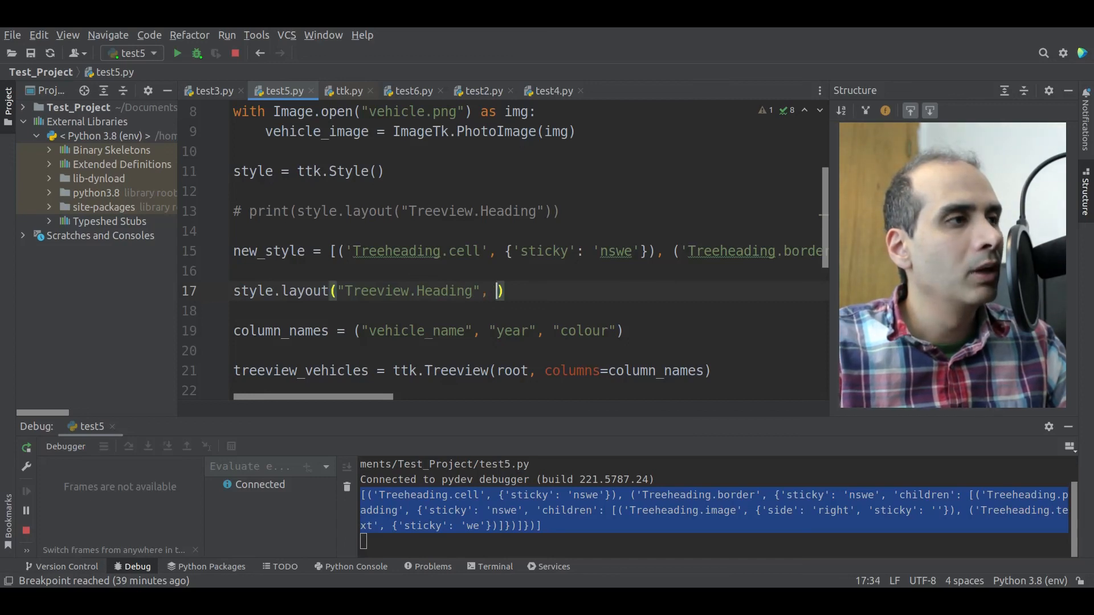
type("new_style")
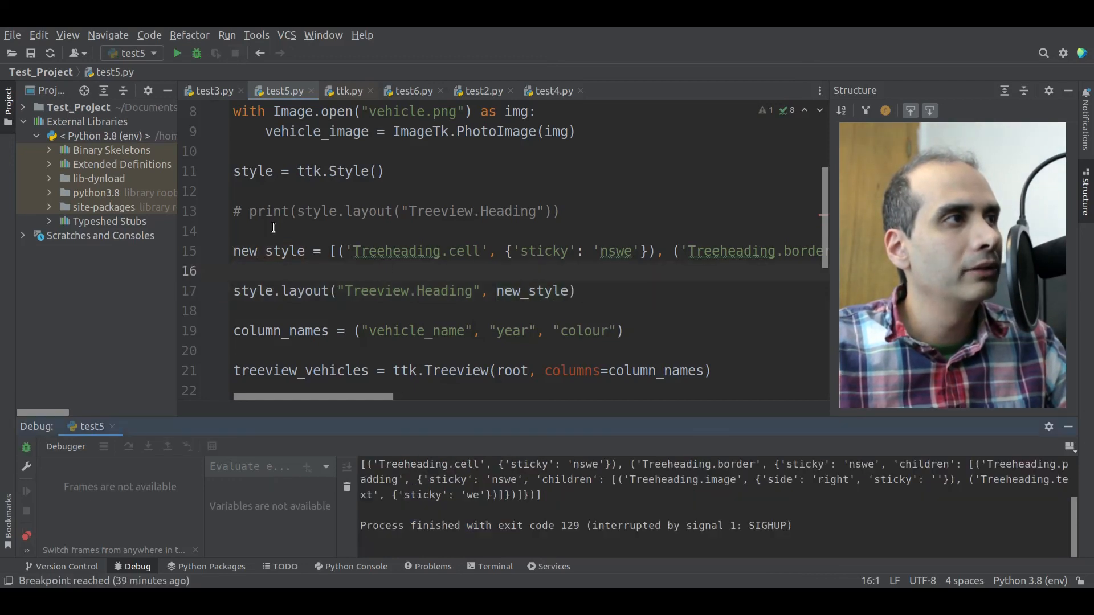
left_click(177, 52)
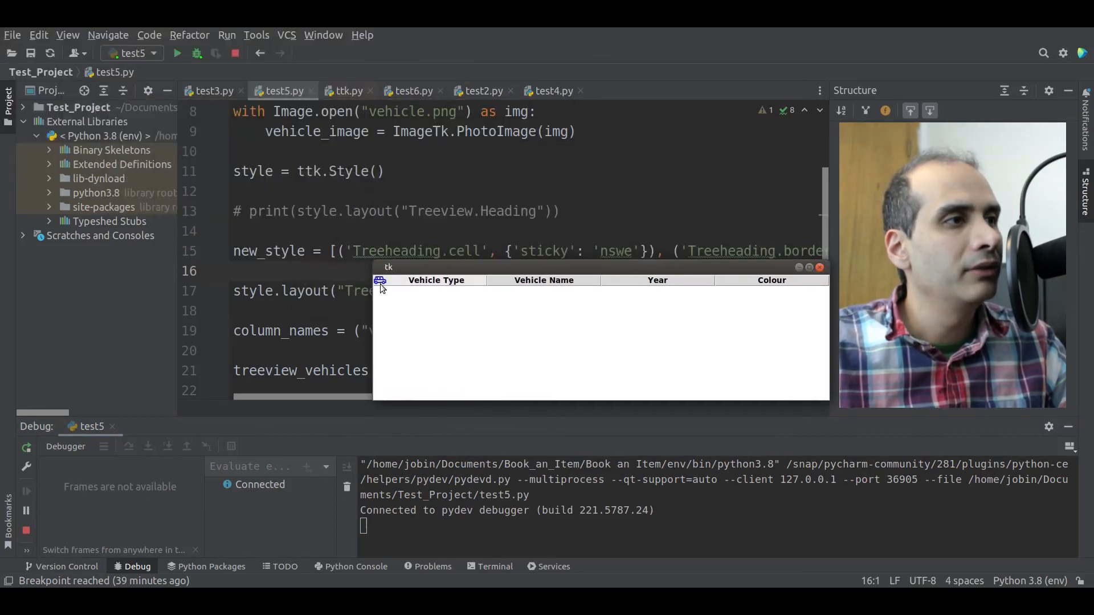
mouse_move(623, 307)
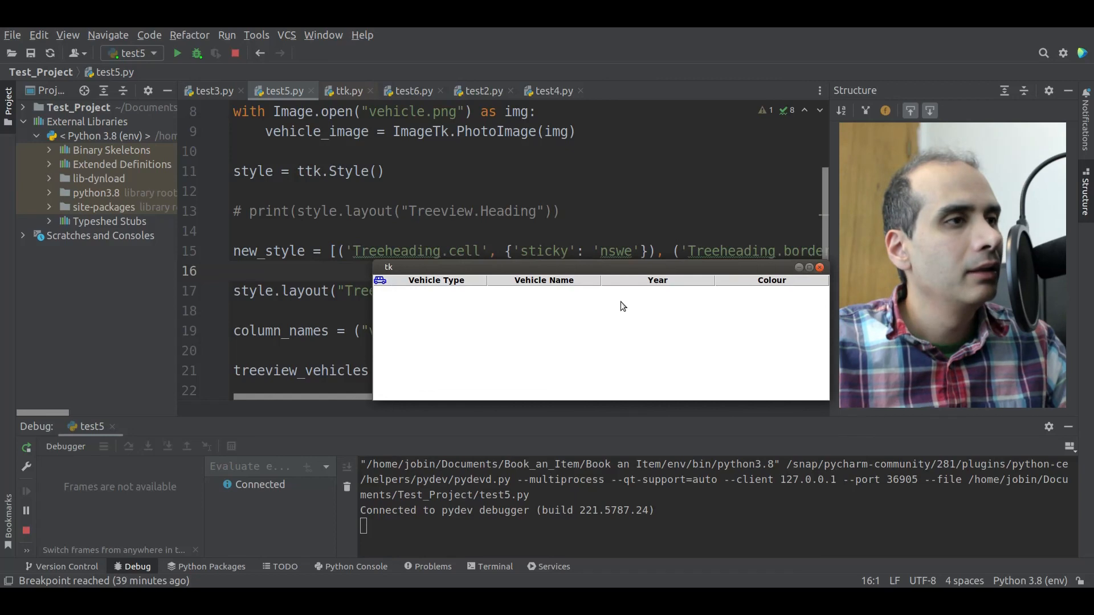
mouse_move(819, 267)
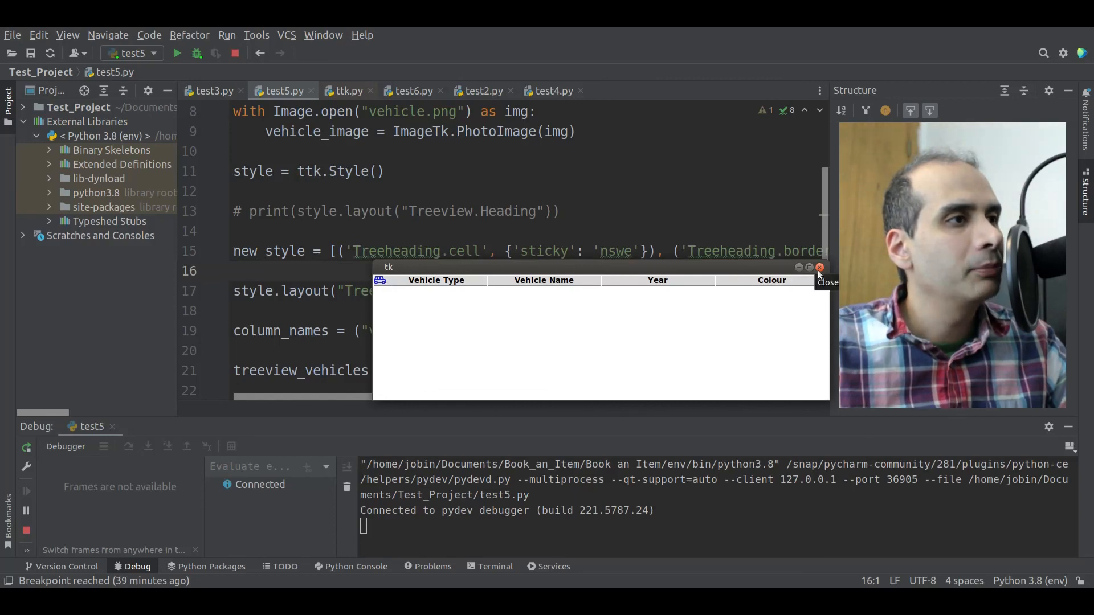
left_click(819, 268)
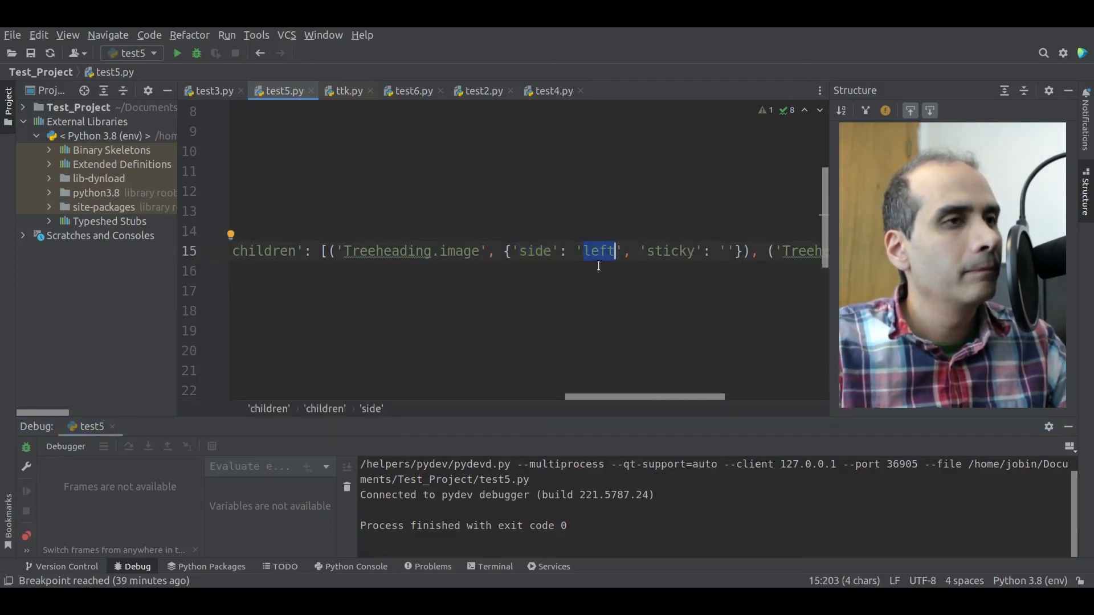
Try image side 'top', close the test window, then switch it to 'bottom'
type("top")
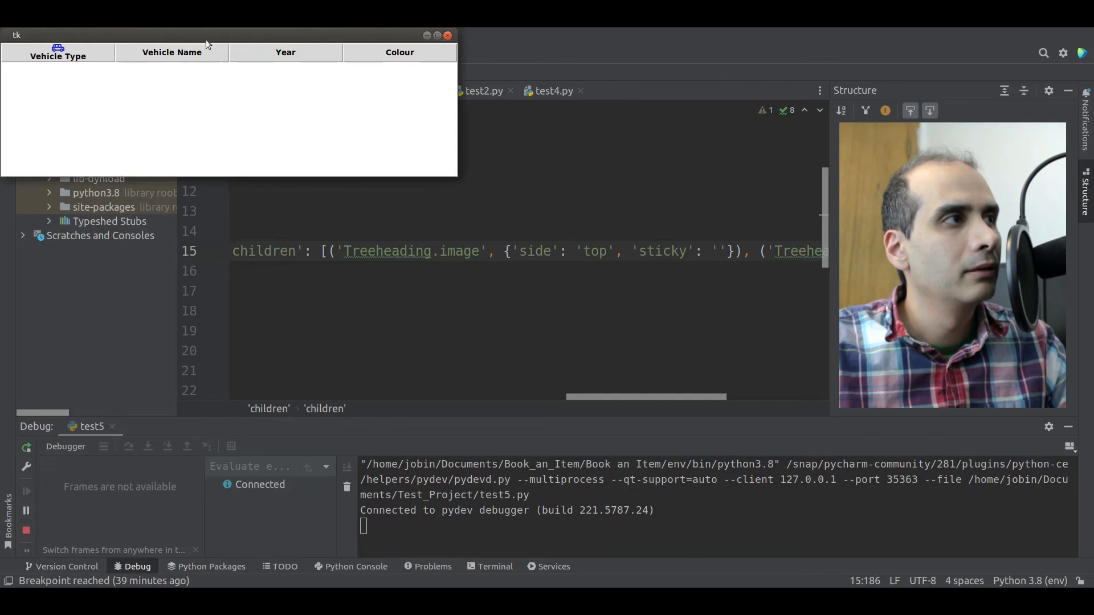
left_click_drag(209, 44, 544, 163)
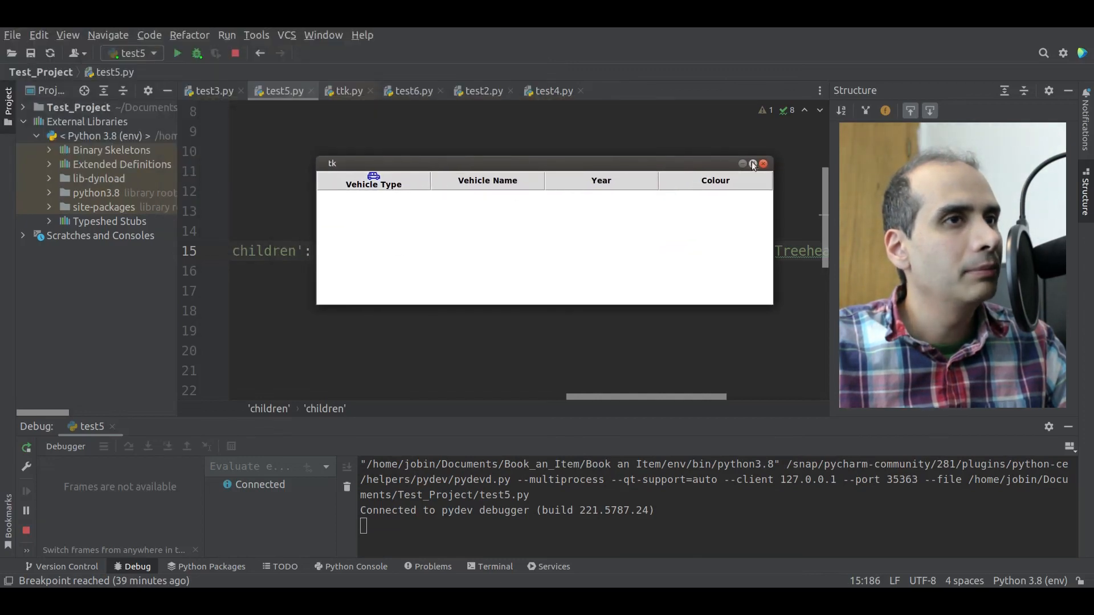
left_click(763, 163)
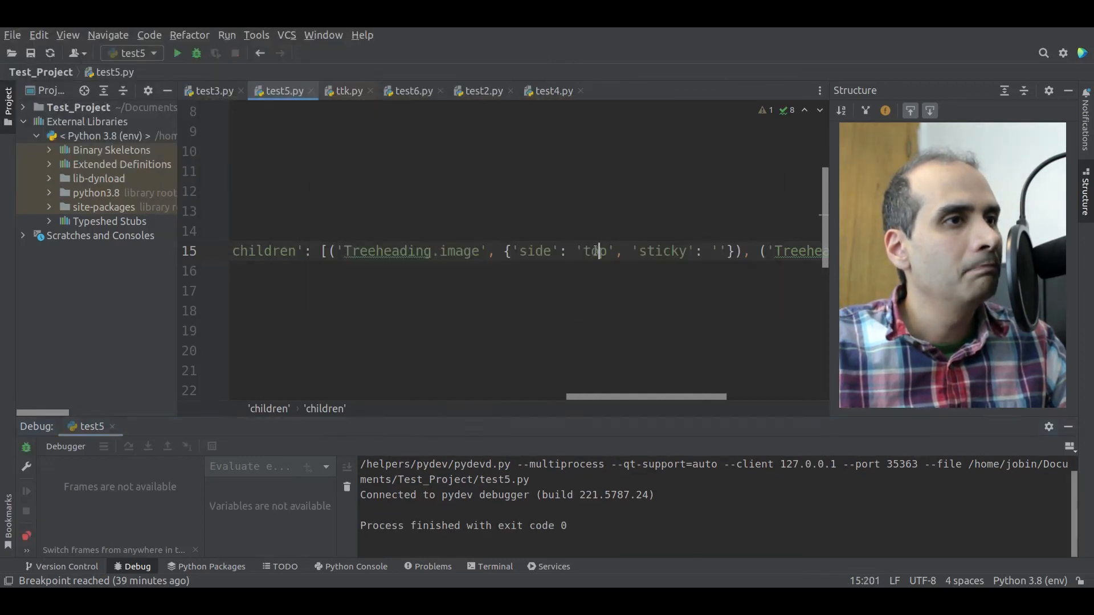
type("bottom")
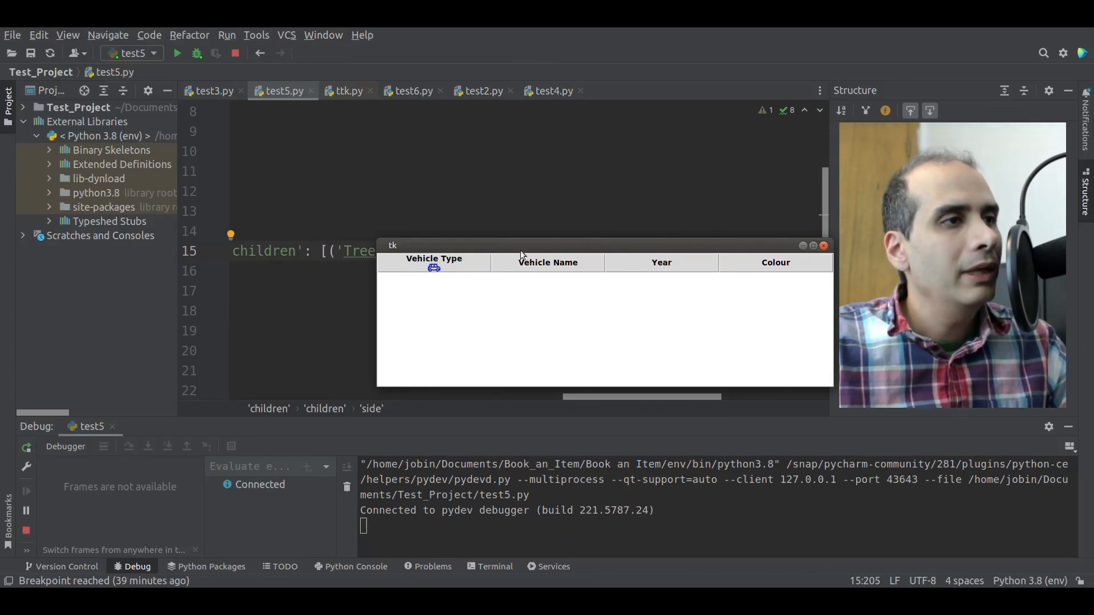
mouse_move(553, 285)
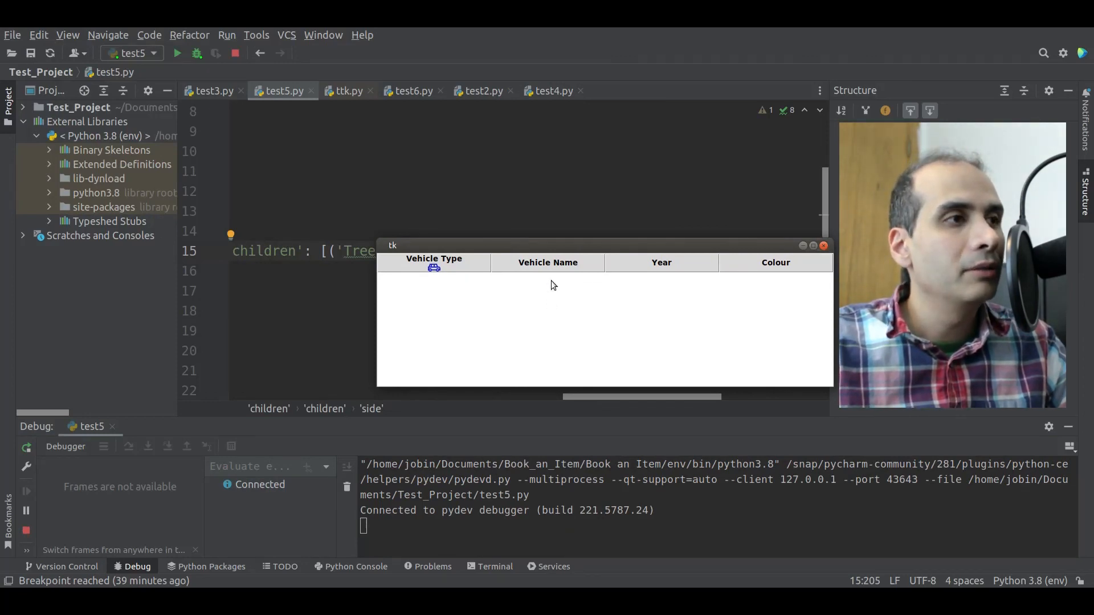